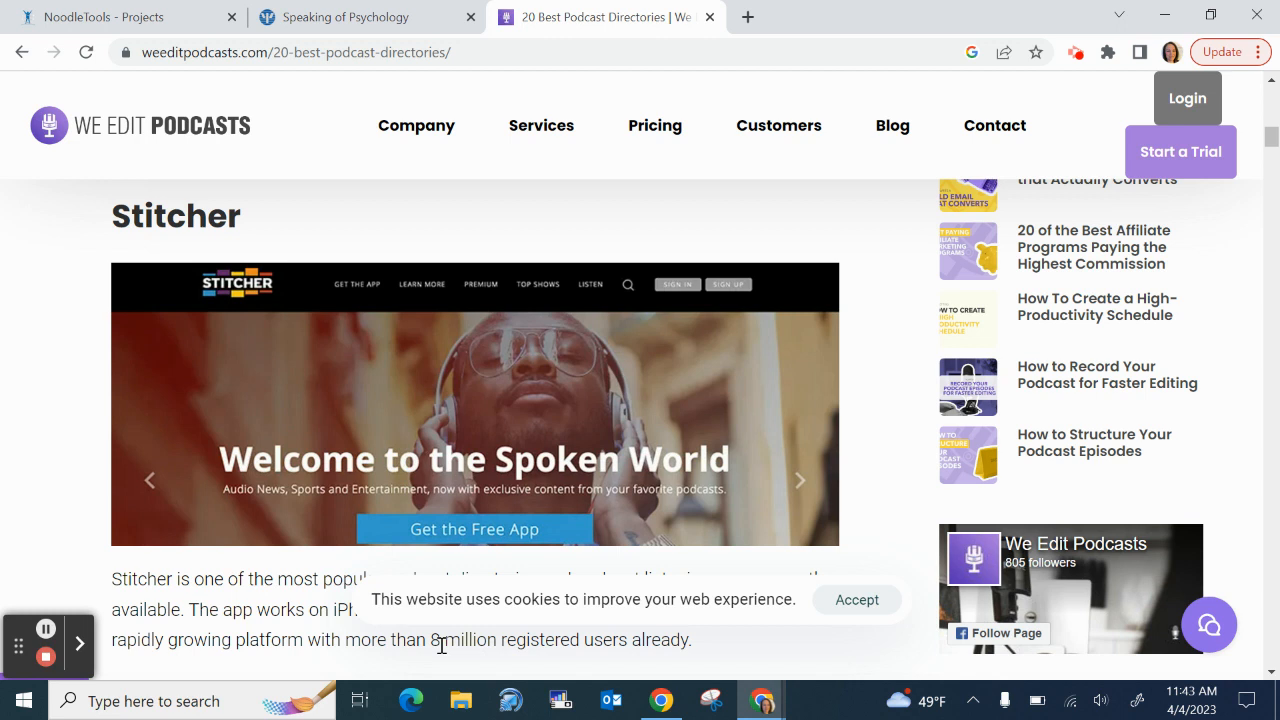
mouse_move(218, 216)
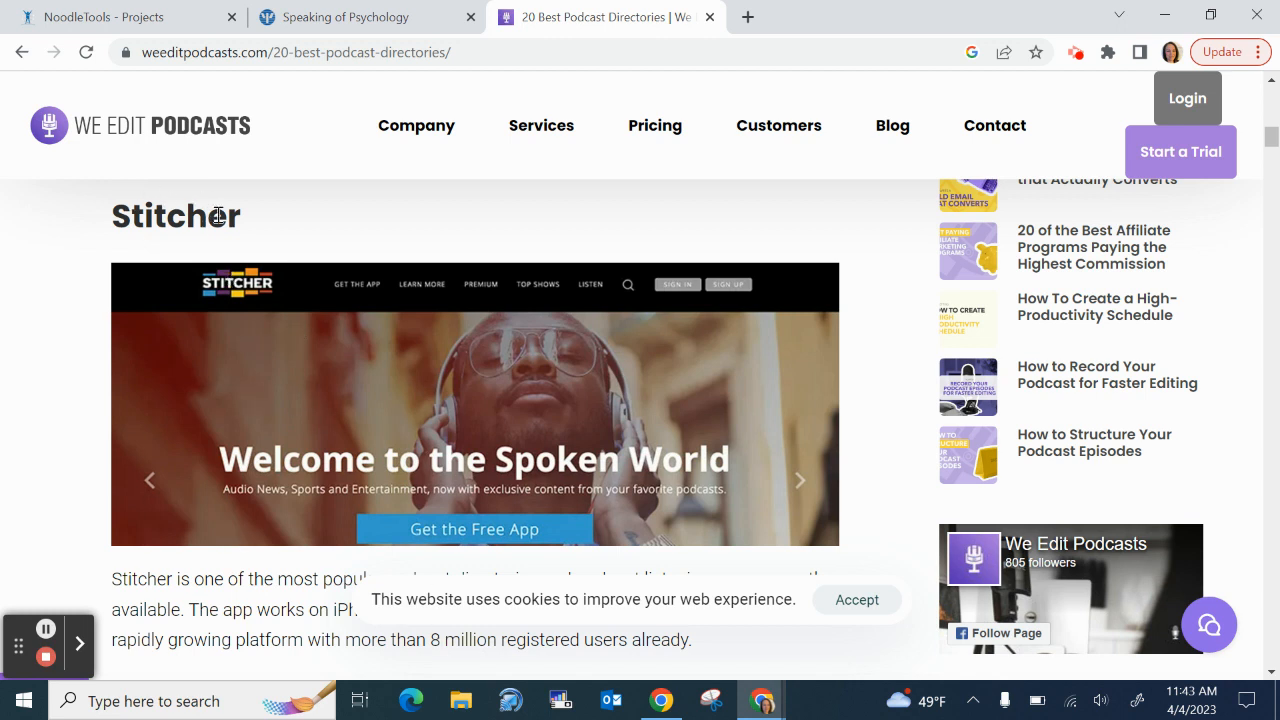
mouse_move(60, 312)
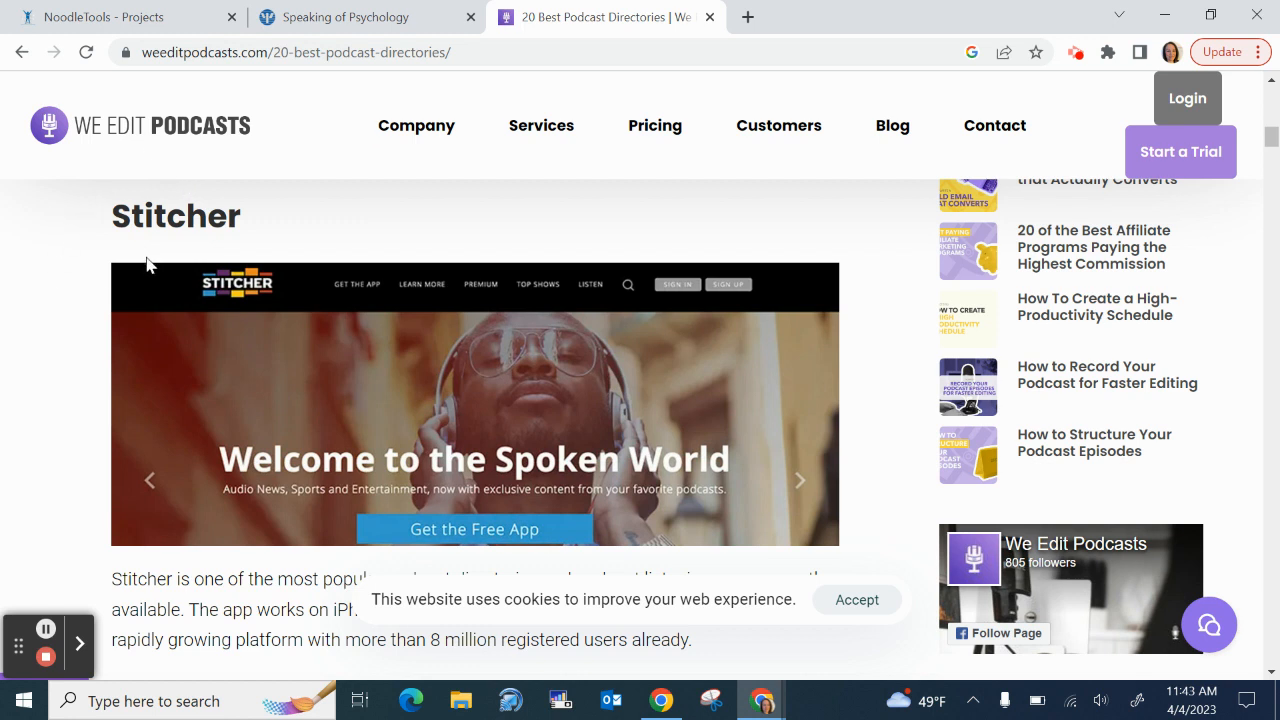
Switch to the APA Speaking of Psychology podcast page and scroll through its recent episodes
scroll(down, 3)
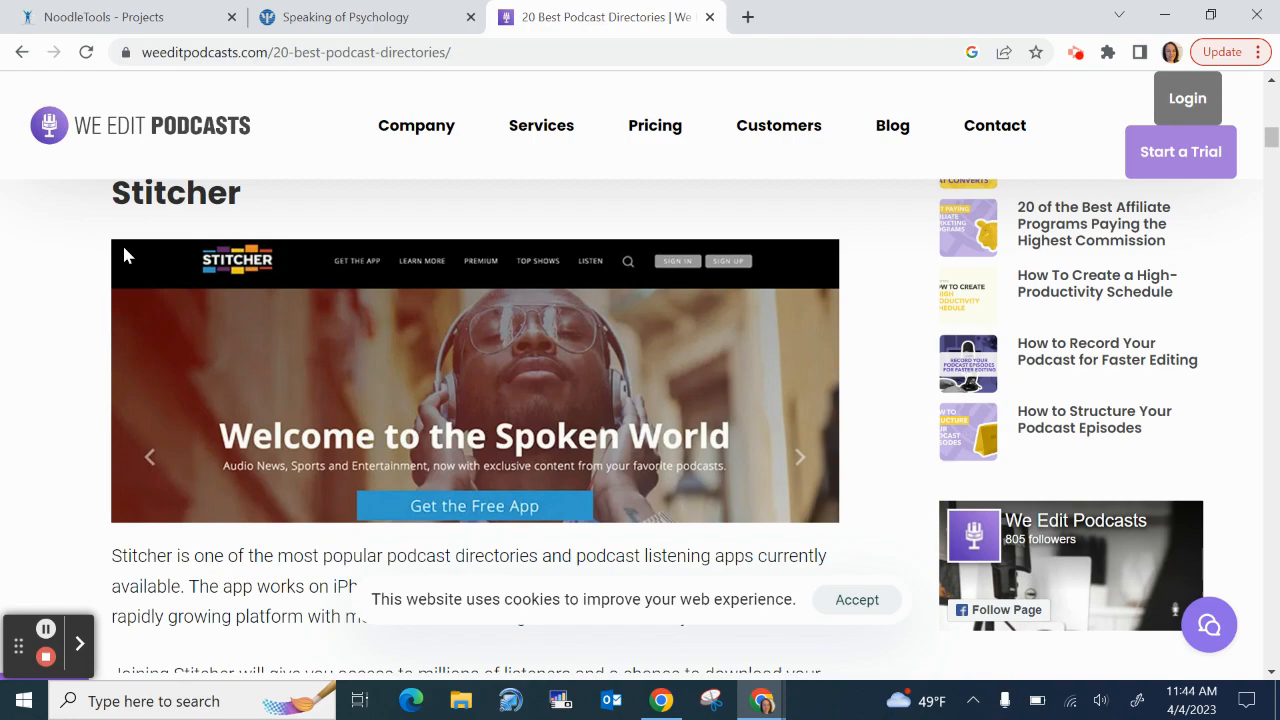
scroll(down, 3)
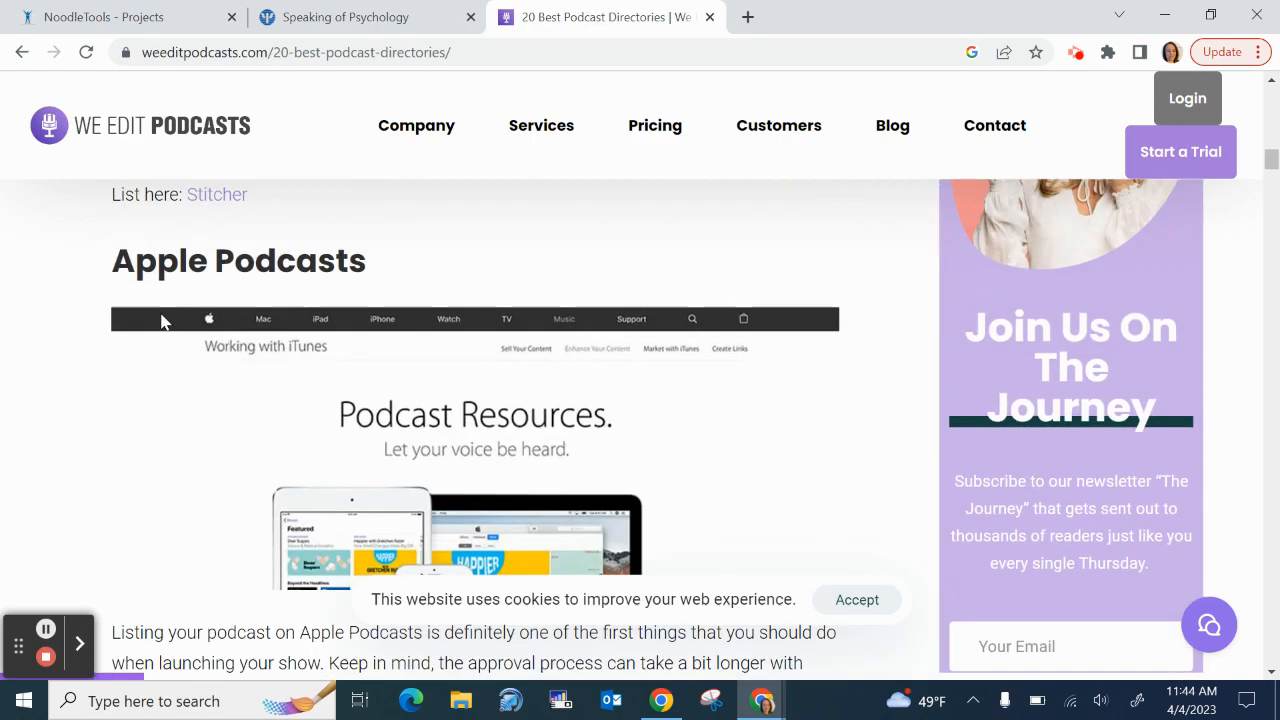
scroll(down, 3)
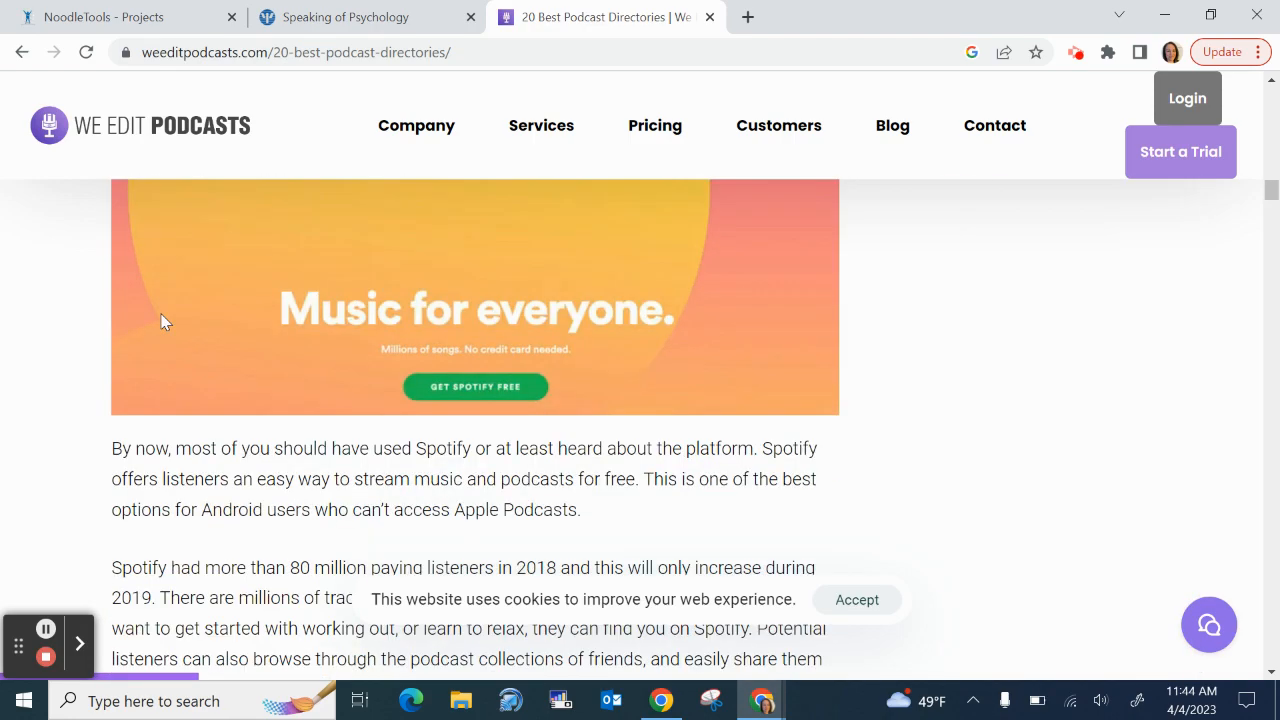
scroll(down, 3)
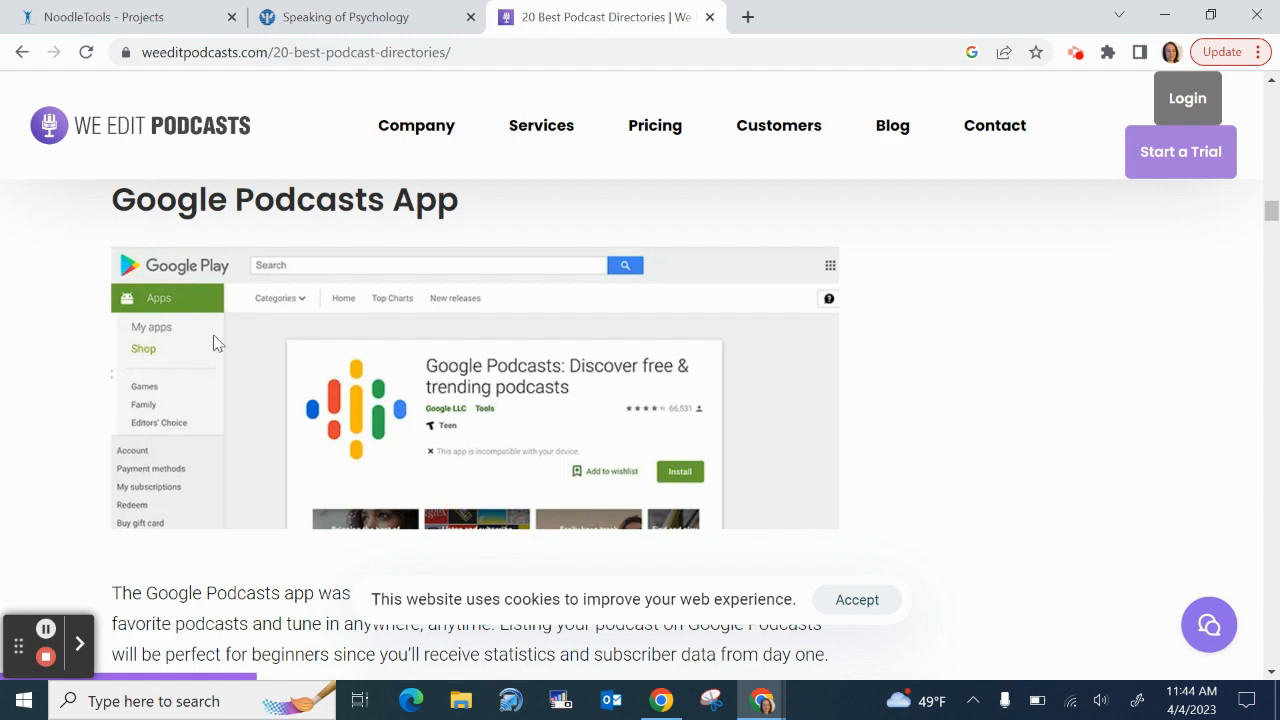
scroll(down, 3)
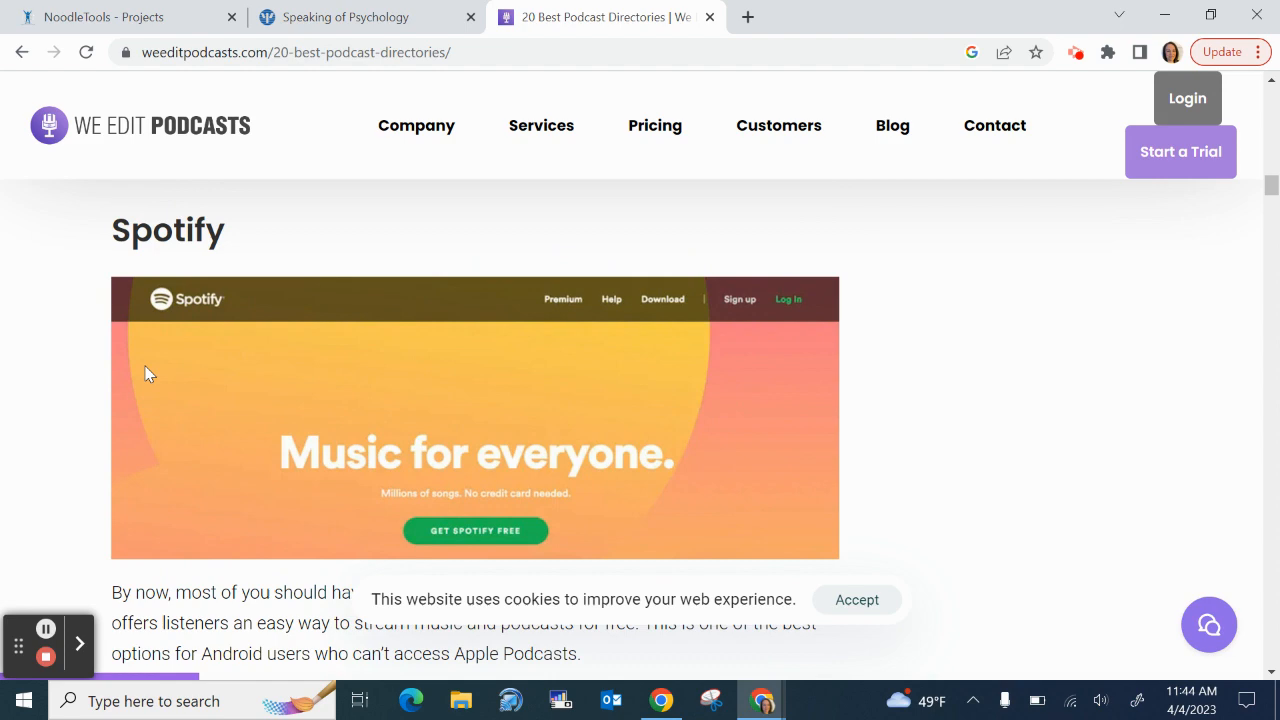
click(344, 16)
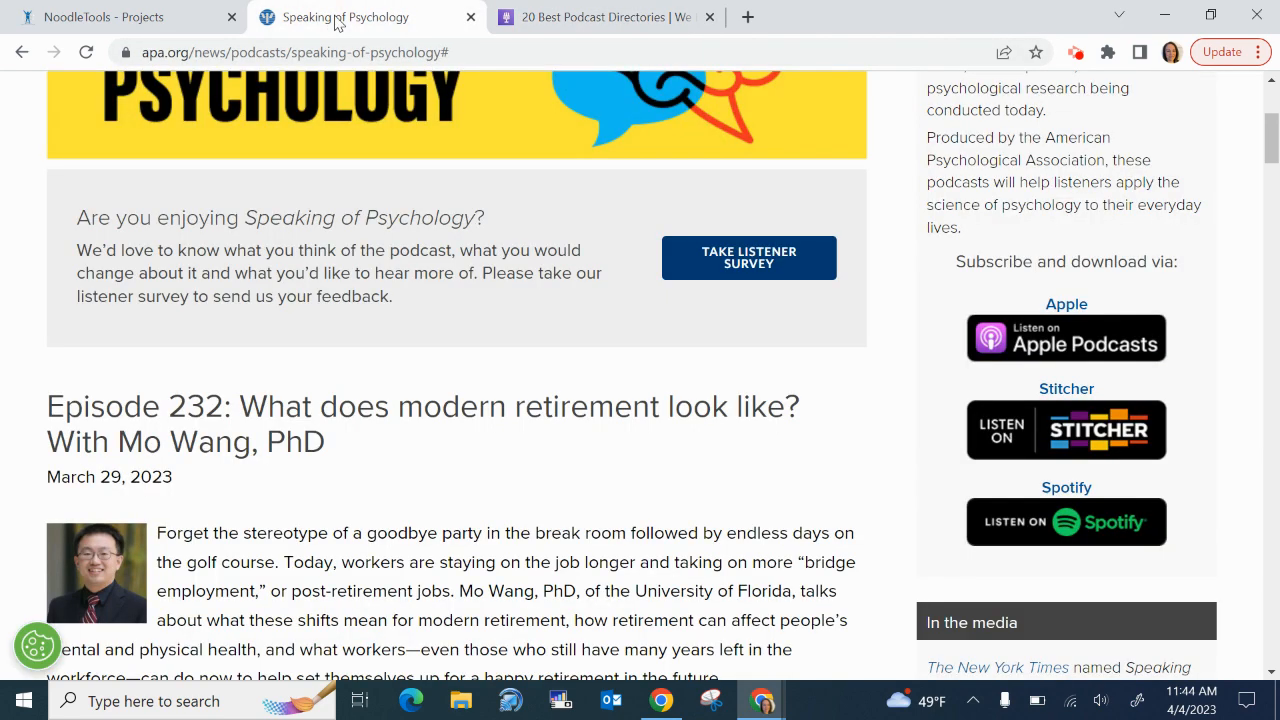
scroll(up, 3)
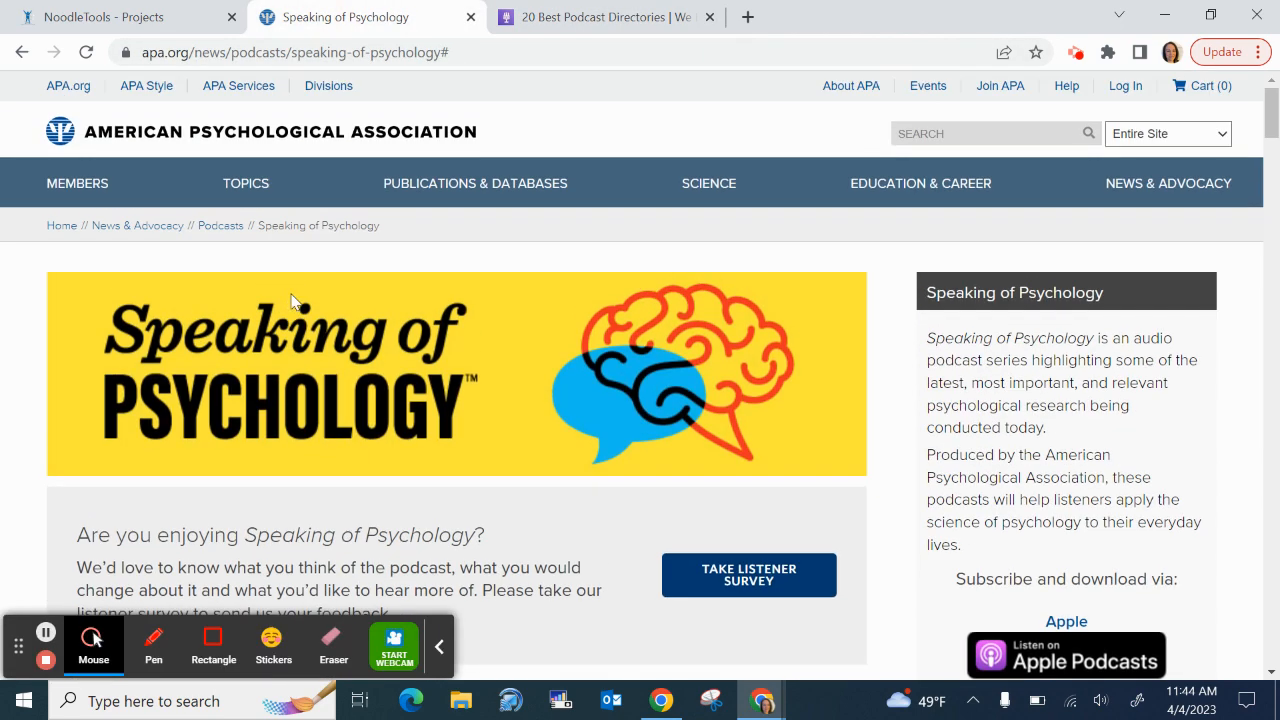
mouse_move(308, 380)
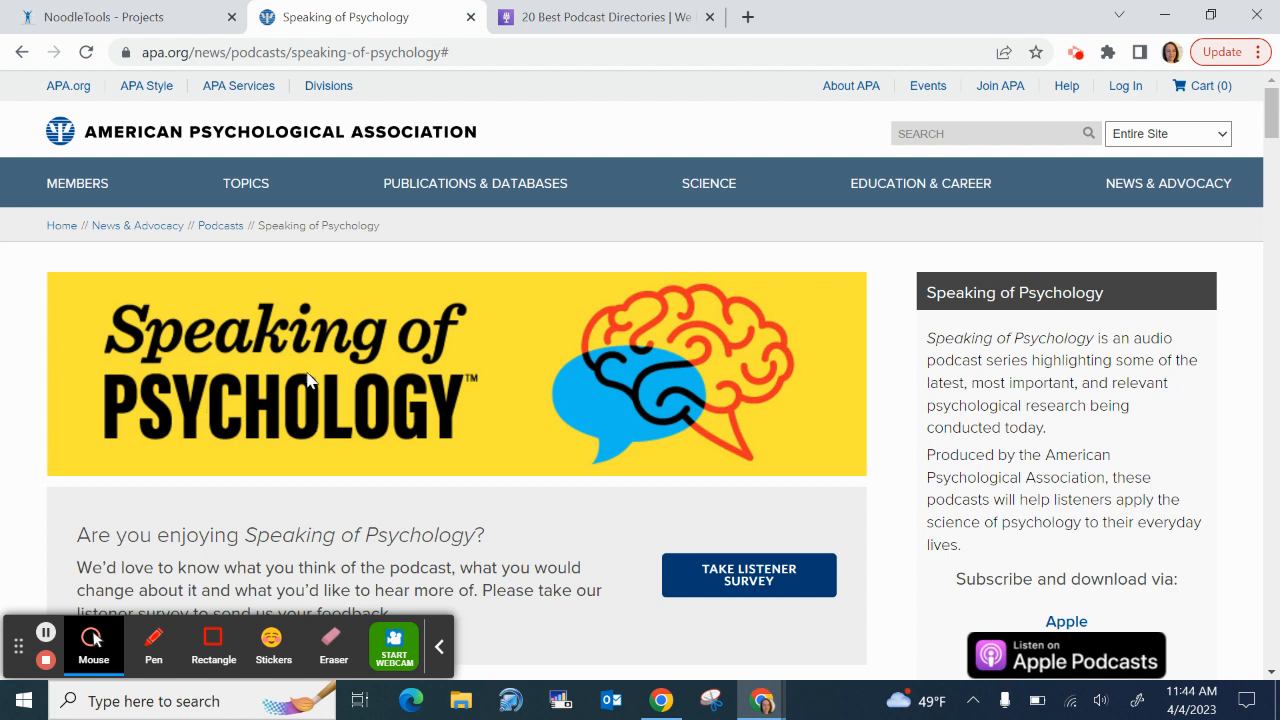
mouse_move(178, 368)
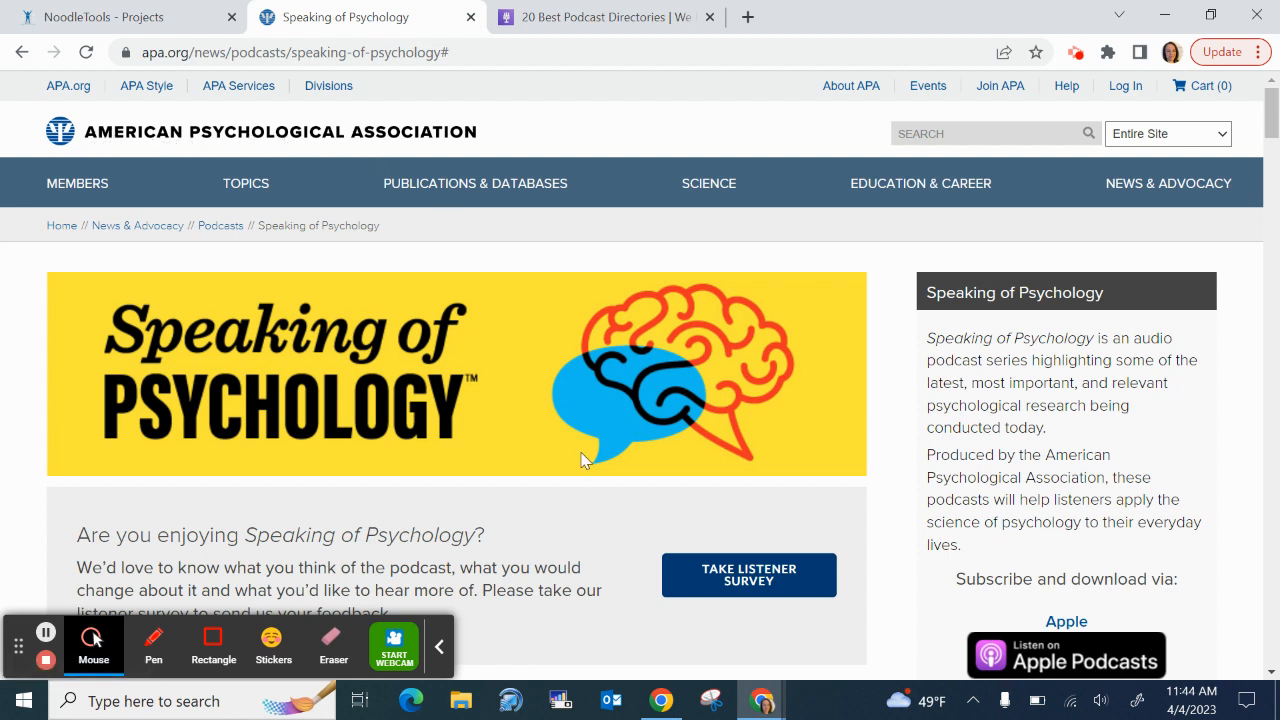
mouse_move(256, 468)
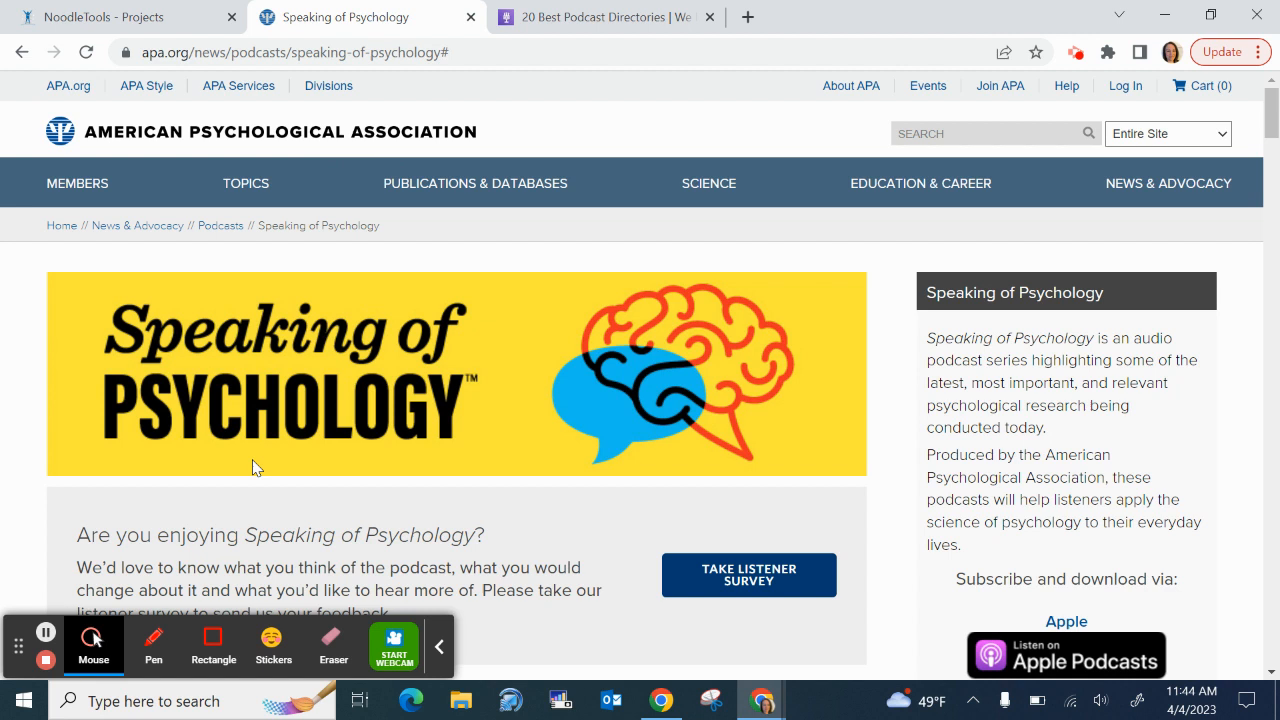
mouse_move(236, 424)
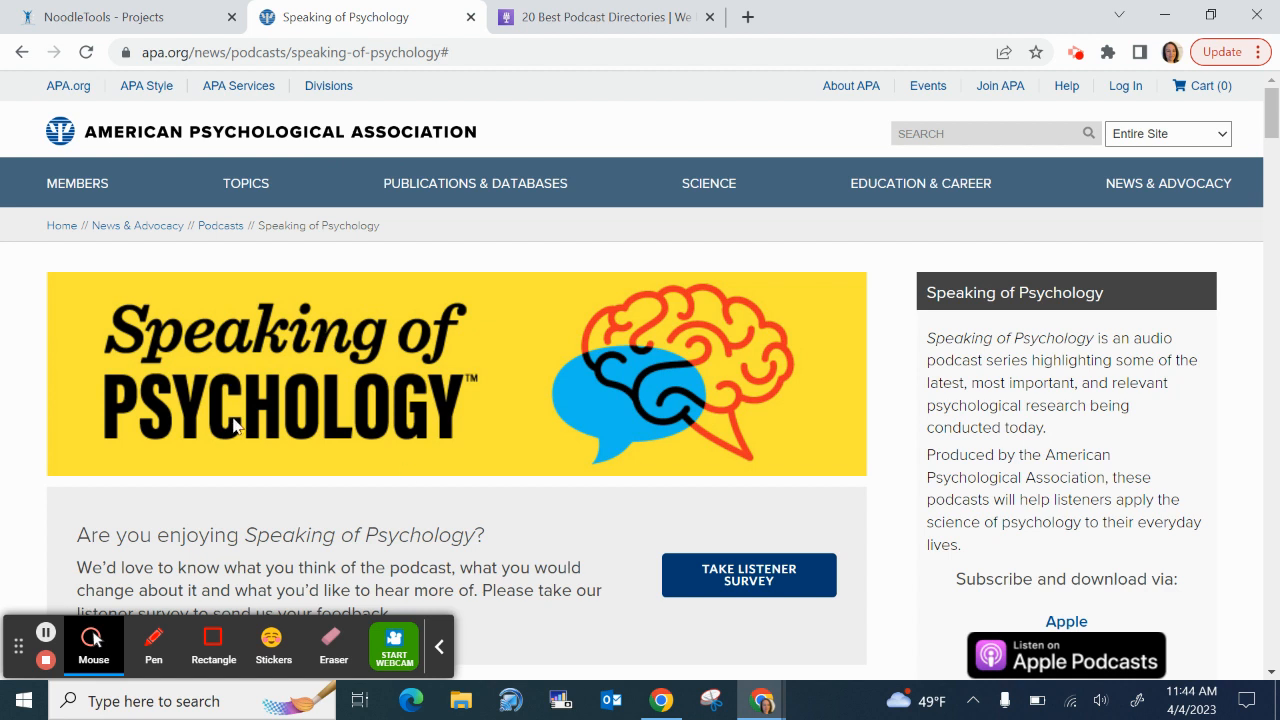
mouse_move(388, 382)
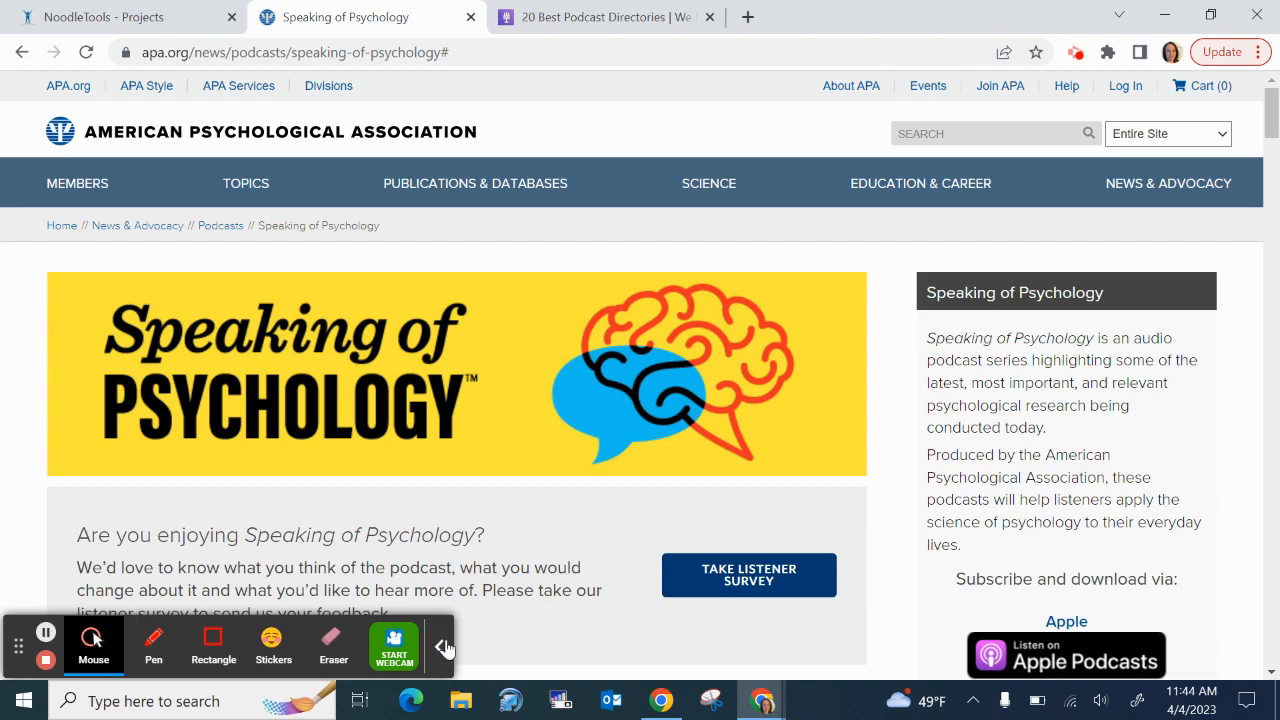
scroll(down, 3)
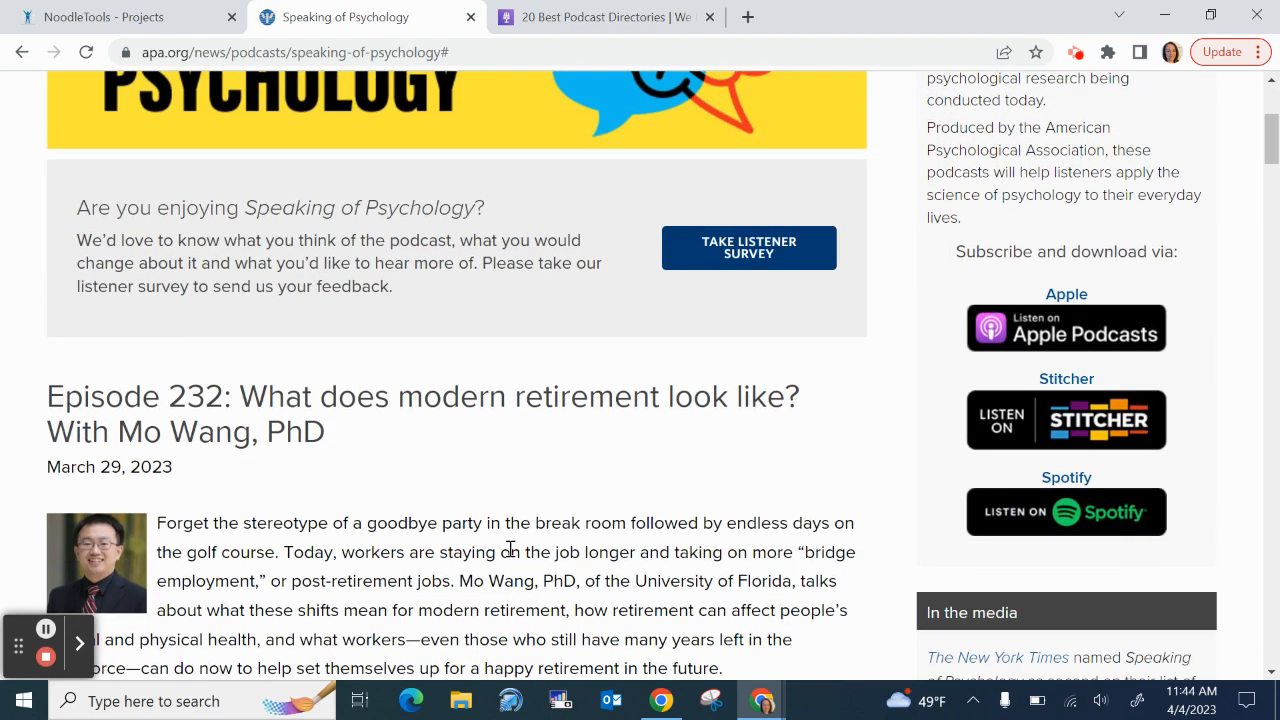
scroll(down, 3)
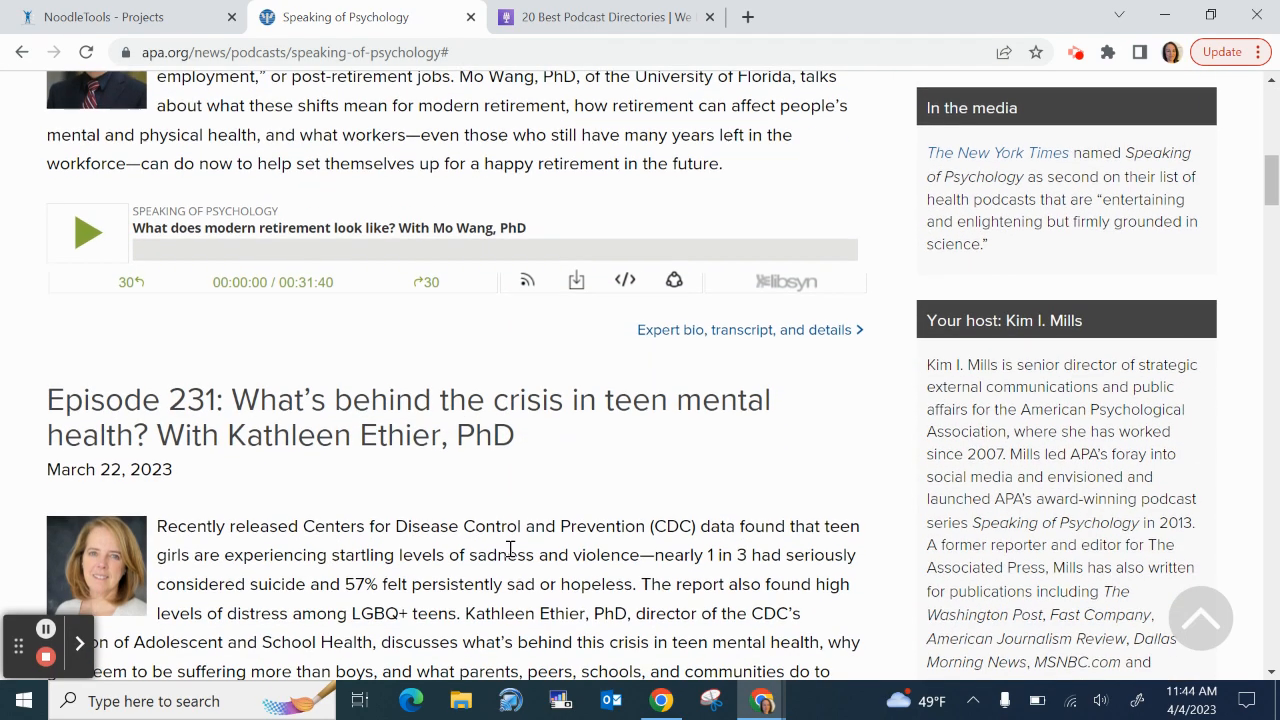
scroll(down, 3)
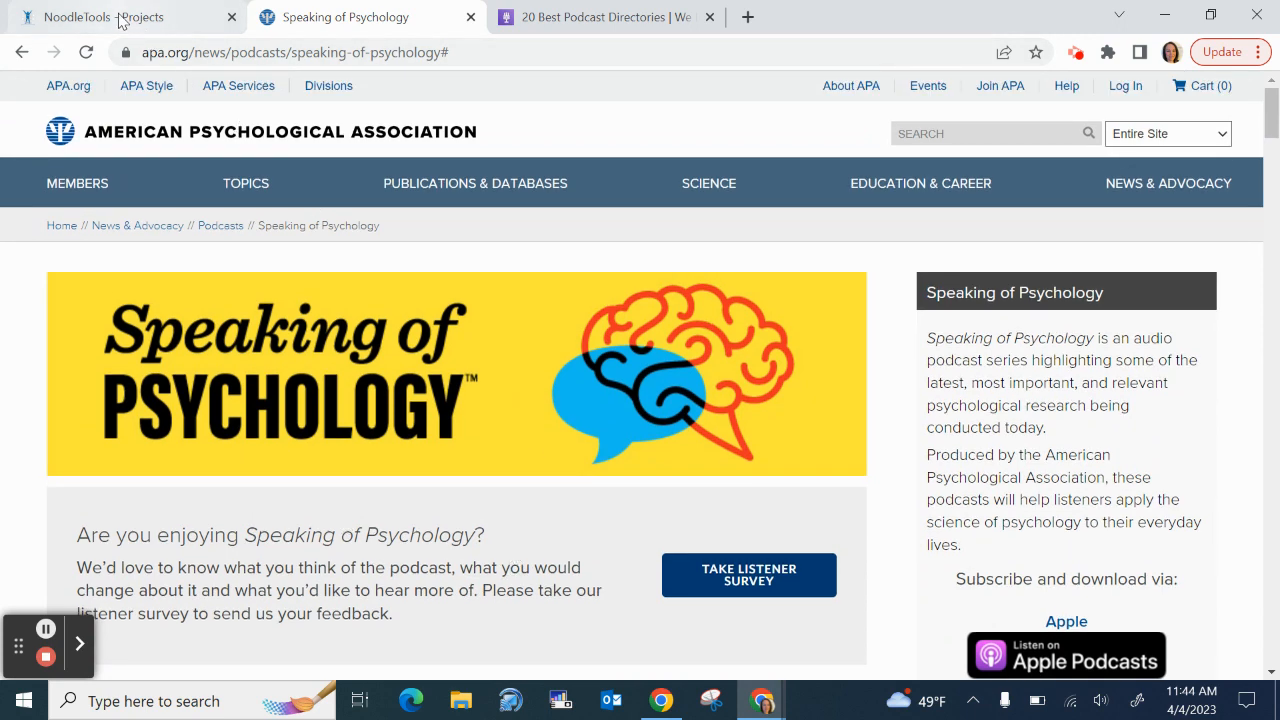
Return to the NoodleTools projects list and open the Social Media project's sources
click(120, 16)
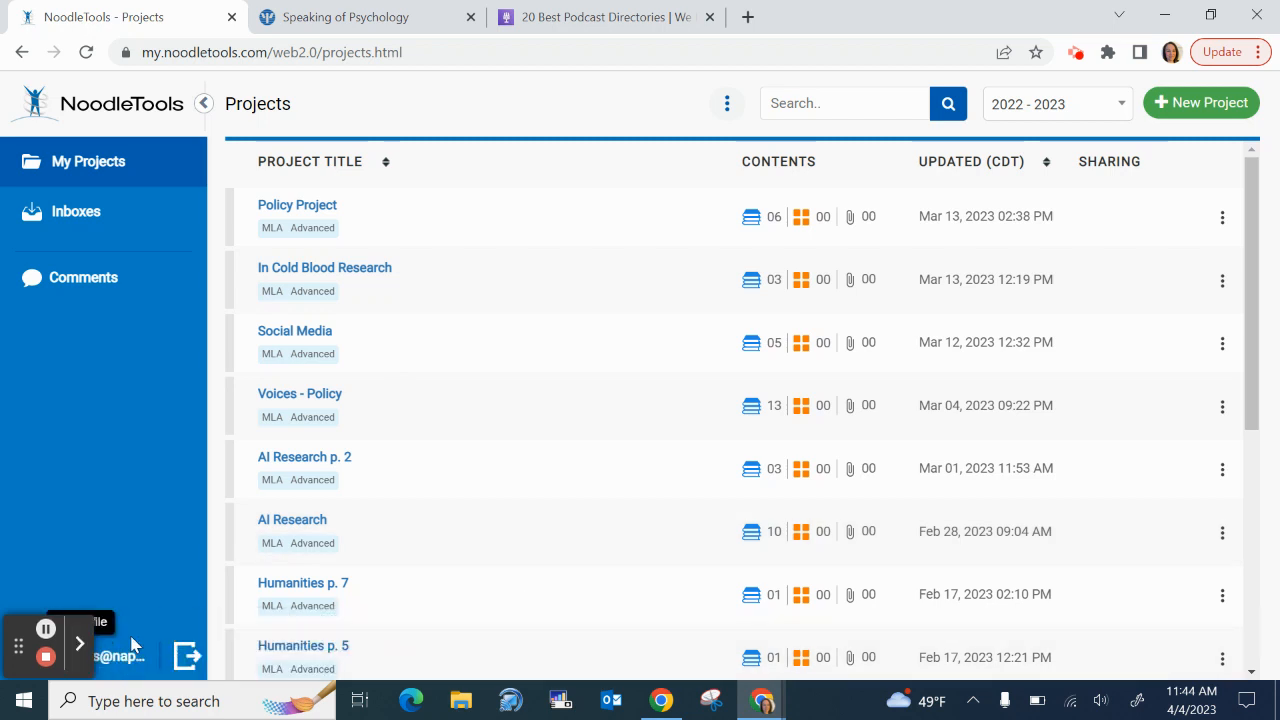
mouse_move(296, 132)
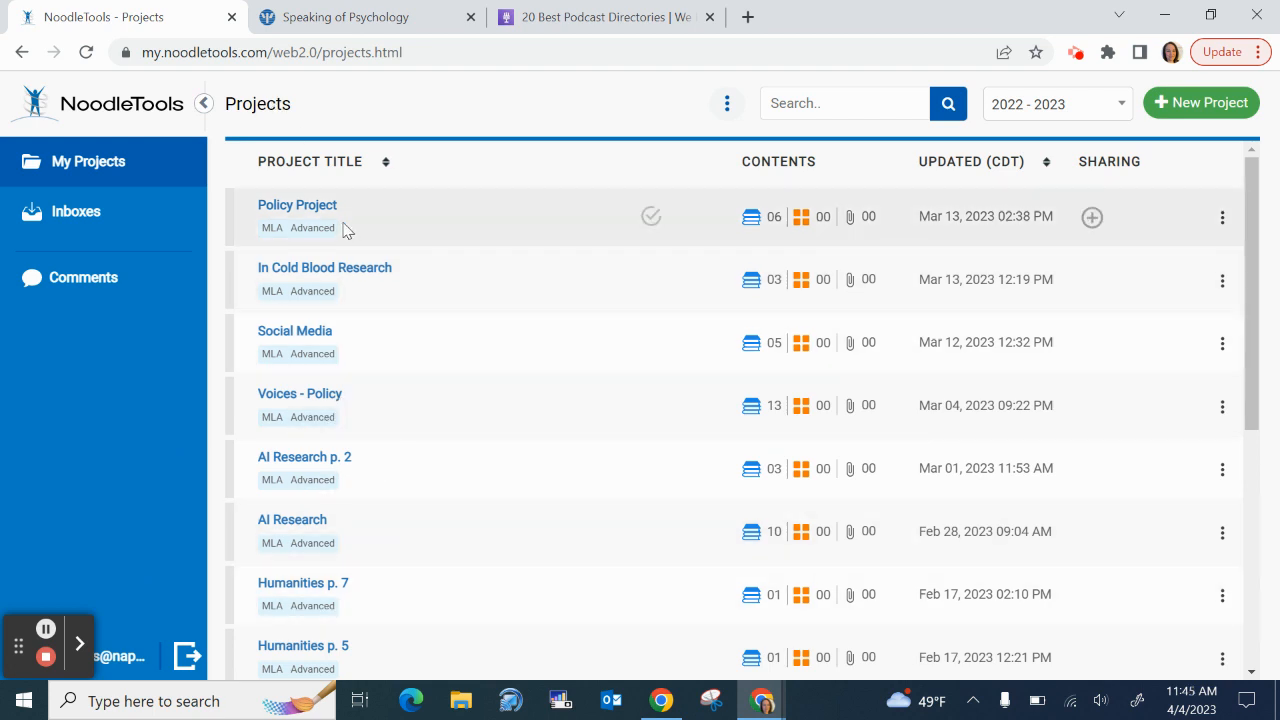
mouse_move(304, 332)
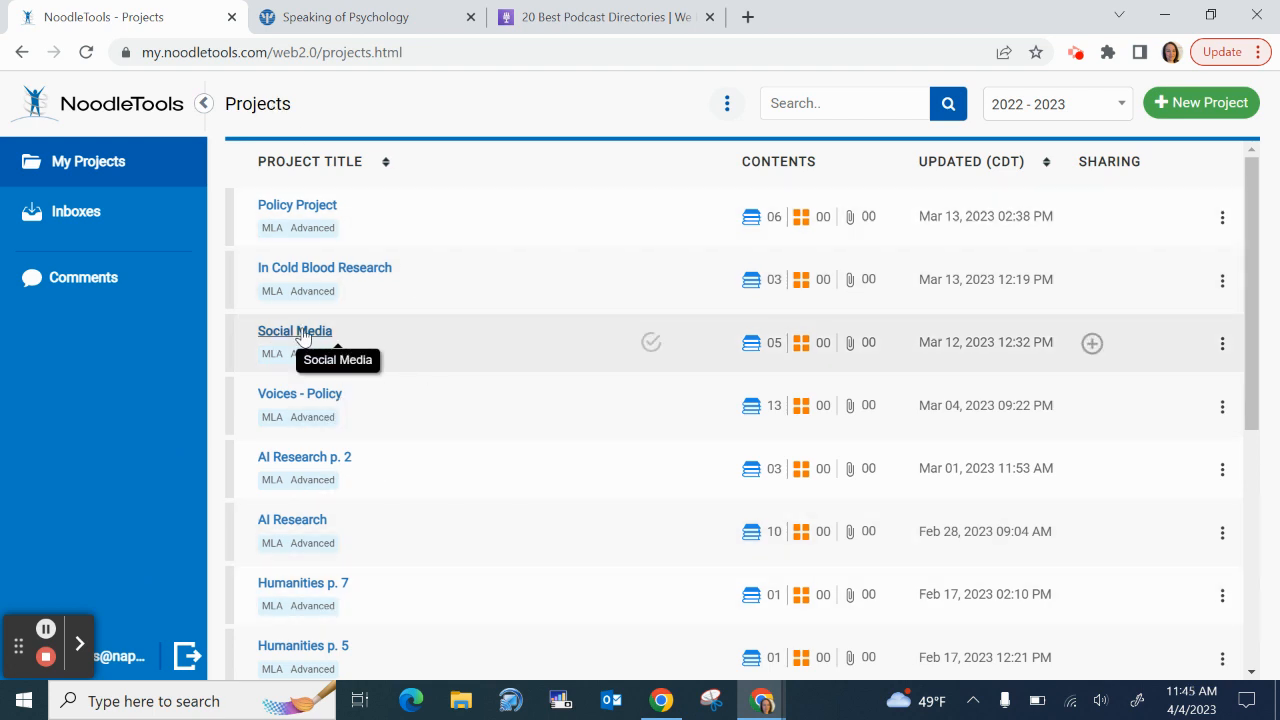
click(296, 330)
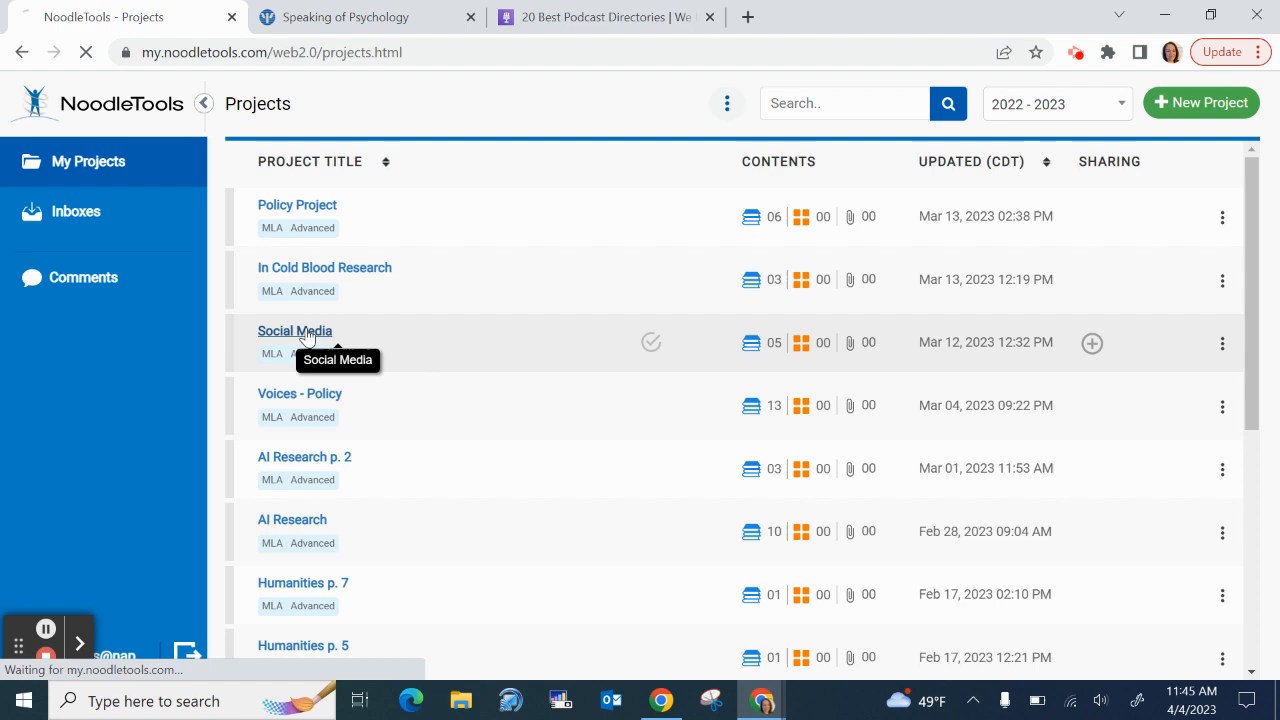
click(296, 330)
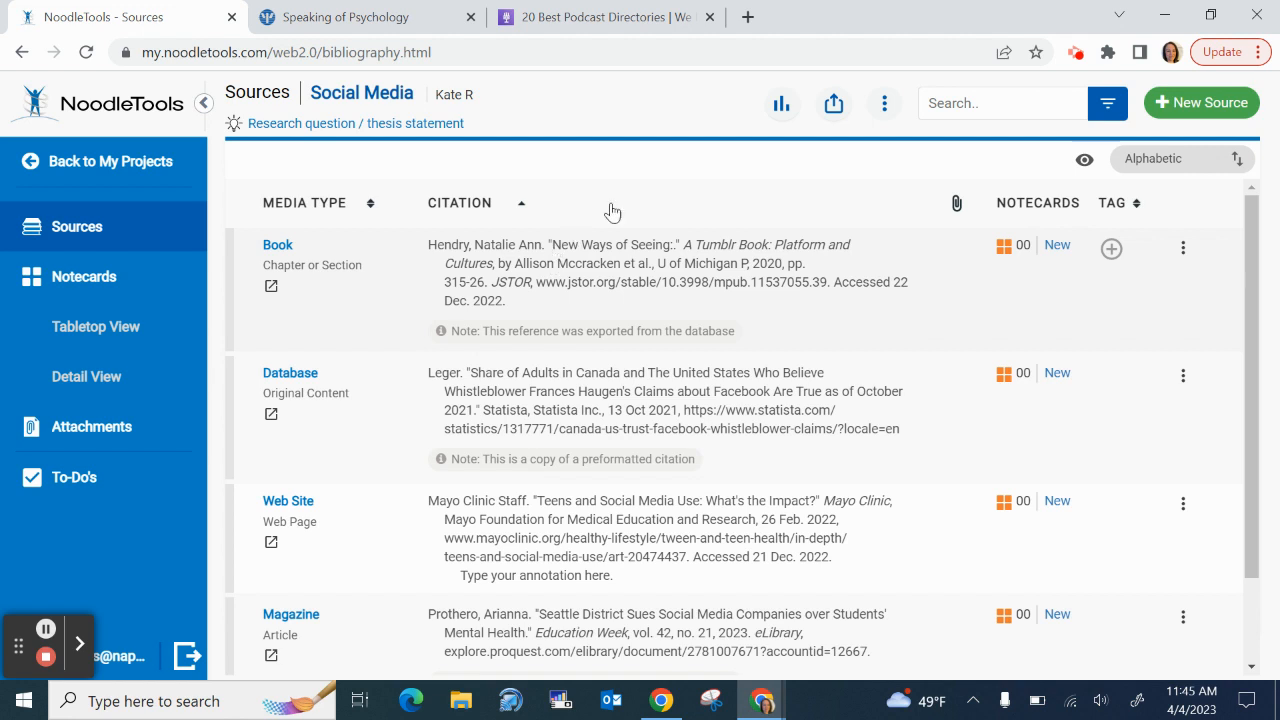
mouse_move(710, 172)
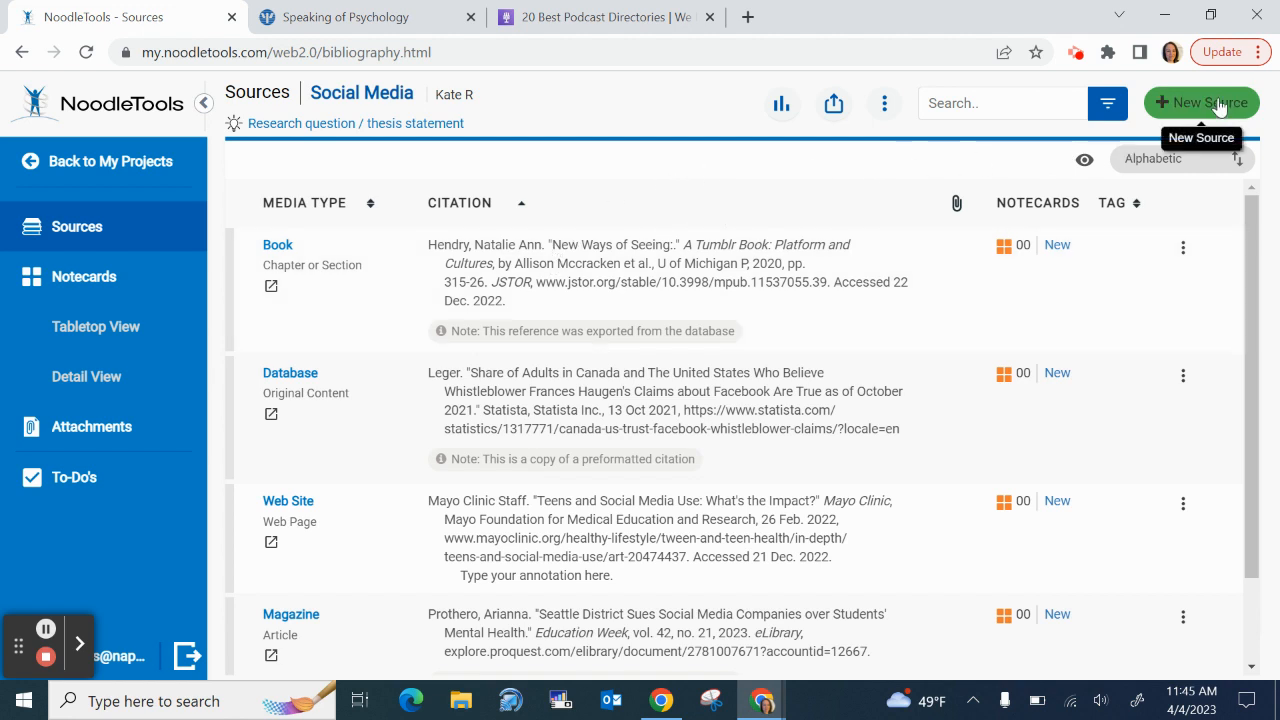
Start a new citation and choose the 'File, app, e-book' source category
click(1200, 104)
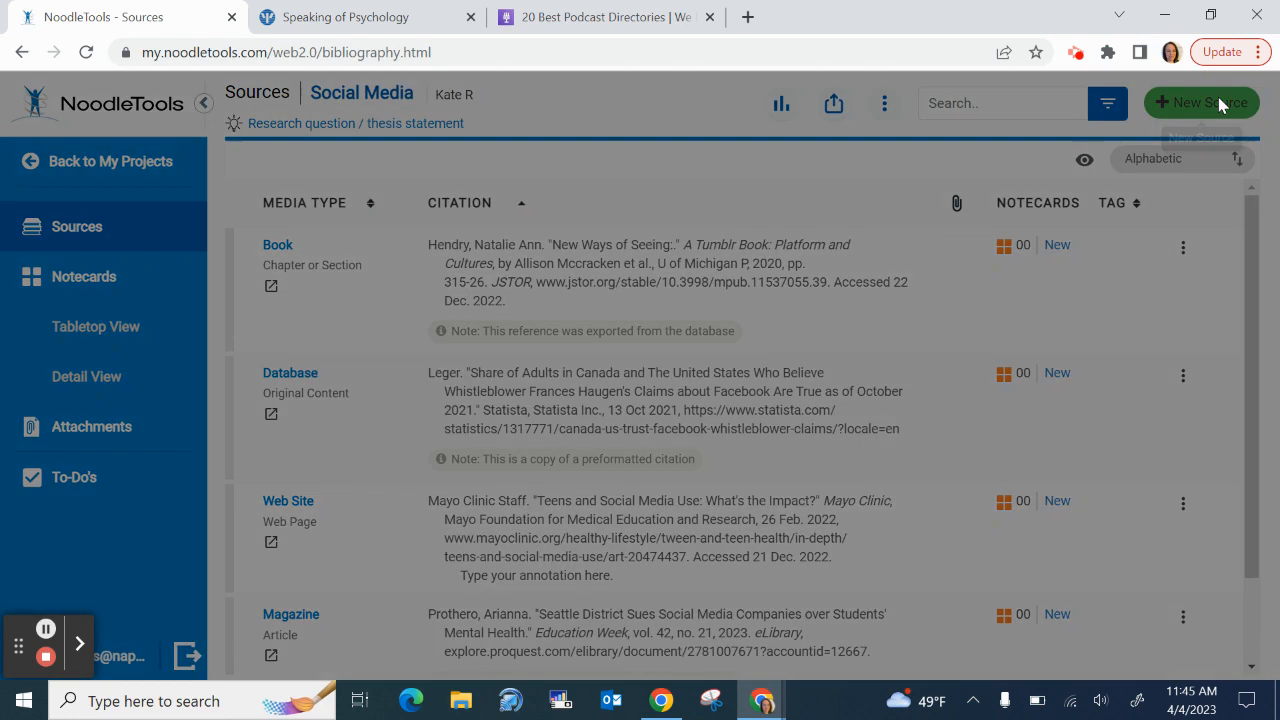
click(1200, 102)
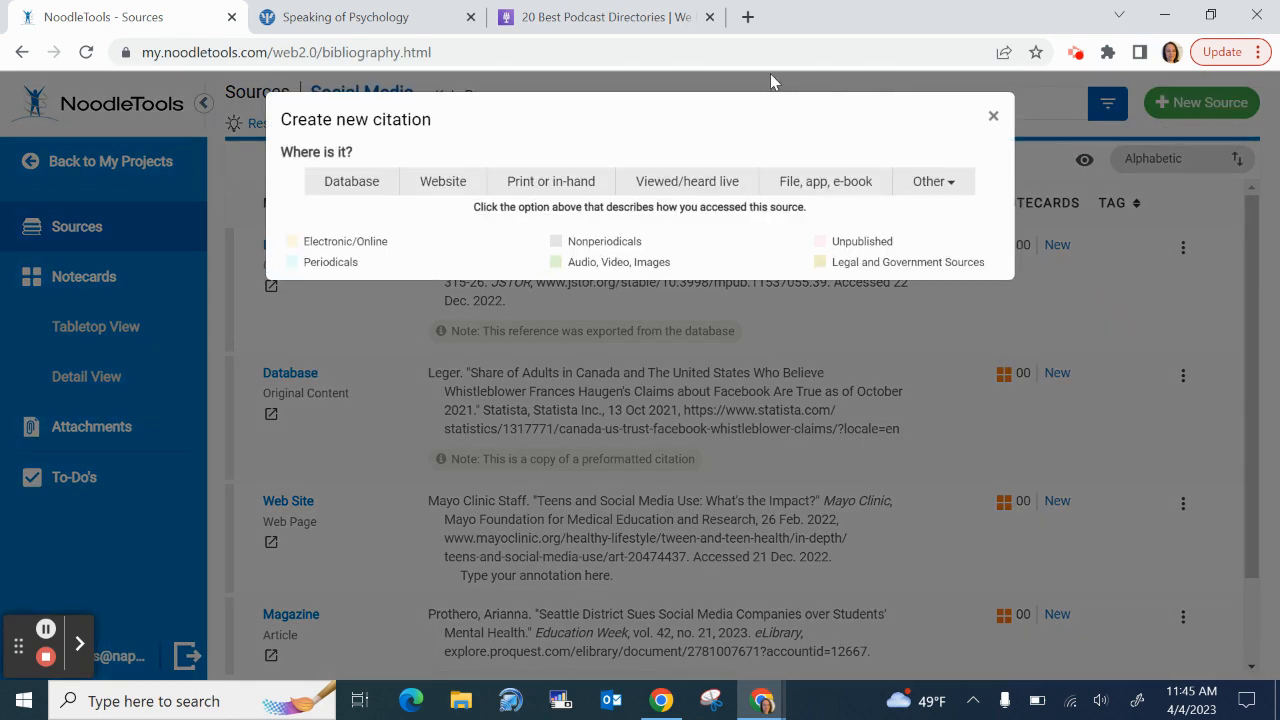
click(824, 180)
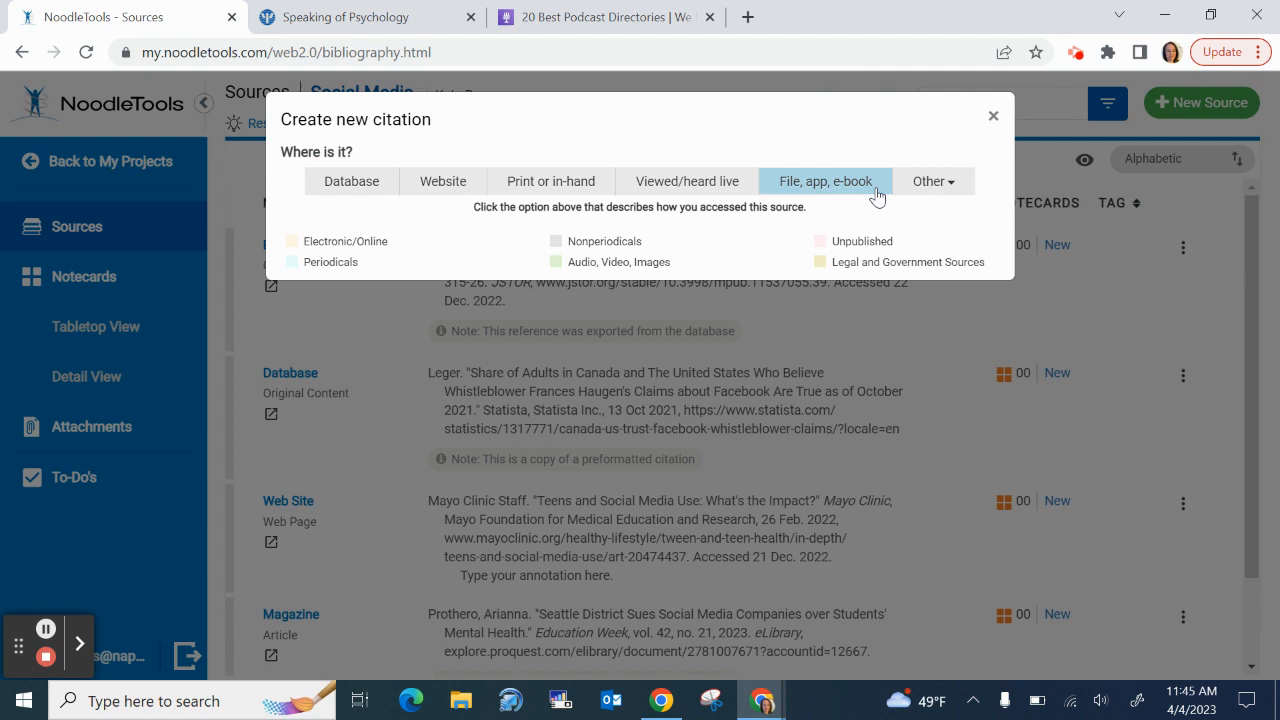
click(824, 180)
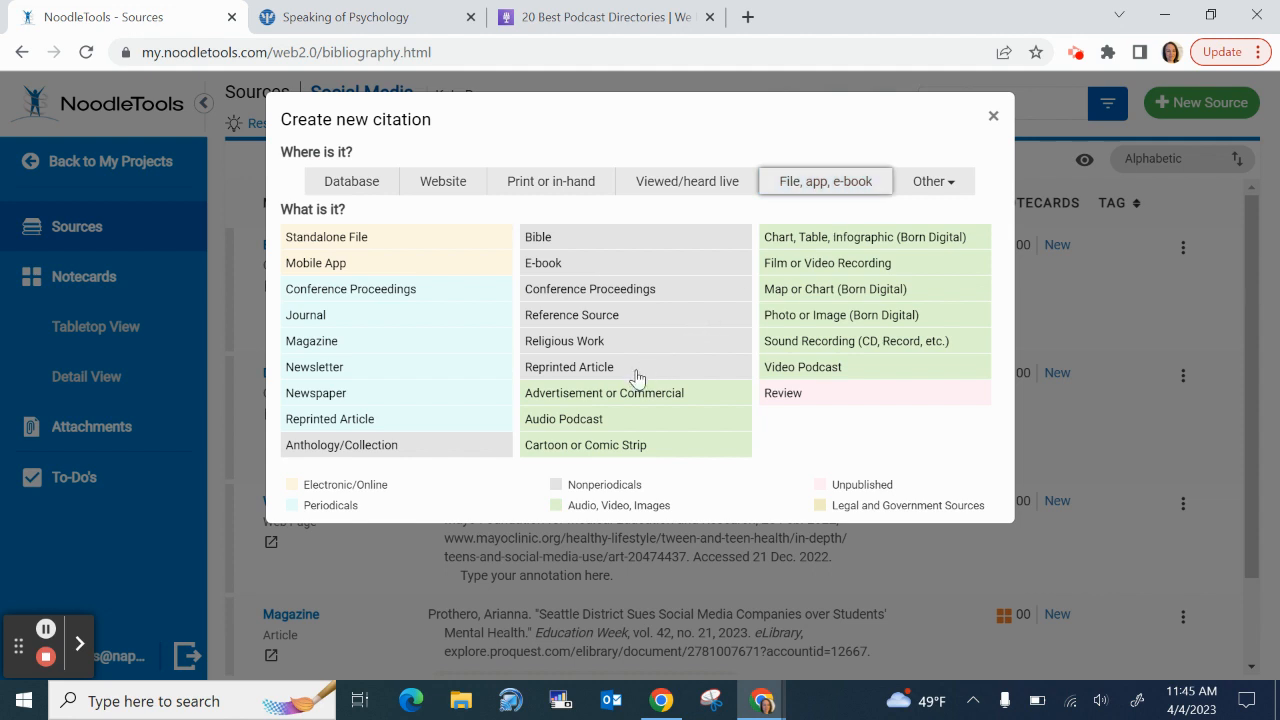
mouse_move(564, 424)
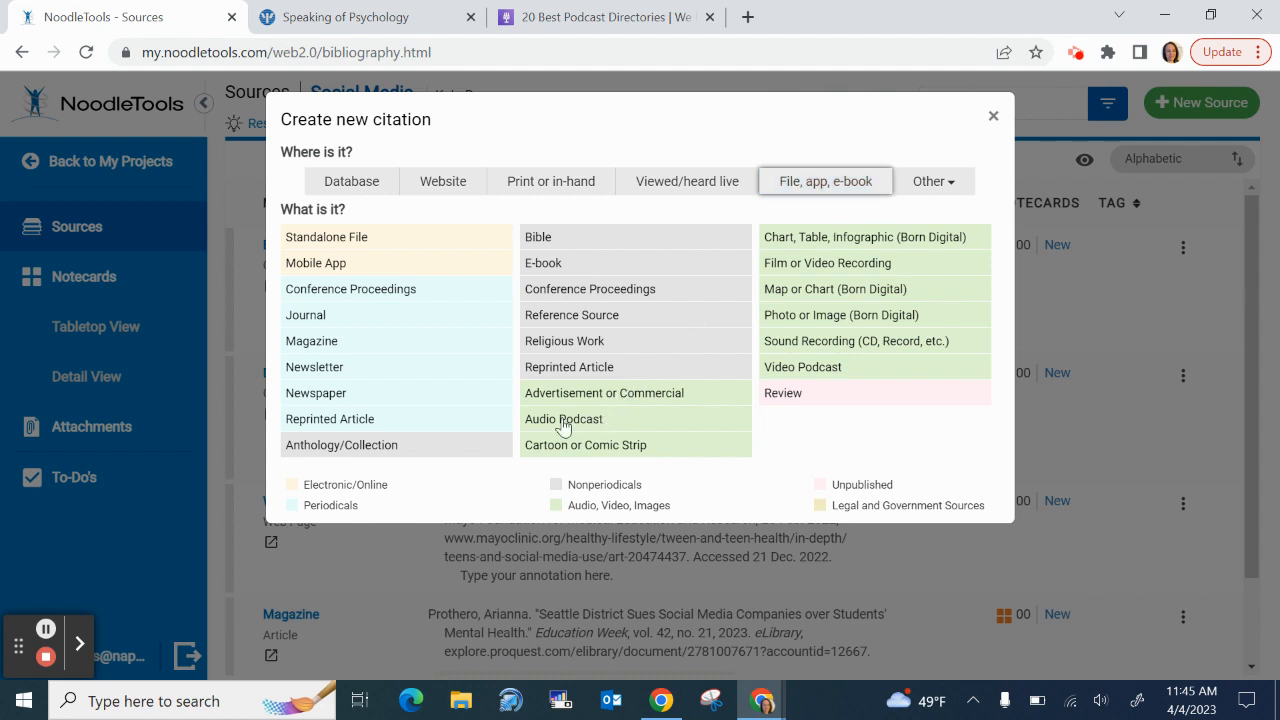
mouse_move(604, 422)
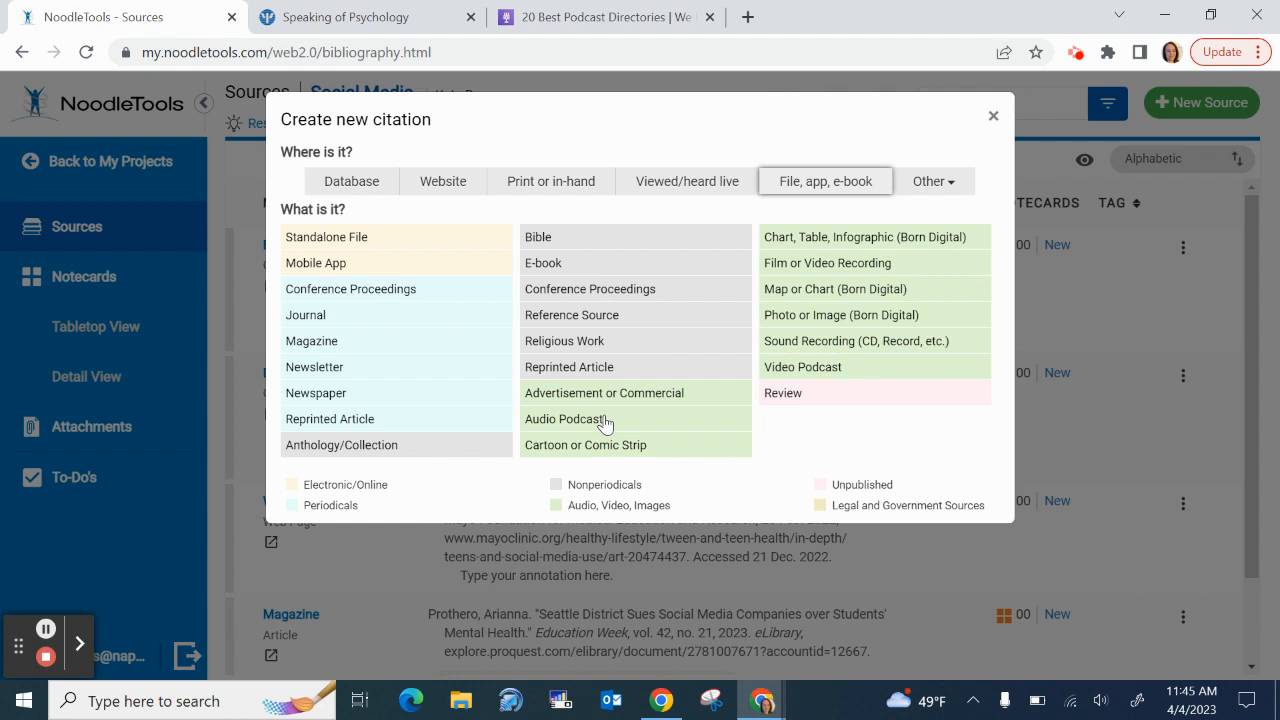
mouse_move(630, 436)
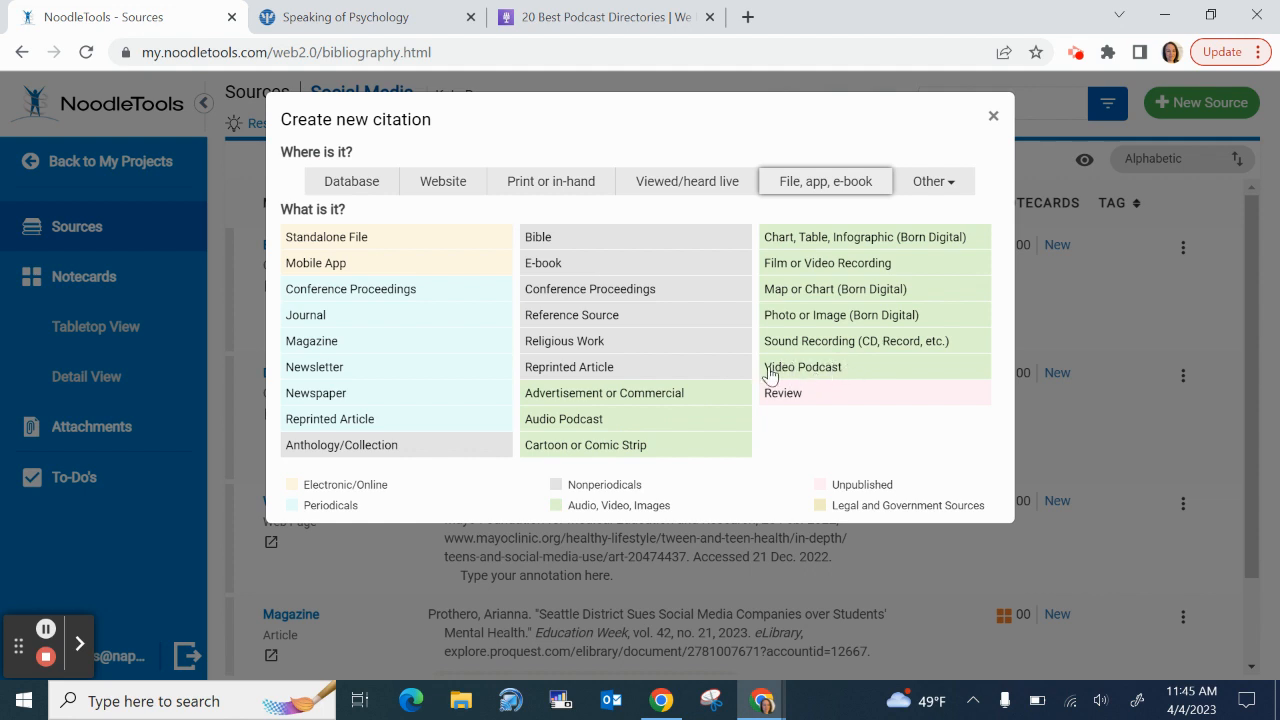
mouse_move(838, 372)
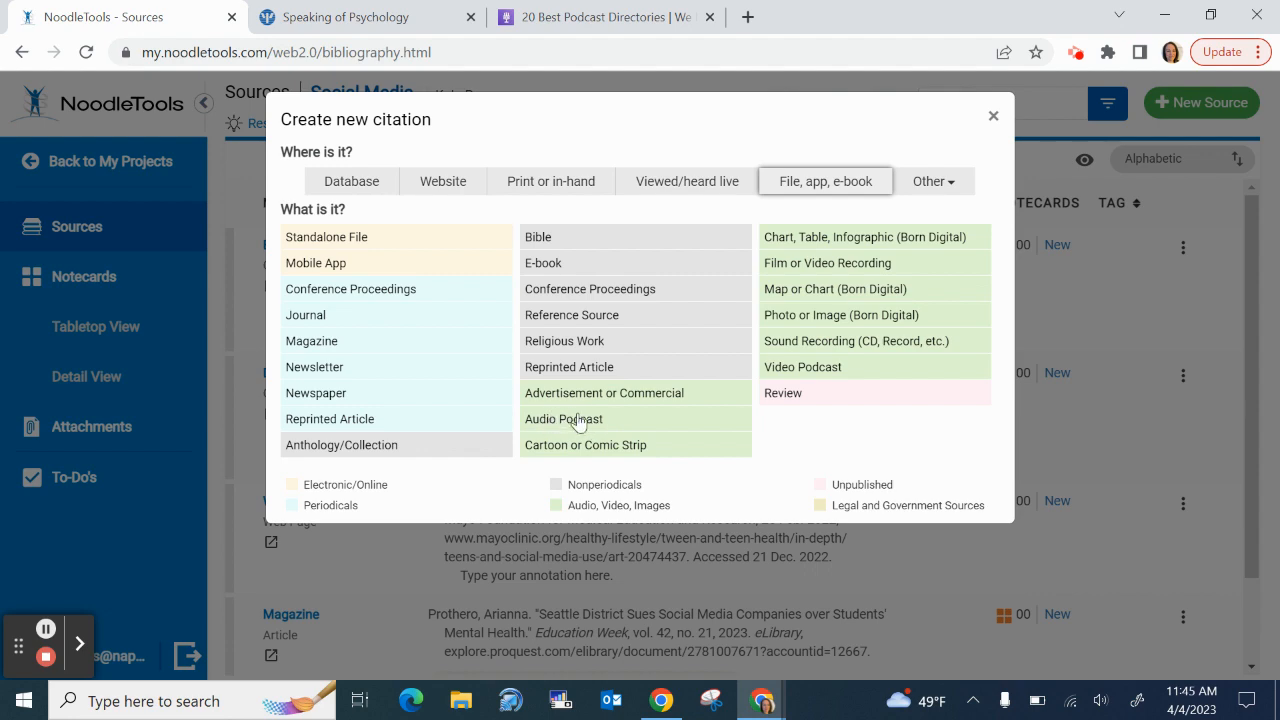
mouse_move(584, 424)
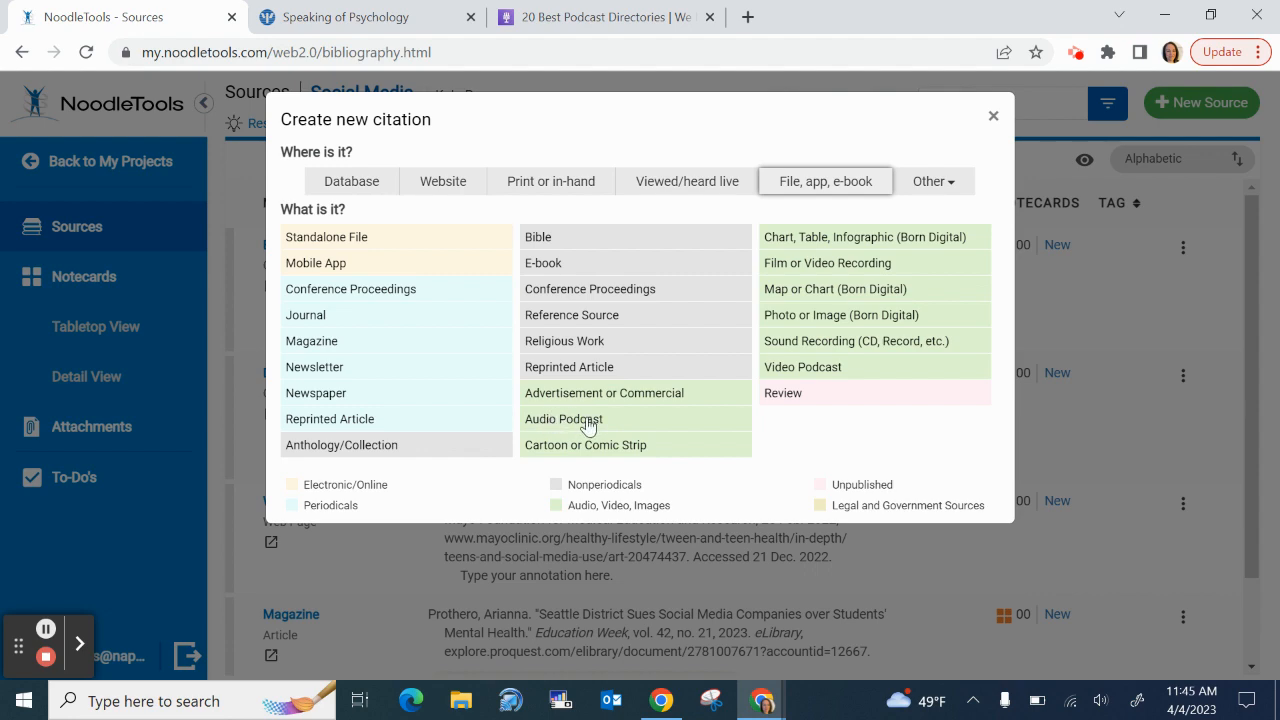
Choose Audio Podcast as the source type, check the Website and Digital File fields, then view the APA page
click(564, 420)
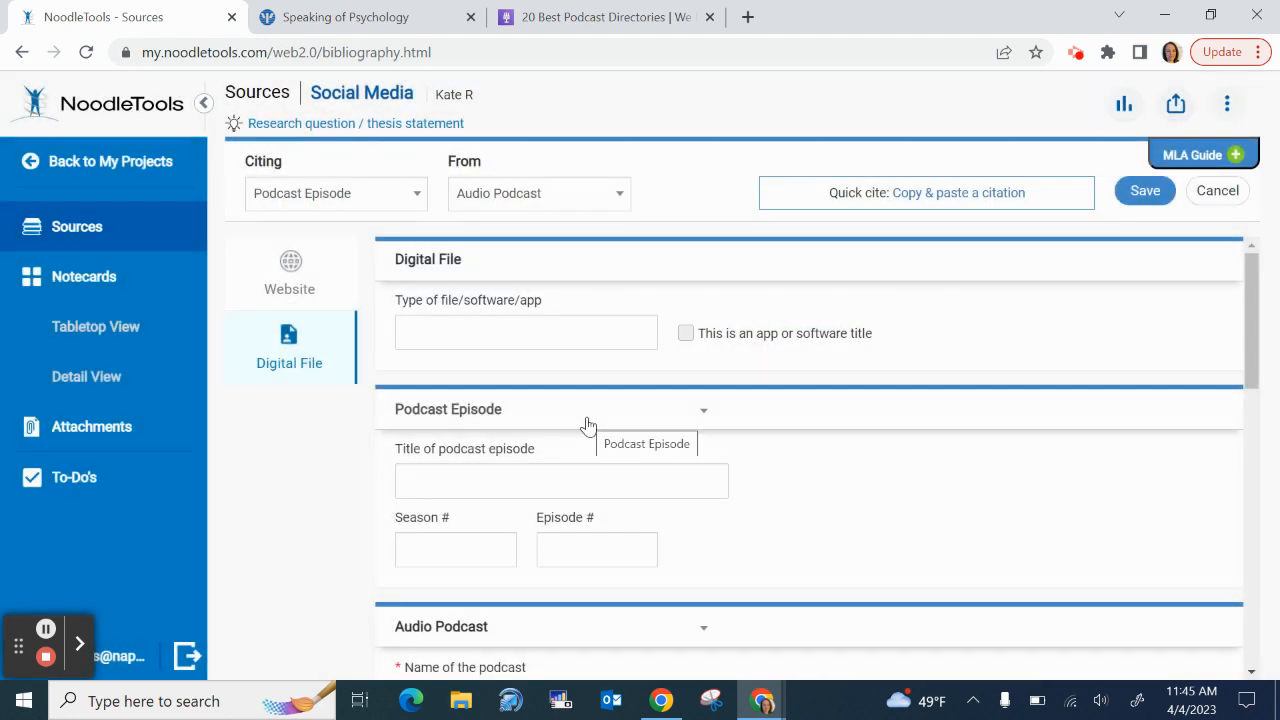
mouse_move(520, 592)
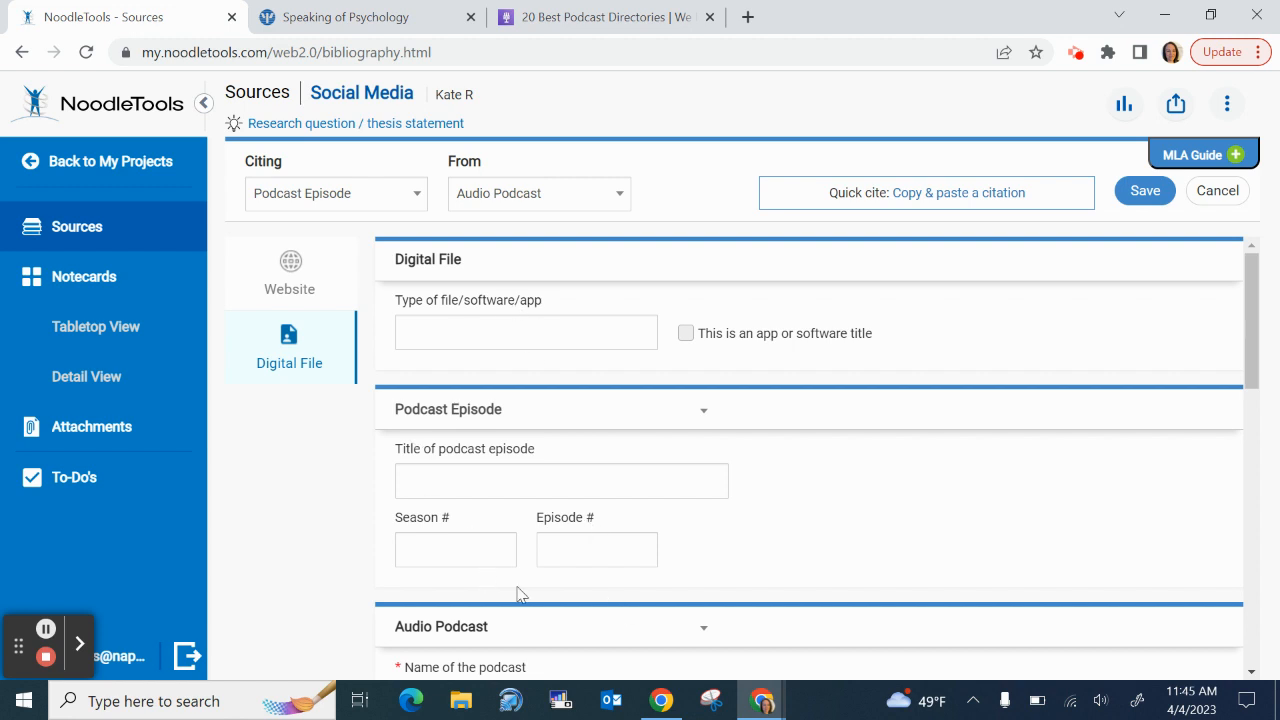
mouse_move(330, 468)
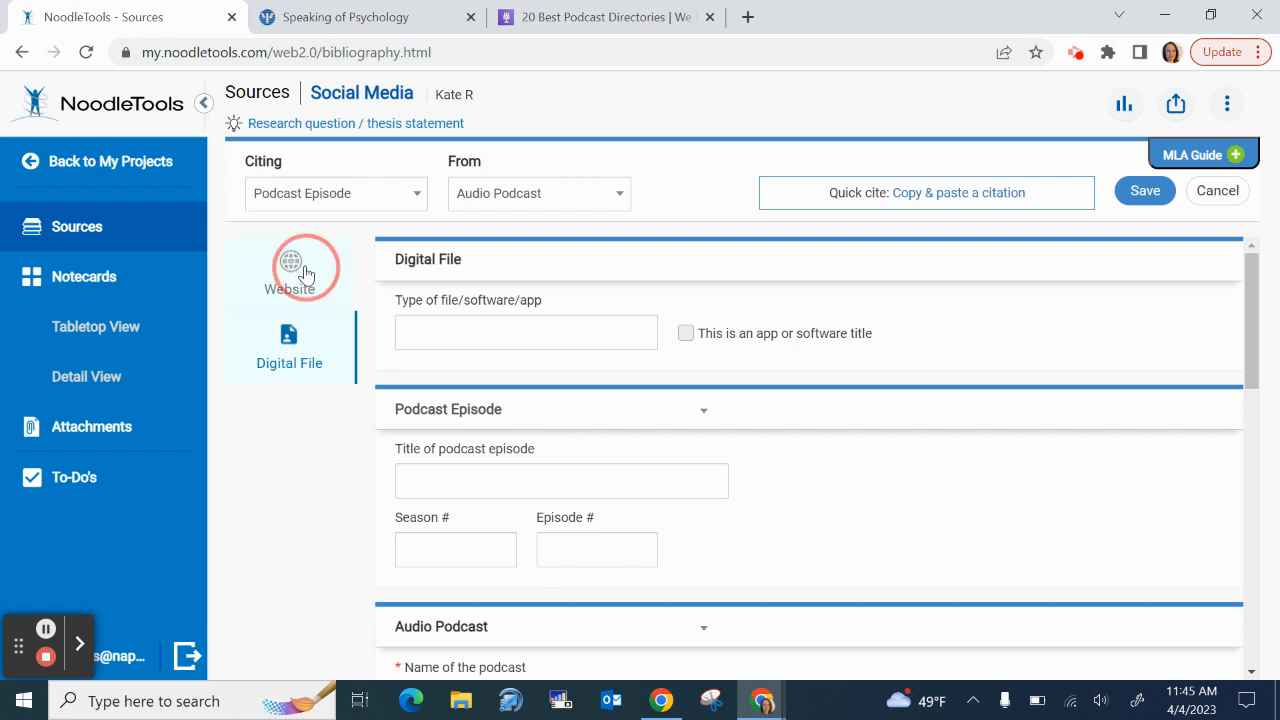
click(290, 264)
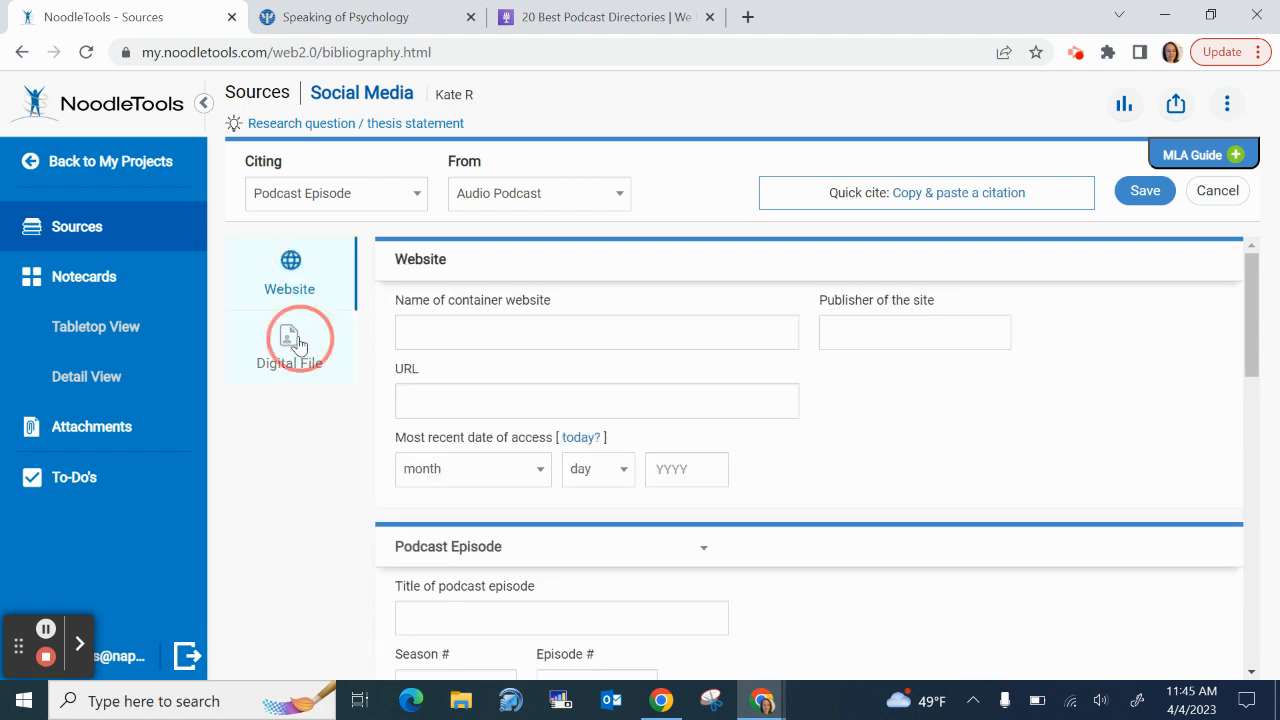
click(290, 344)
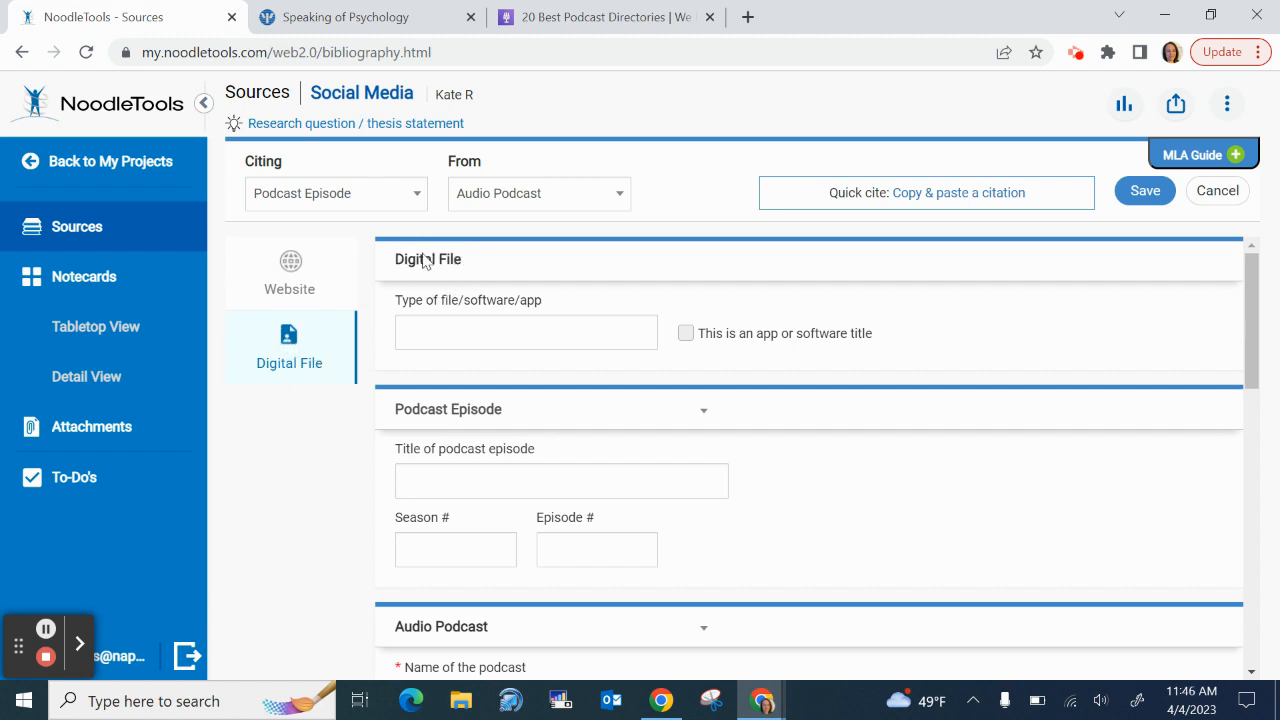
click(344, 16)
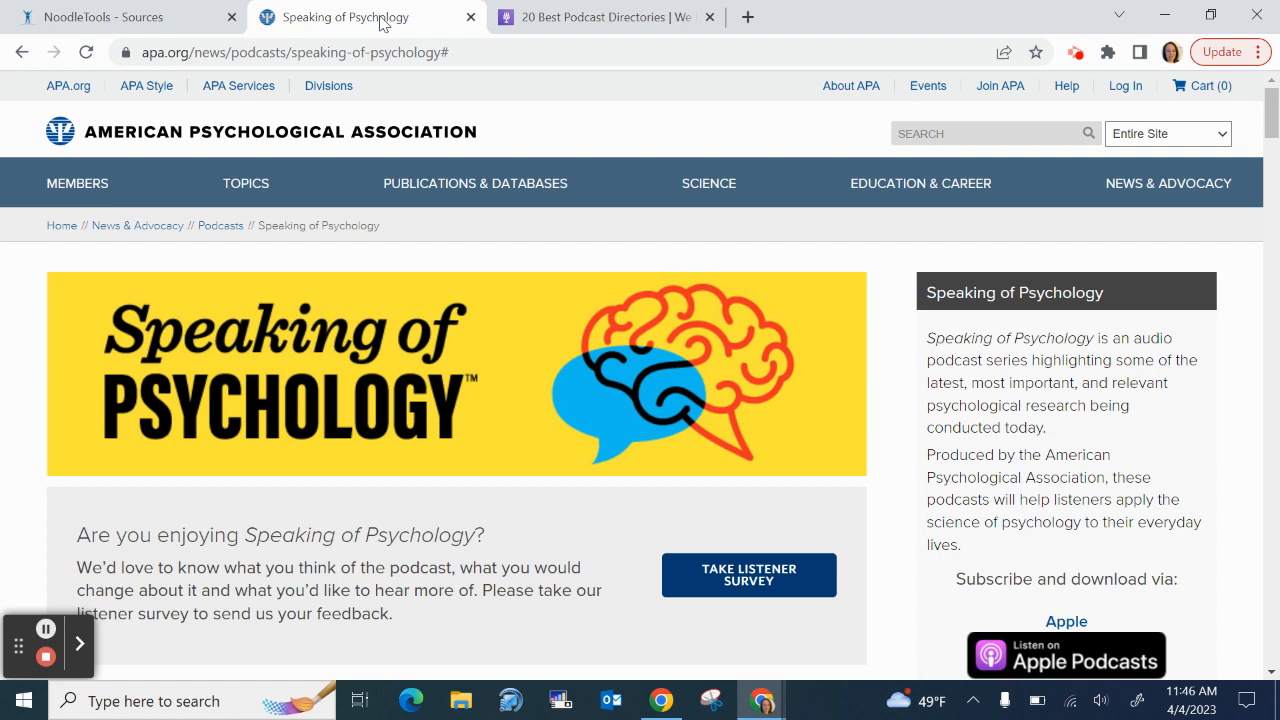
Switch to the 20 Best Podcast Directories article and scroll to its Apple Podcasts section
click(600, 16)
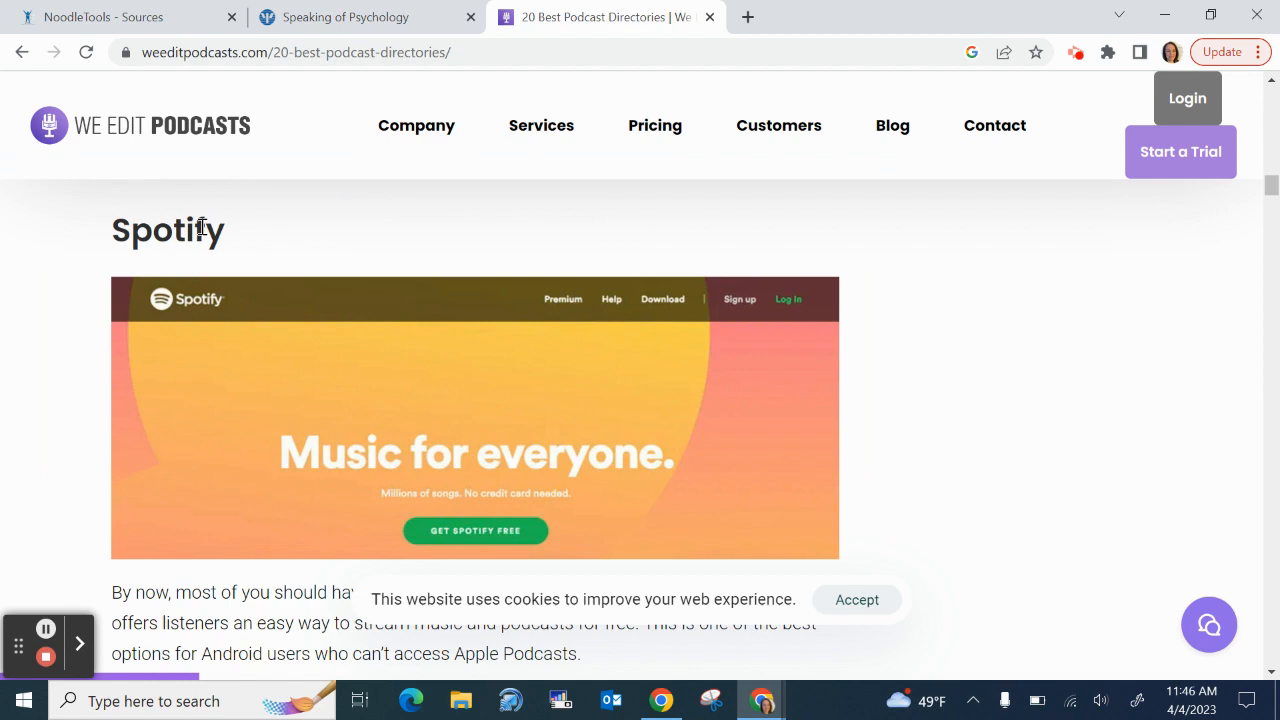
scroll(down, 3)
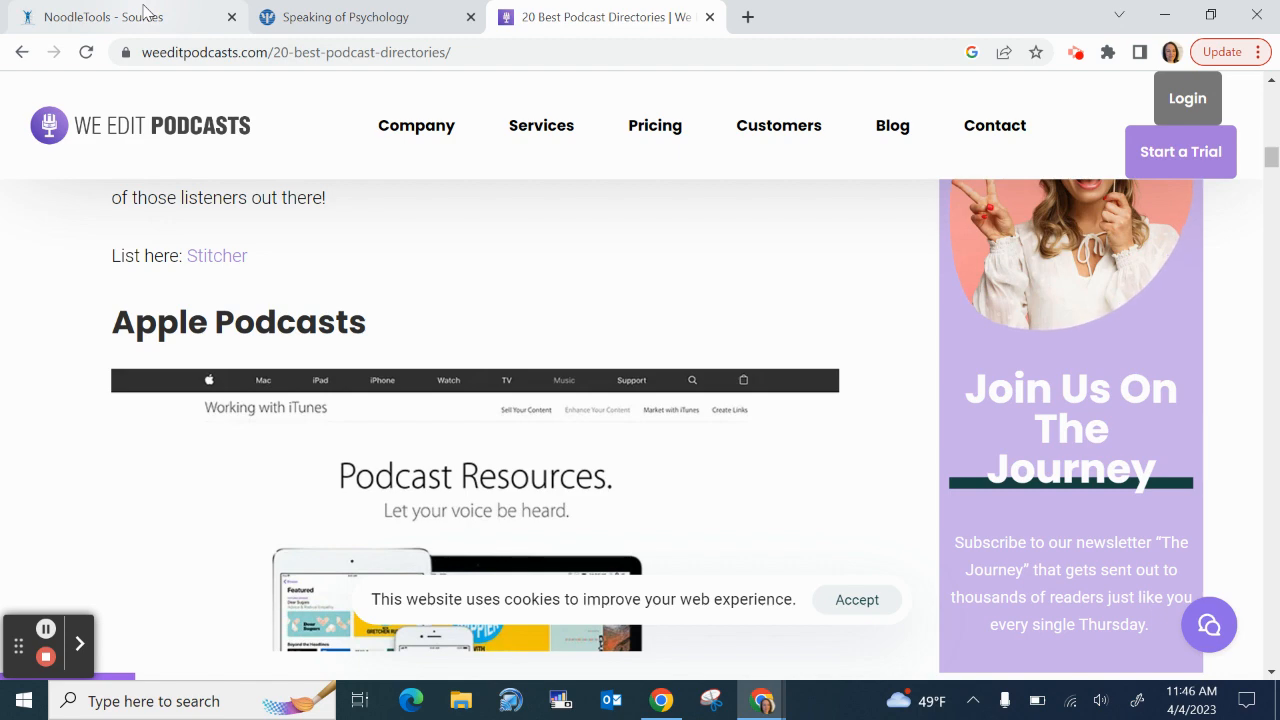
Check the Type of file/software/app field on the citation form, then return to the APA page
click(120, 16)
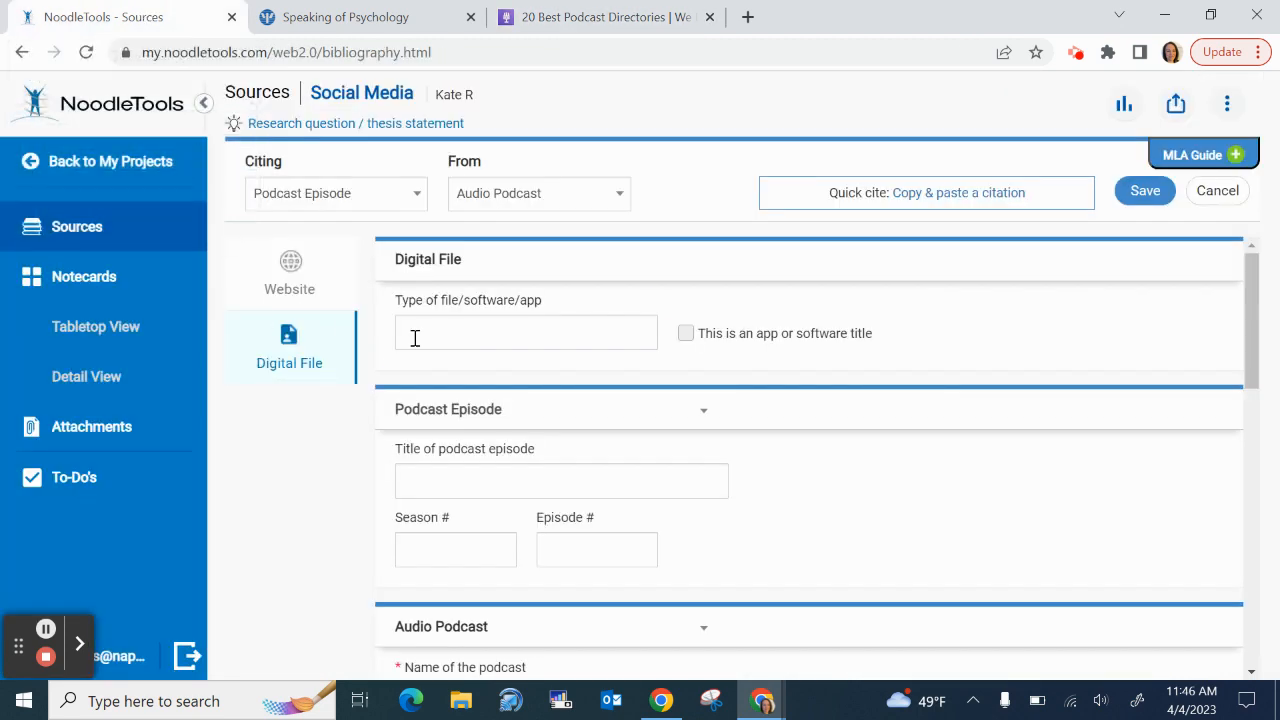
click(526, 332)
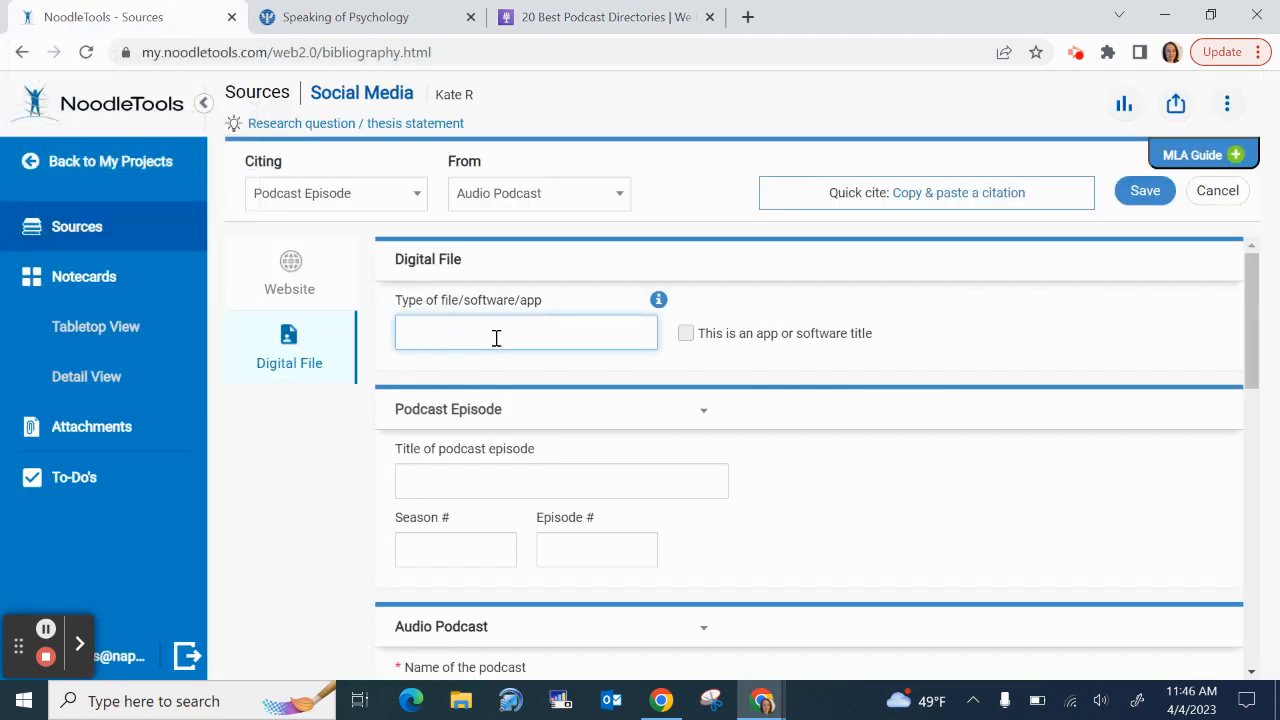
mouse_move(464, 328)
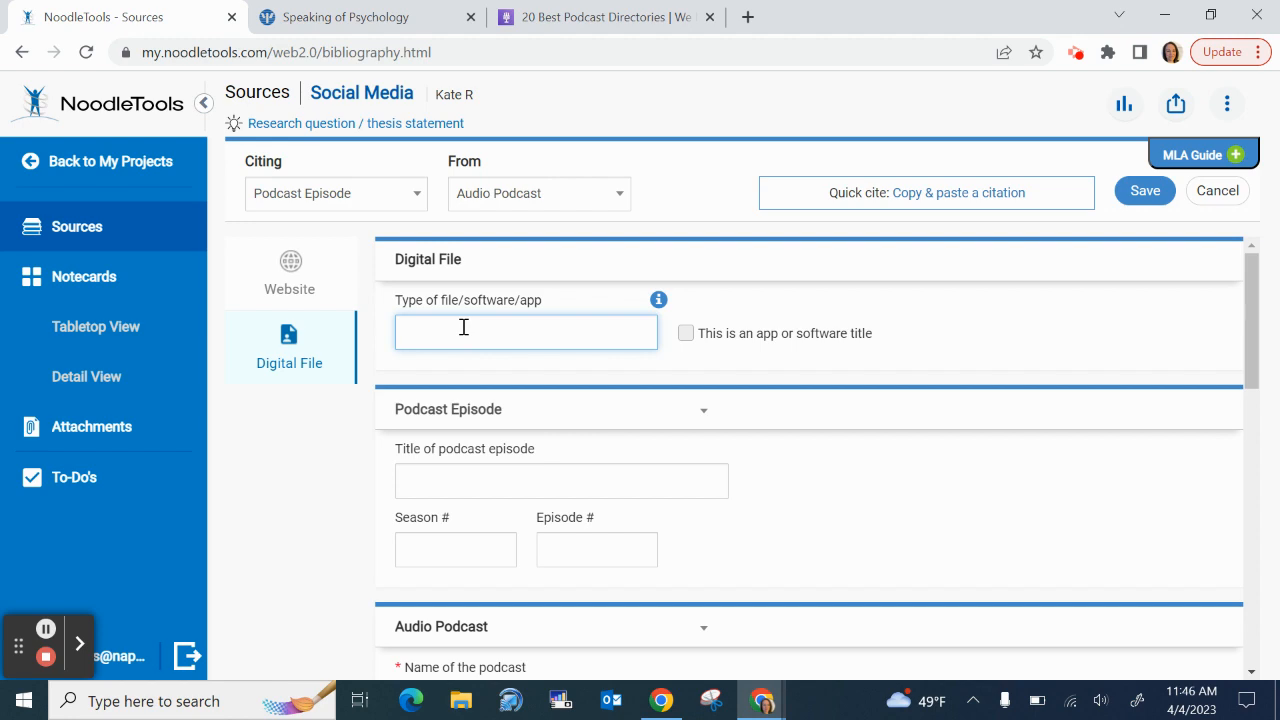
mouse_move(288, 276)
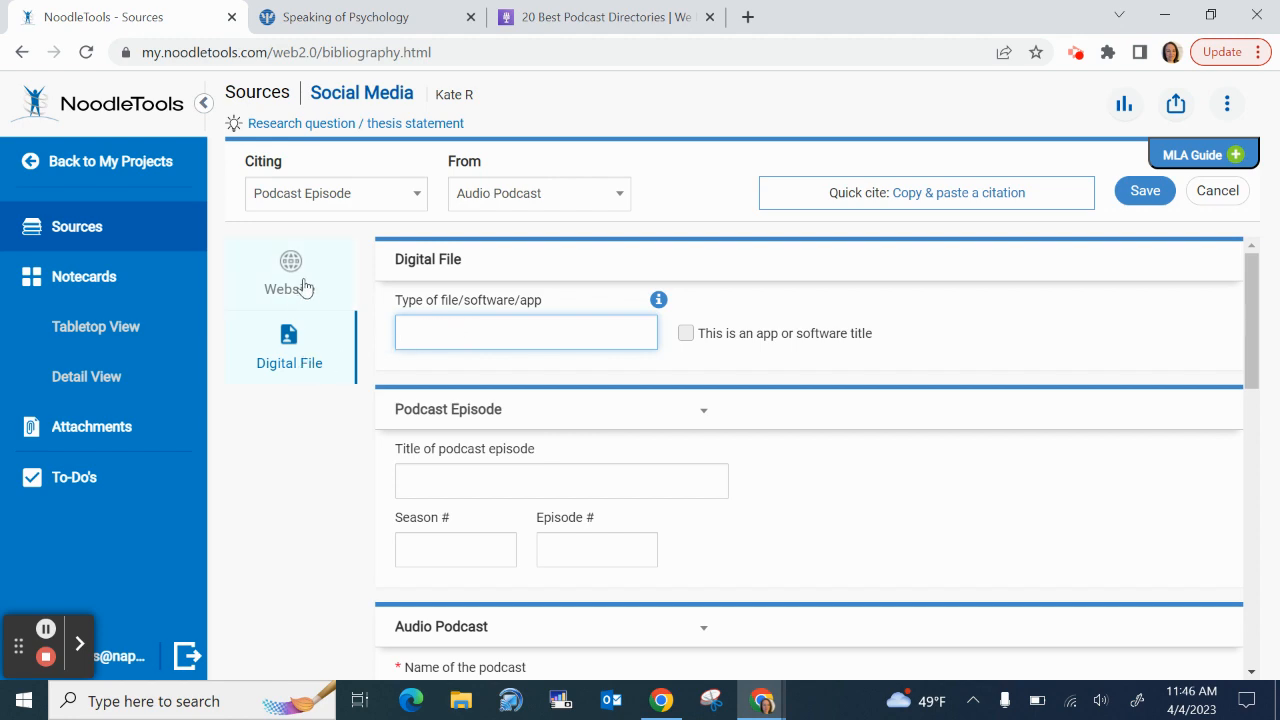
click(368, 16)
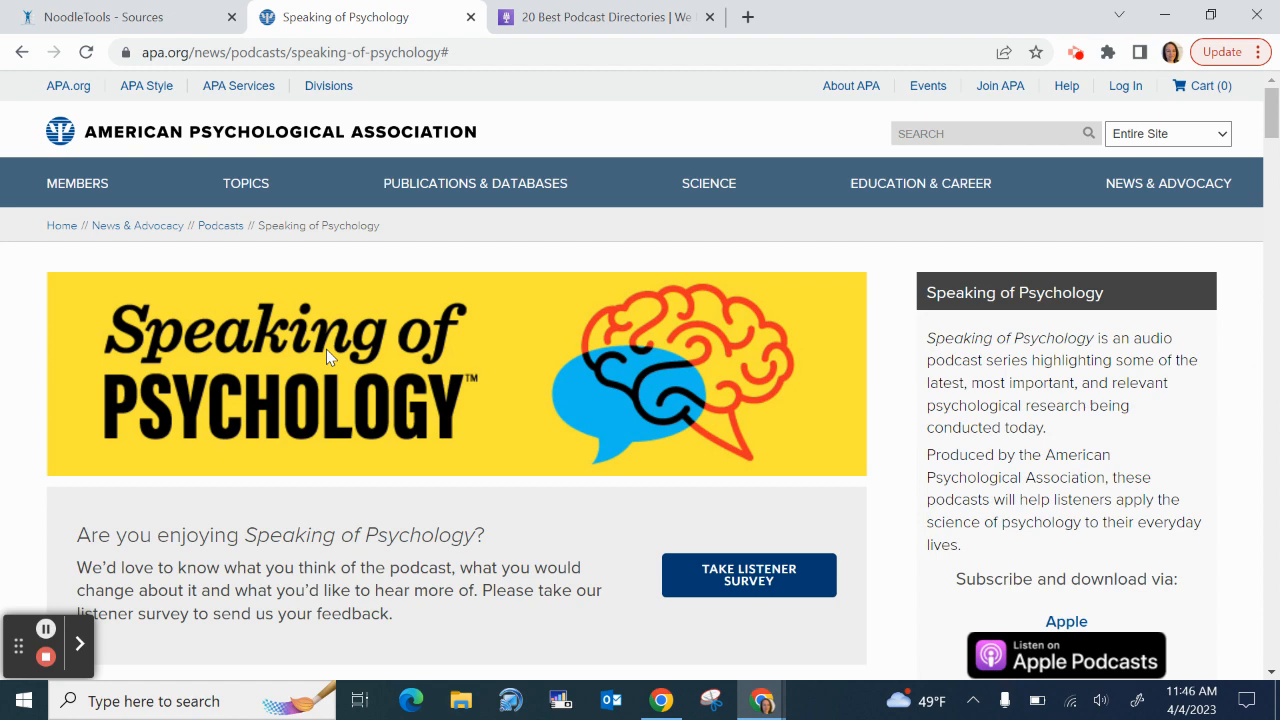
mouse_move(140, 38)
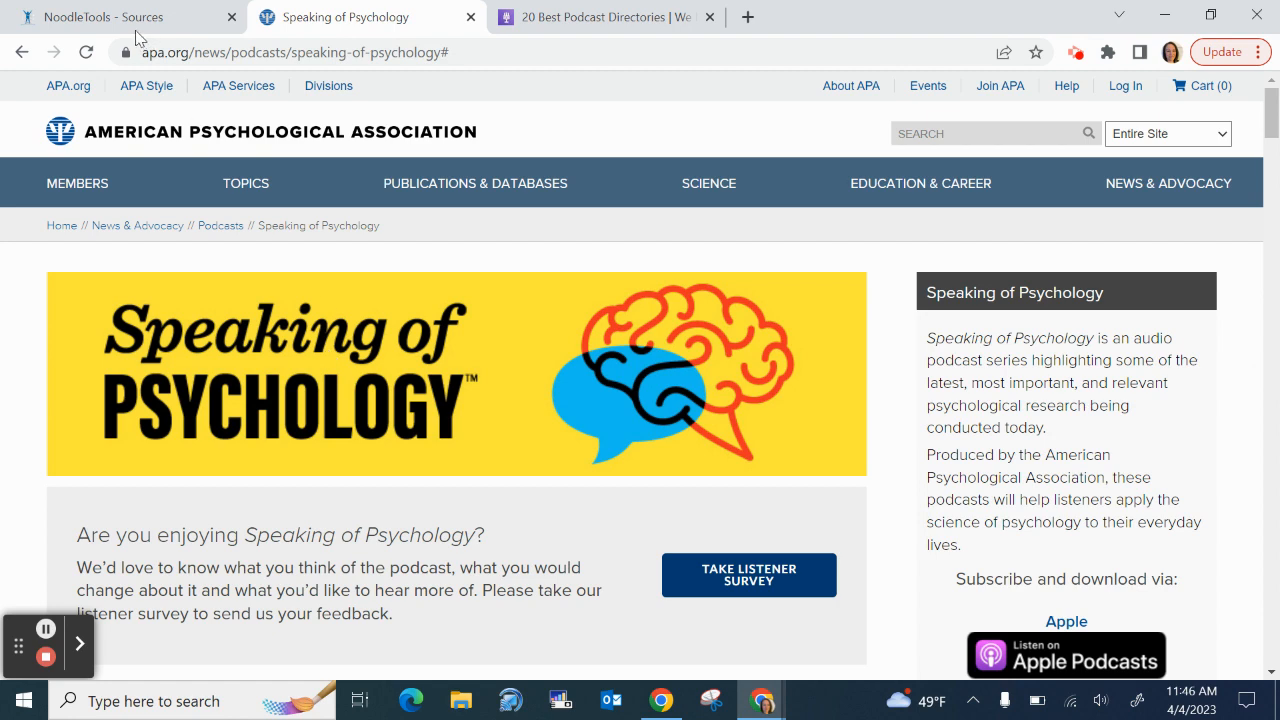
Show the citation's website fields and check the APA page for the site name
click(116, 16)
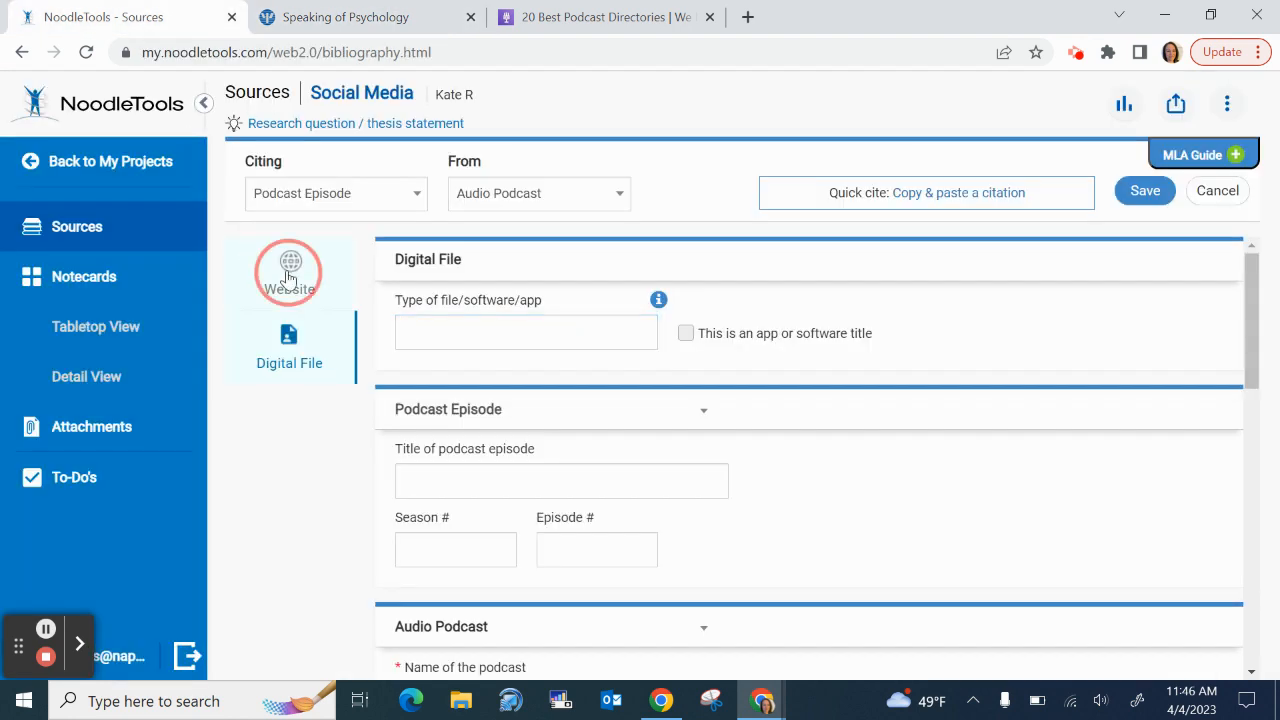
click(288, 270)
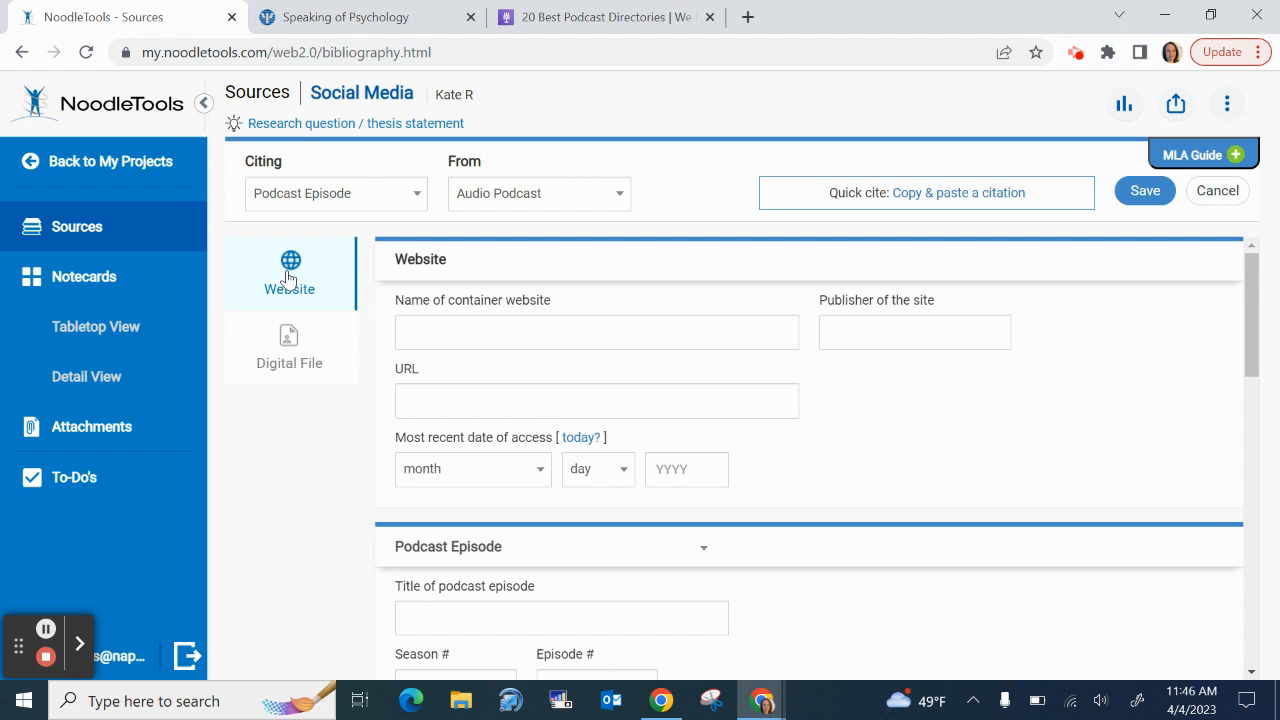
mouse_move(518, 368)
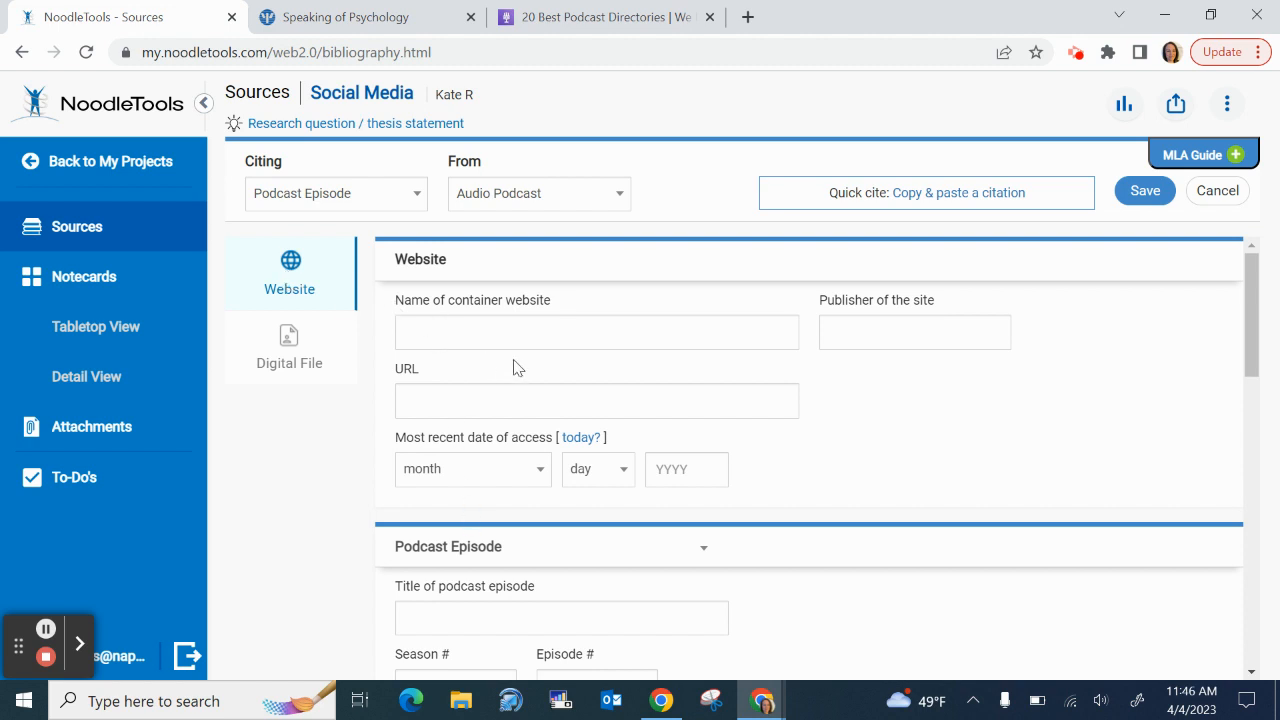
mouse_move(472, 308)
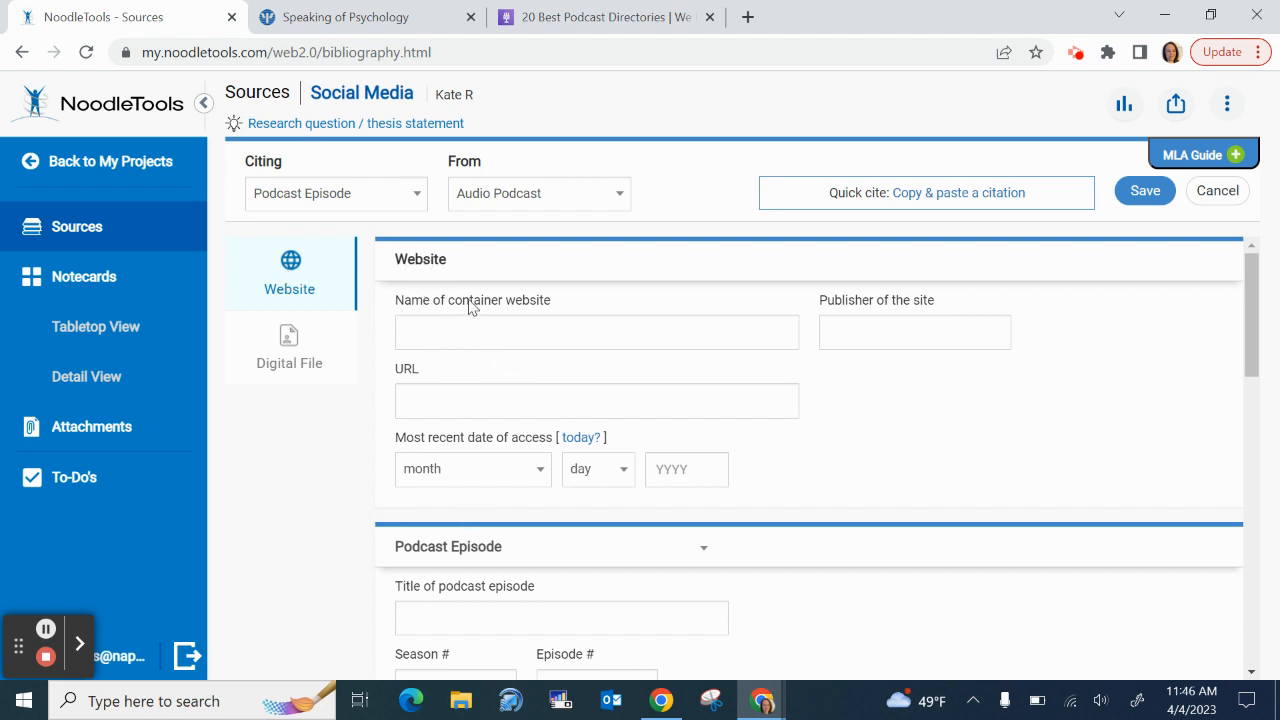
mouse_move(472, 360)
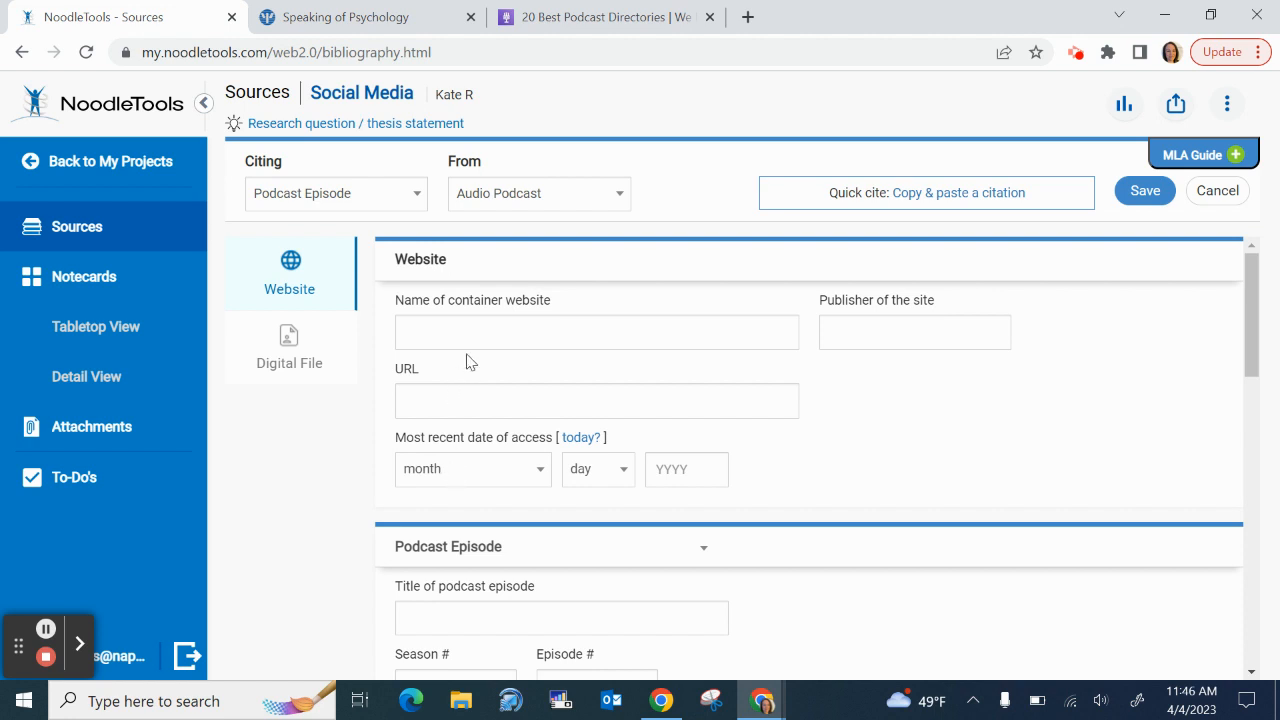
mouse_move(408, 304)
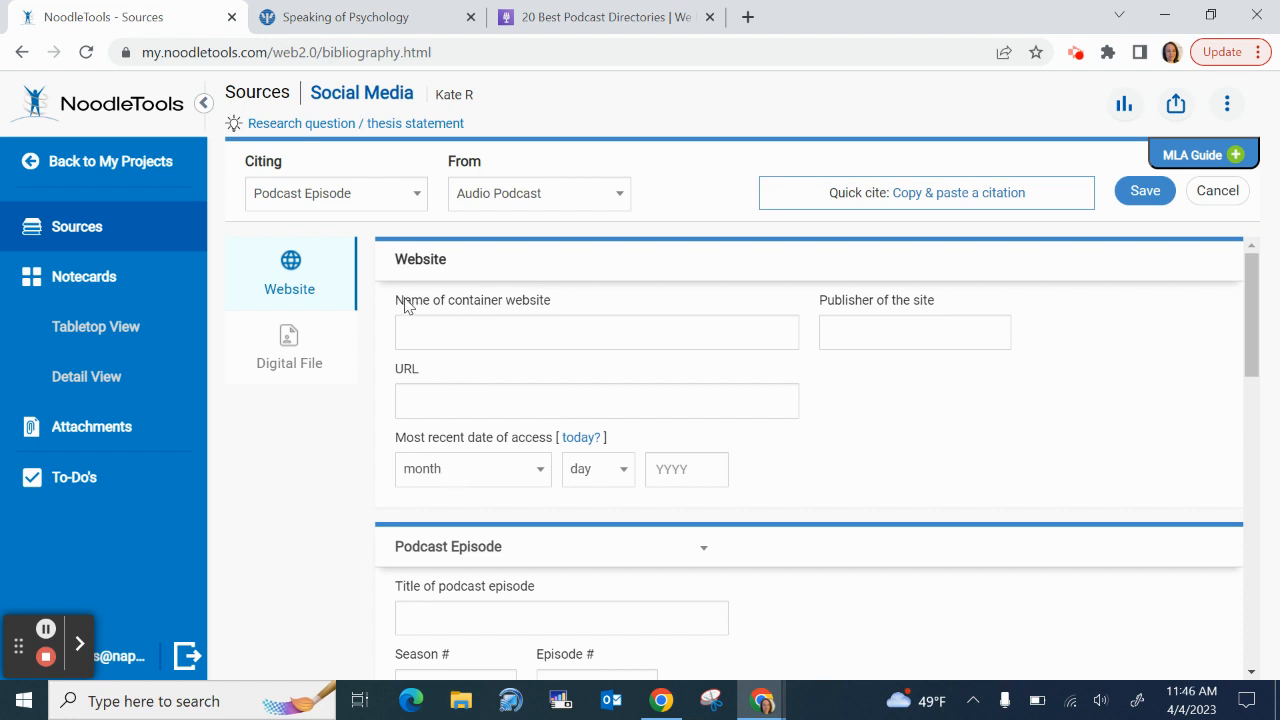
click(350, 16)
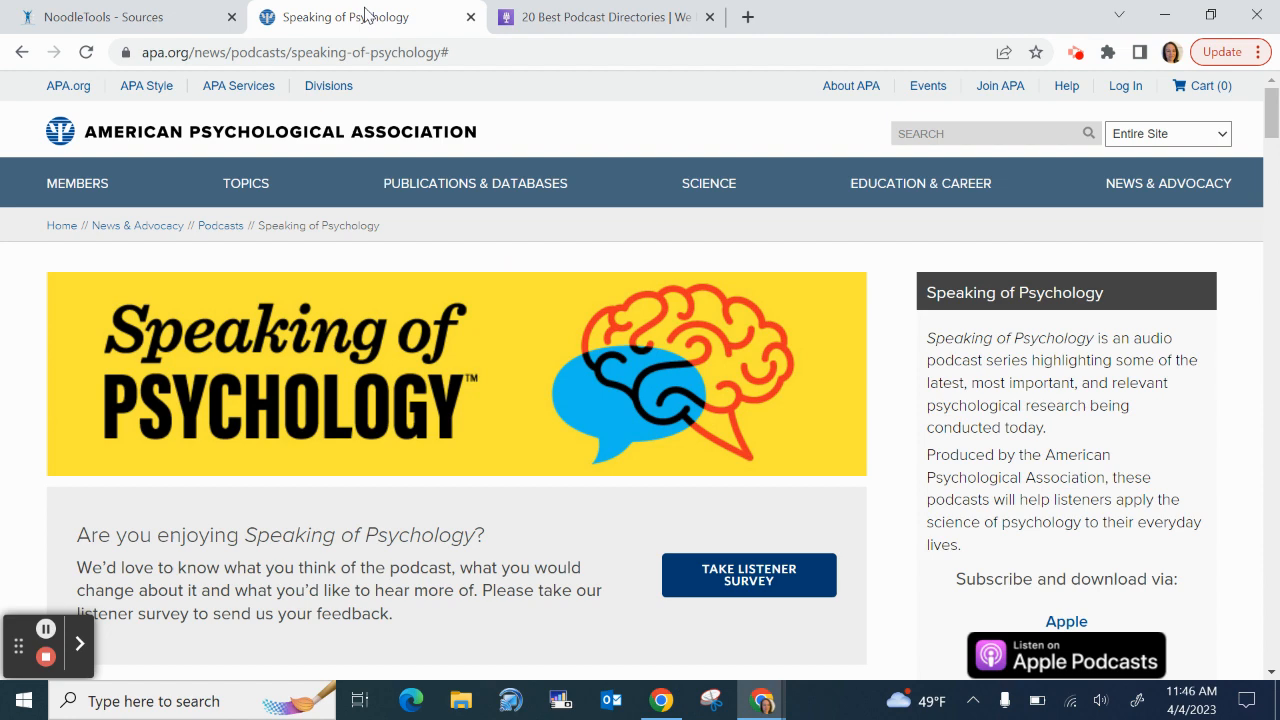
mouse_move(274, 160)
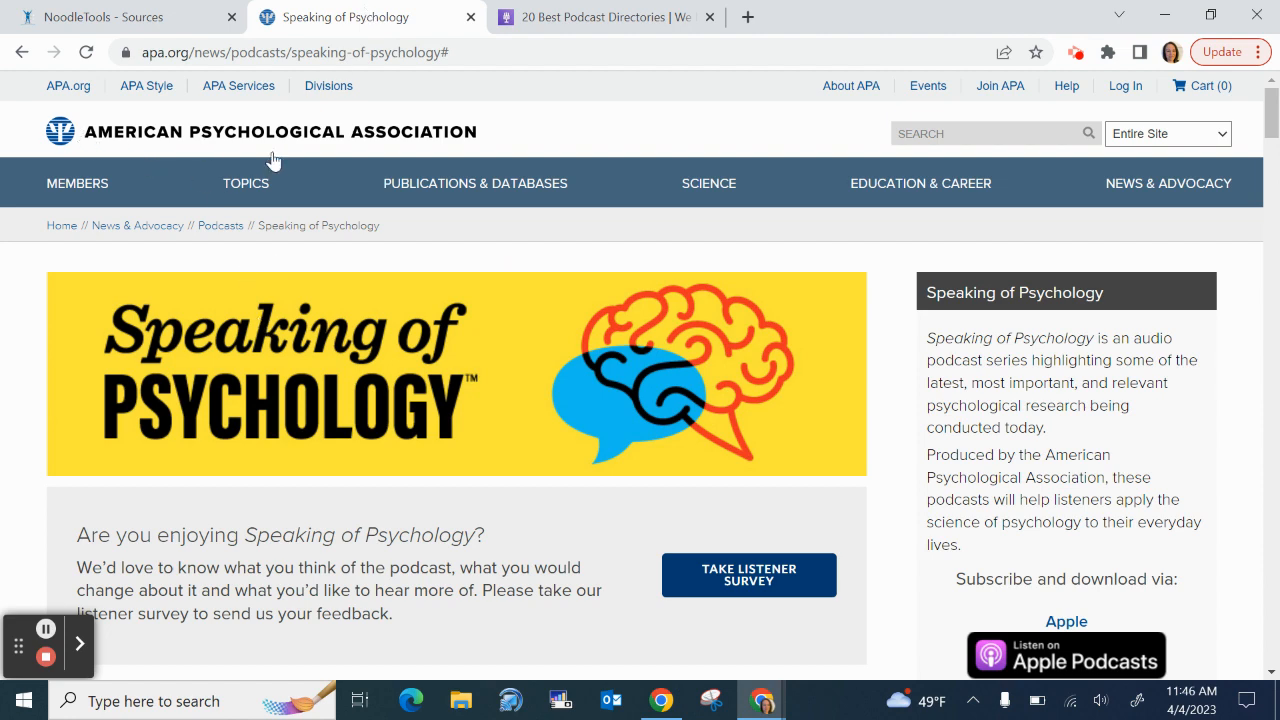
mouse_move(434, 144)
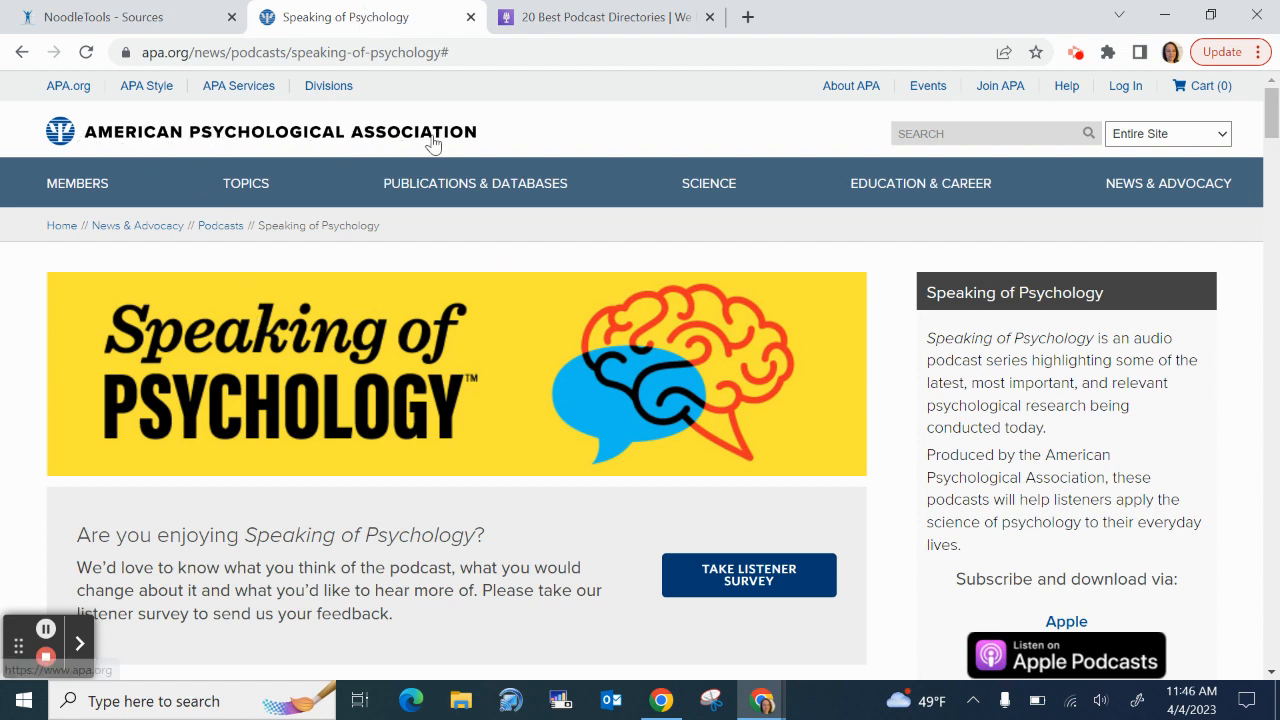
click(124, 16)
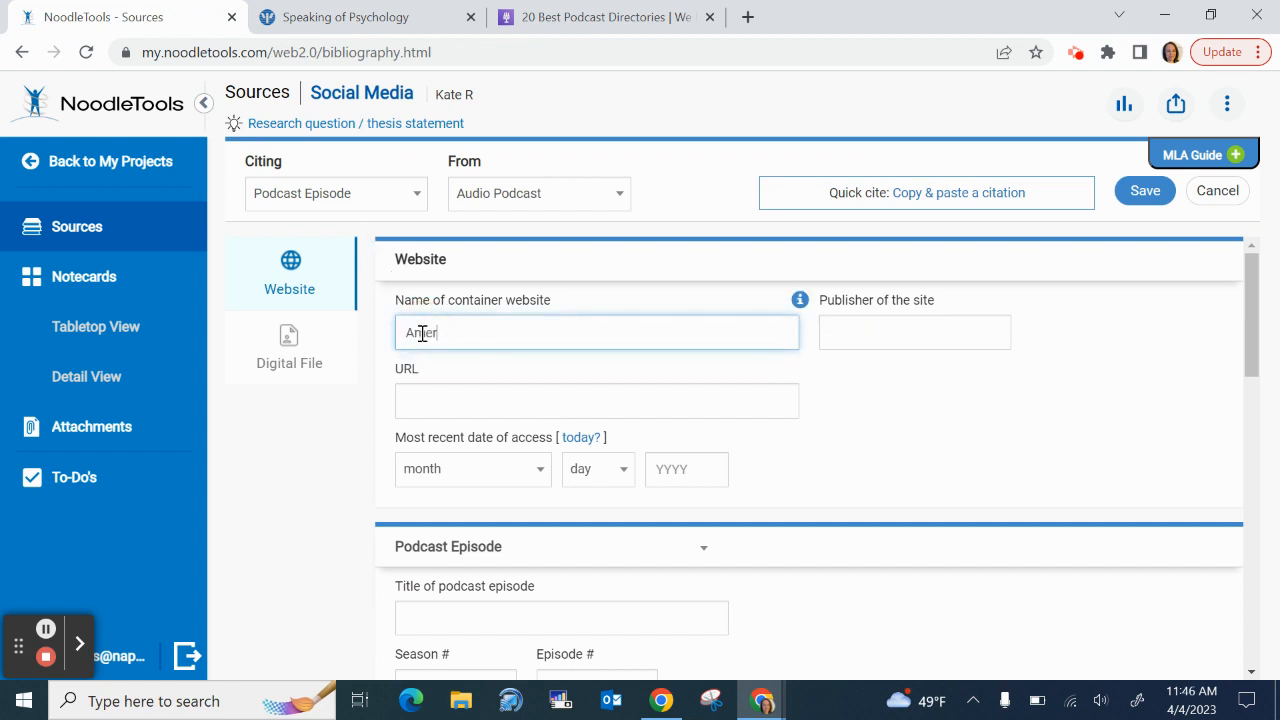
Enter 'American Psychological Association' as the container website name, removing stray characters
text(American Psychologi)
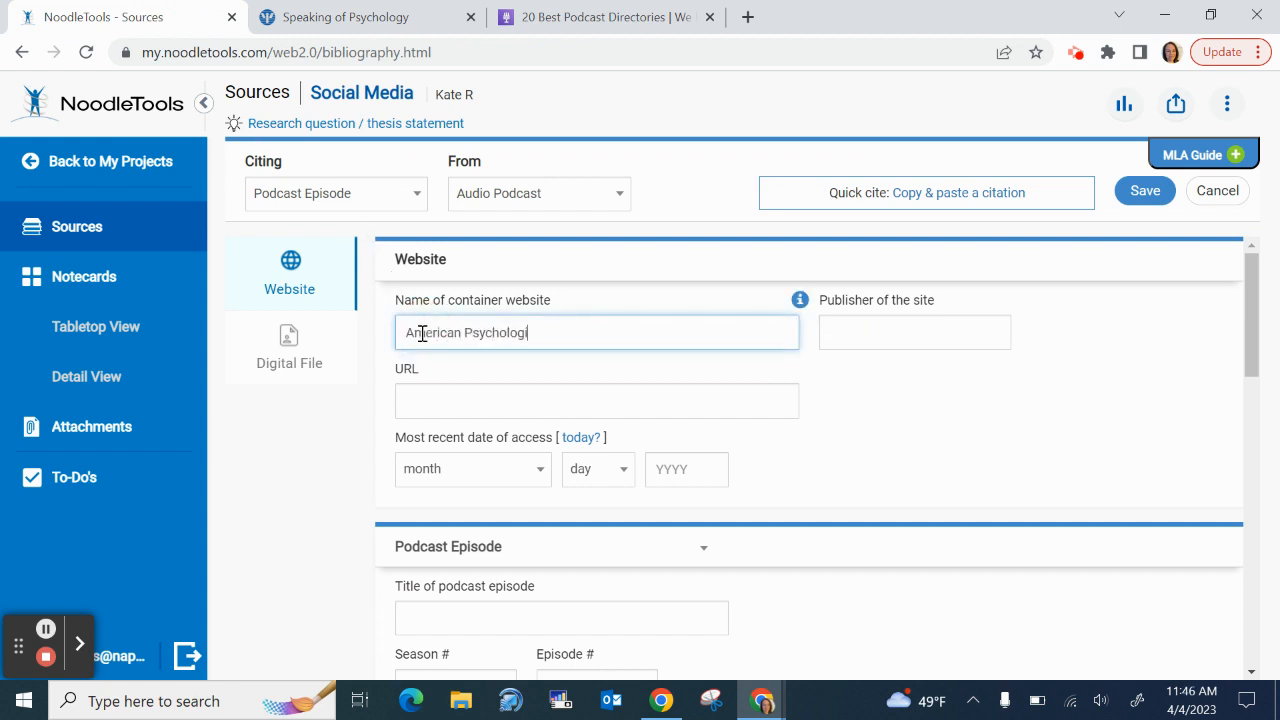
text(cal Association)
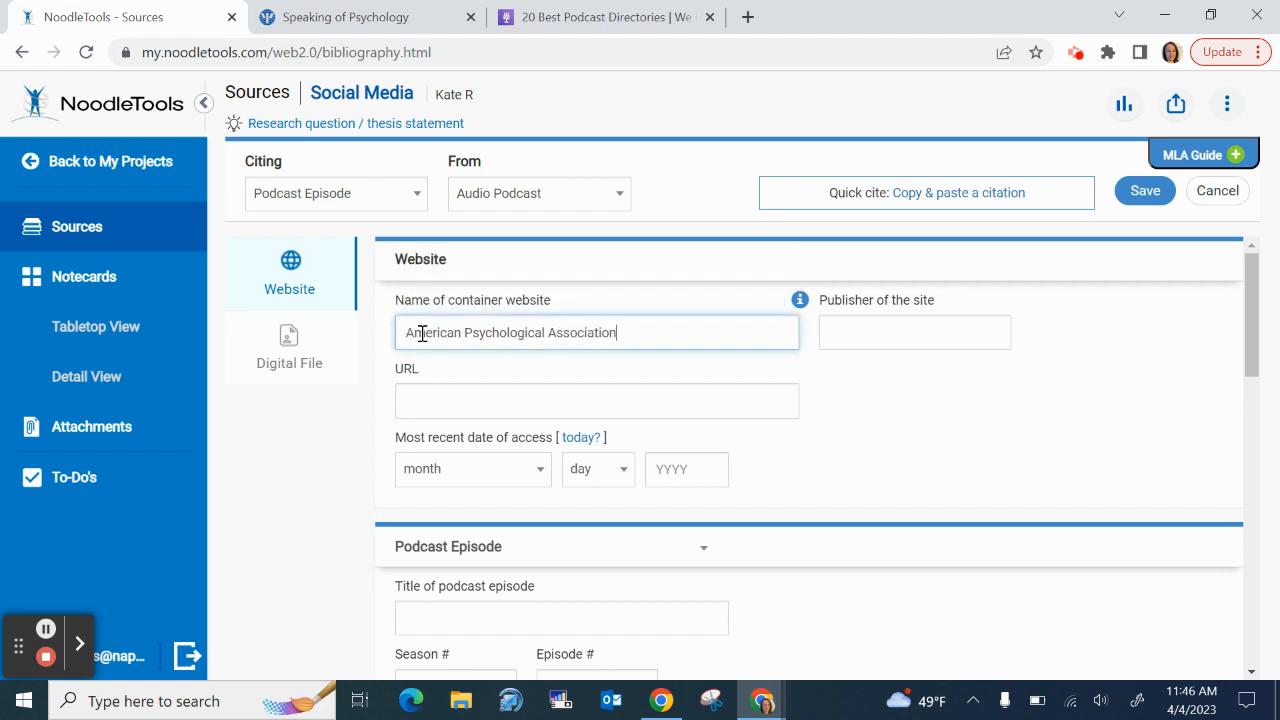
text(nji)
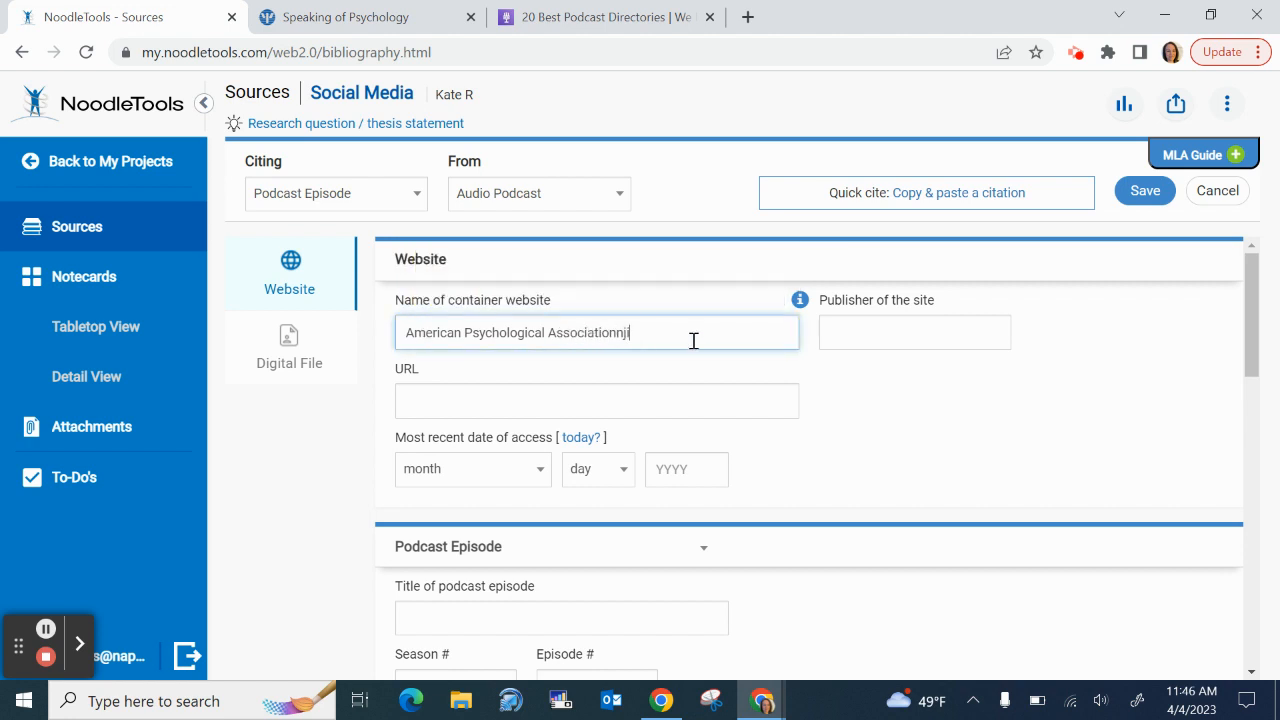
key(Backspace)
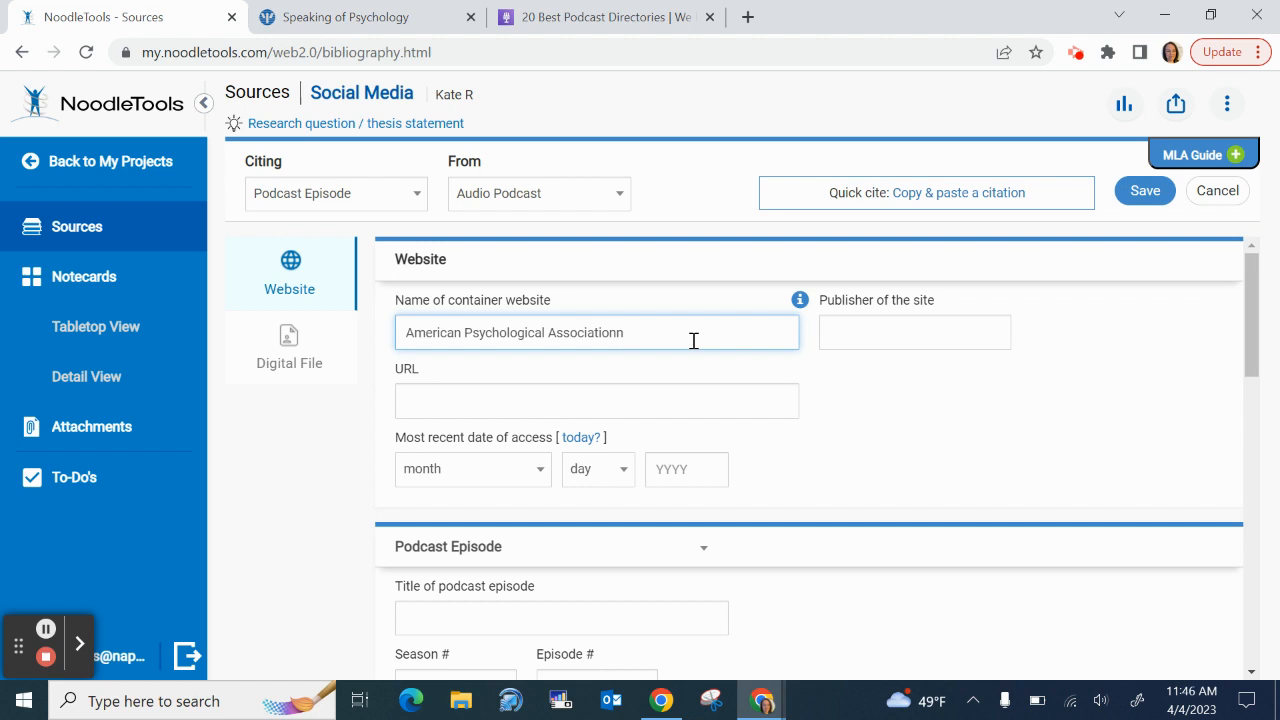
key(Backspace)
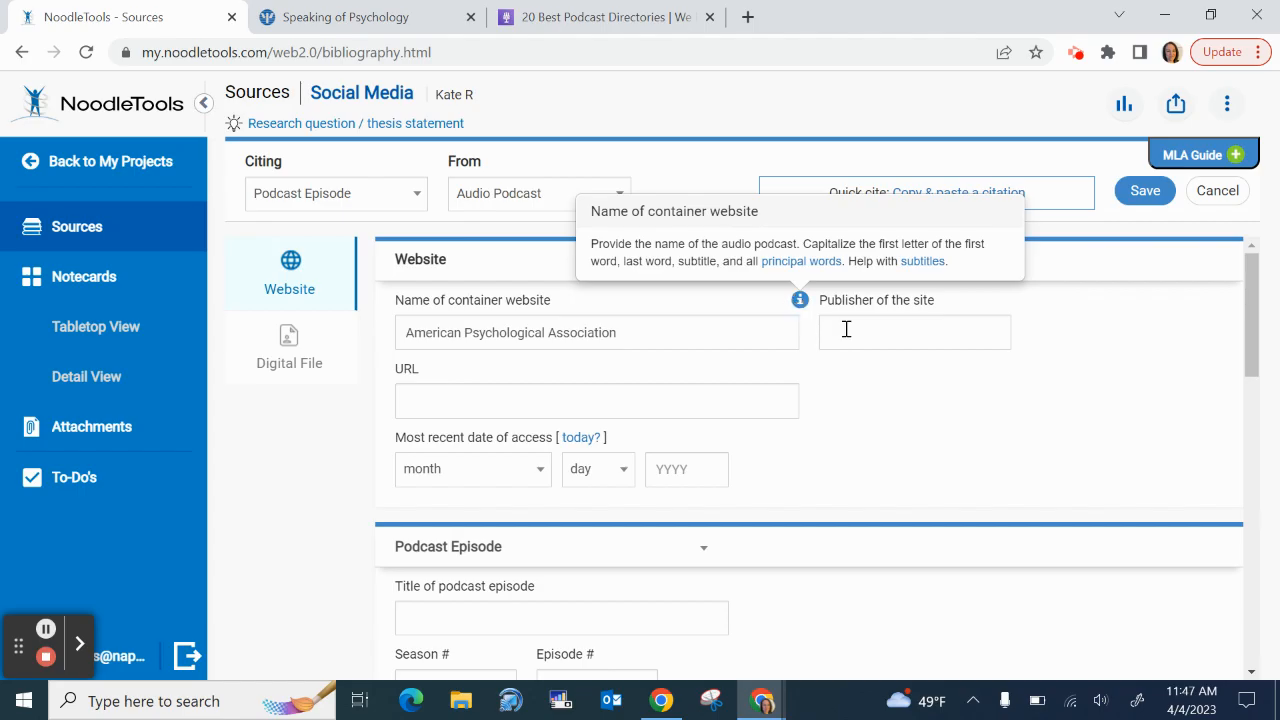
click(912, 332)
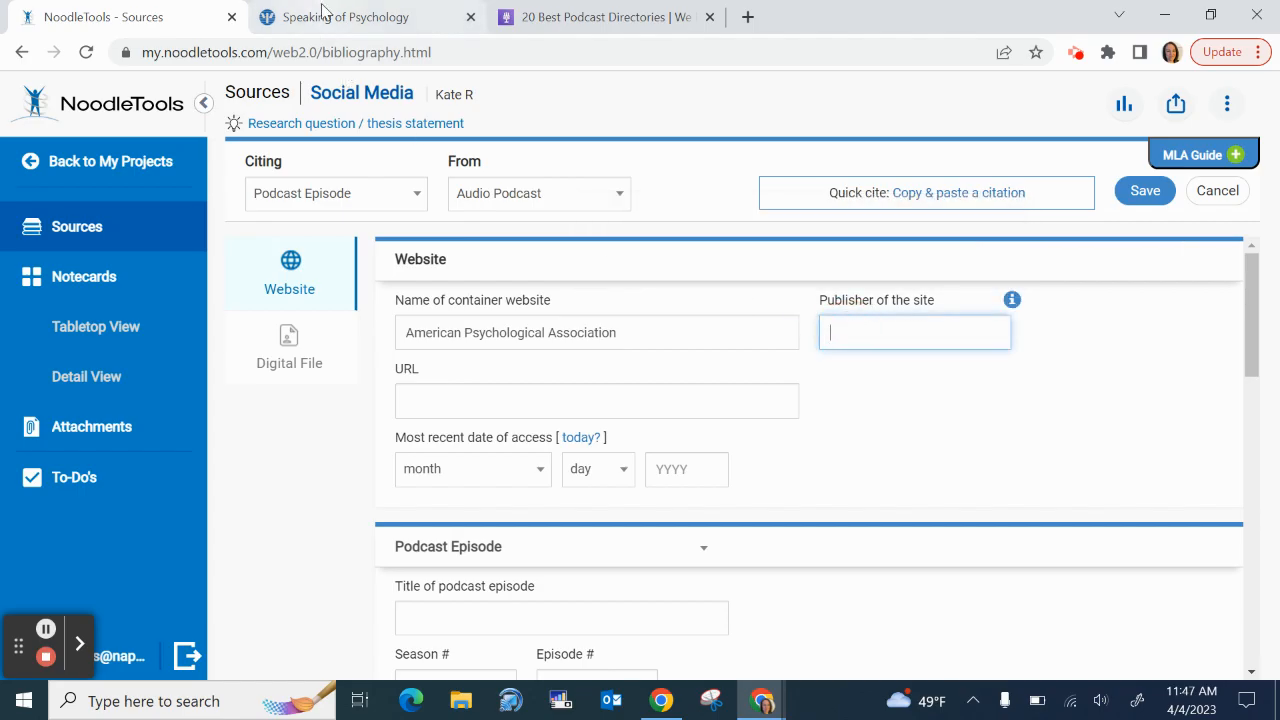
click(344, 16)
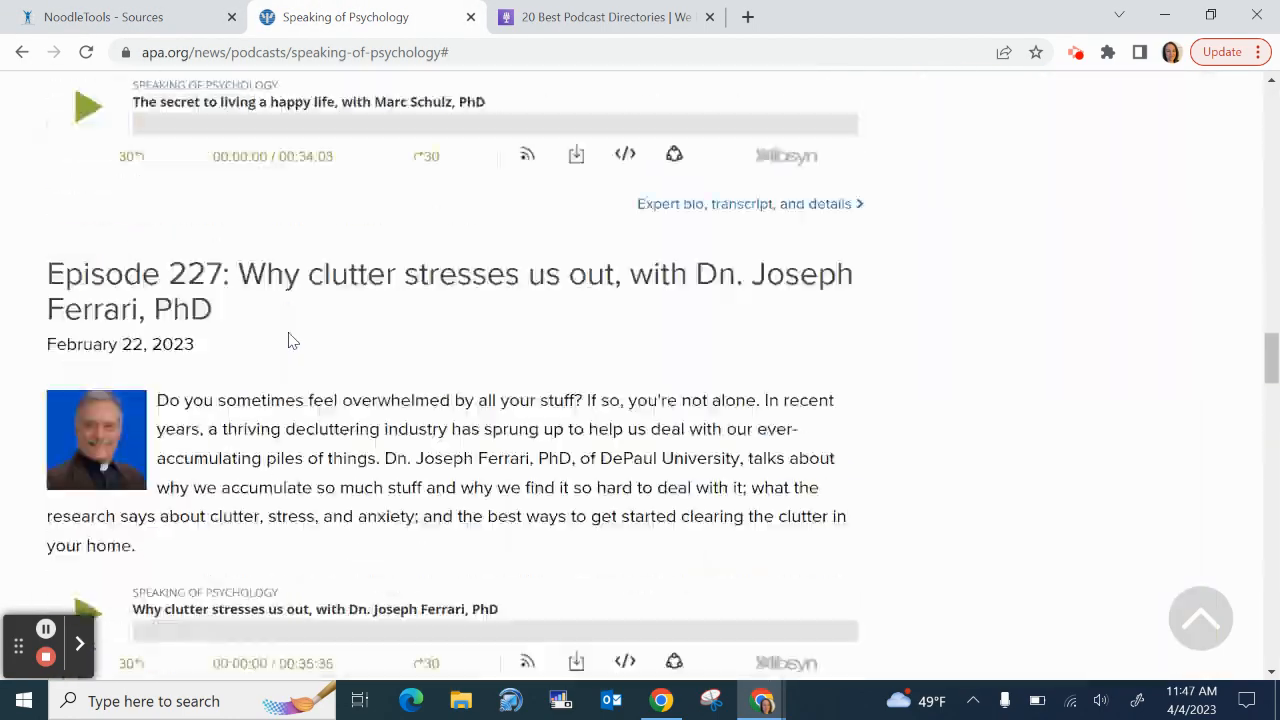
scroll(down, 3)
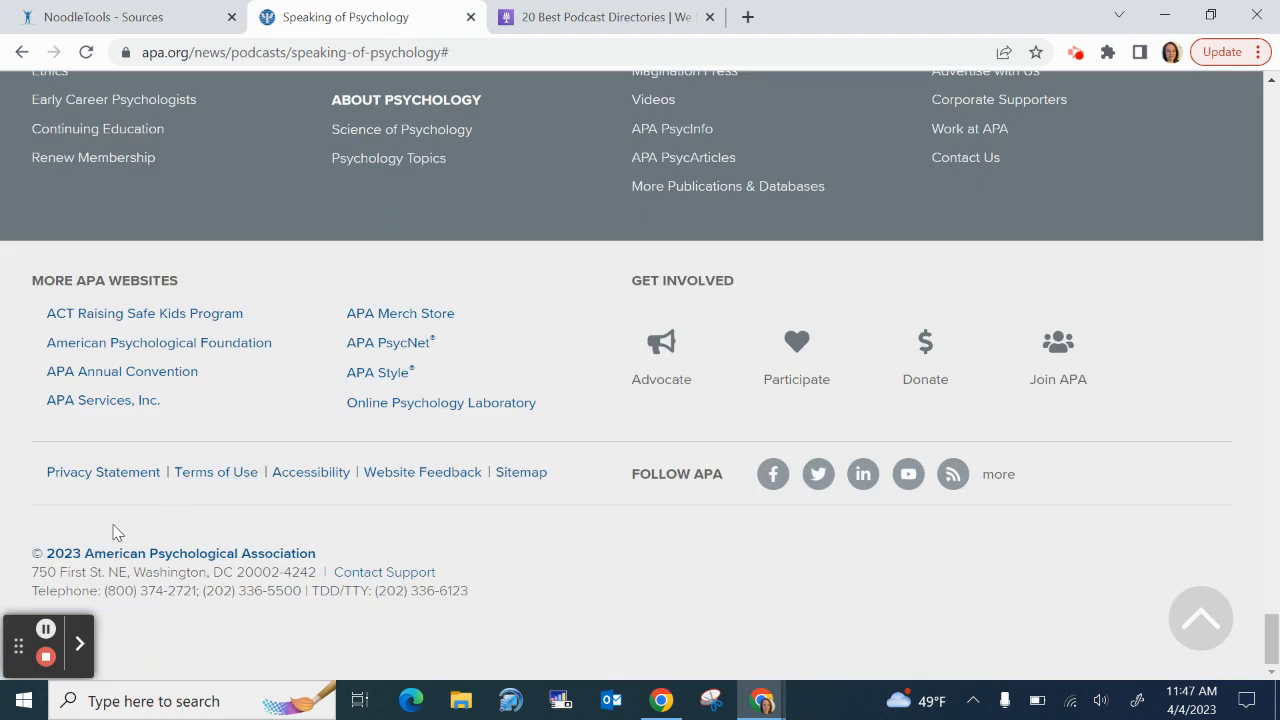
mouse_move(36, 560)
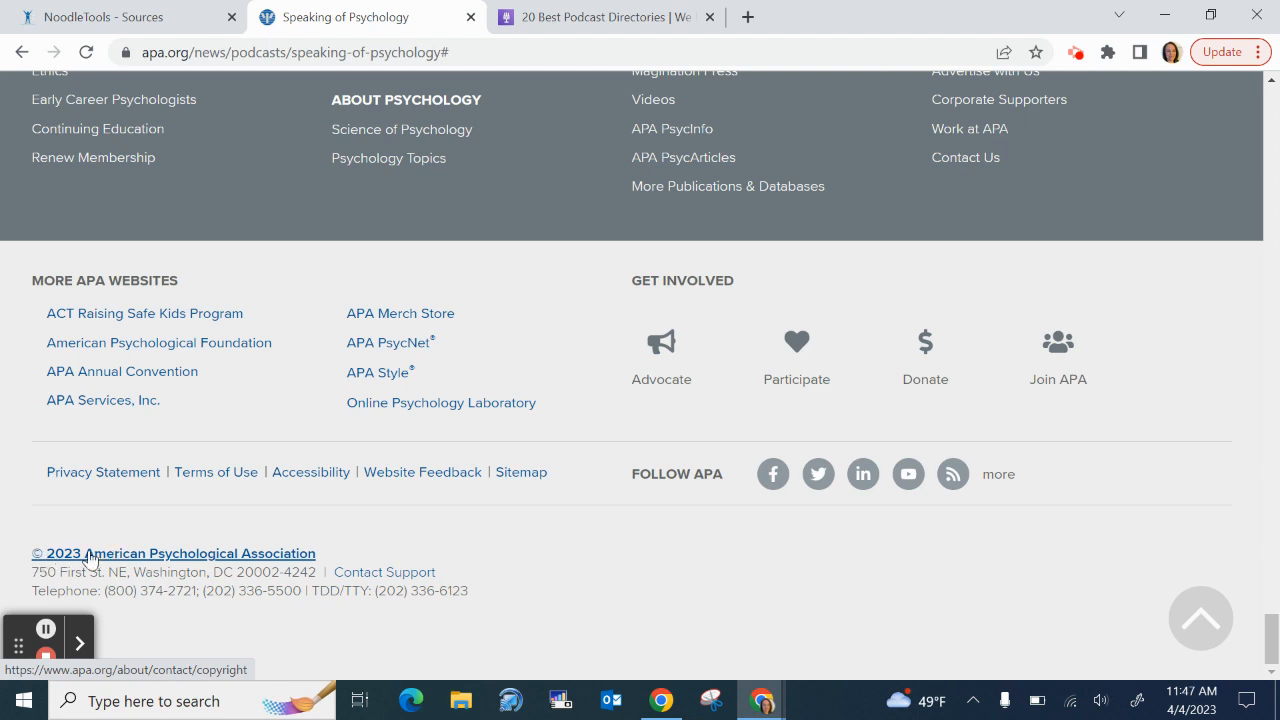
mouse_move(284, 552)
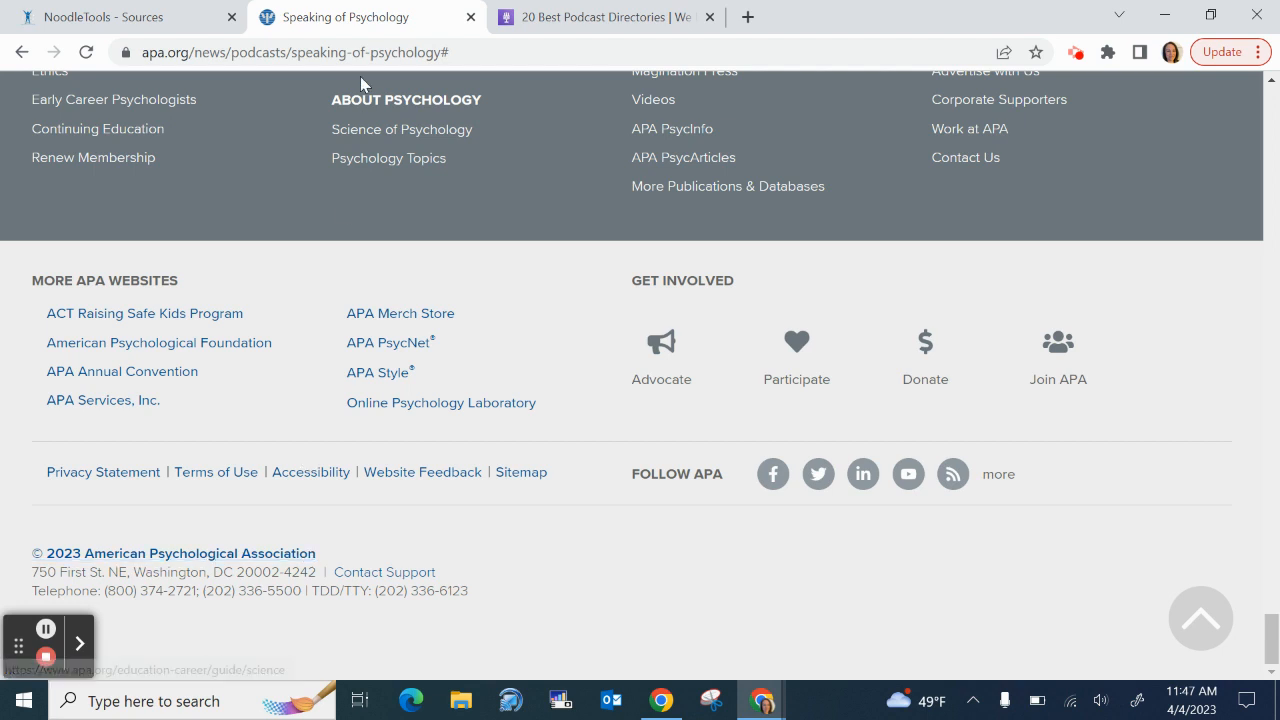
click(124, 16)
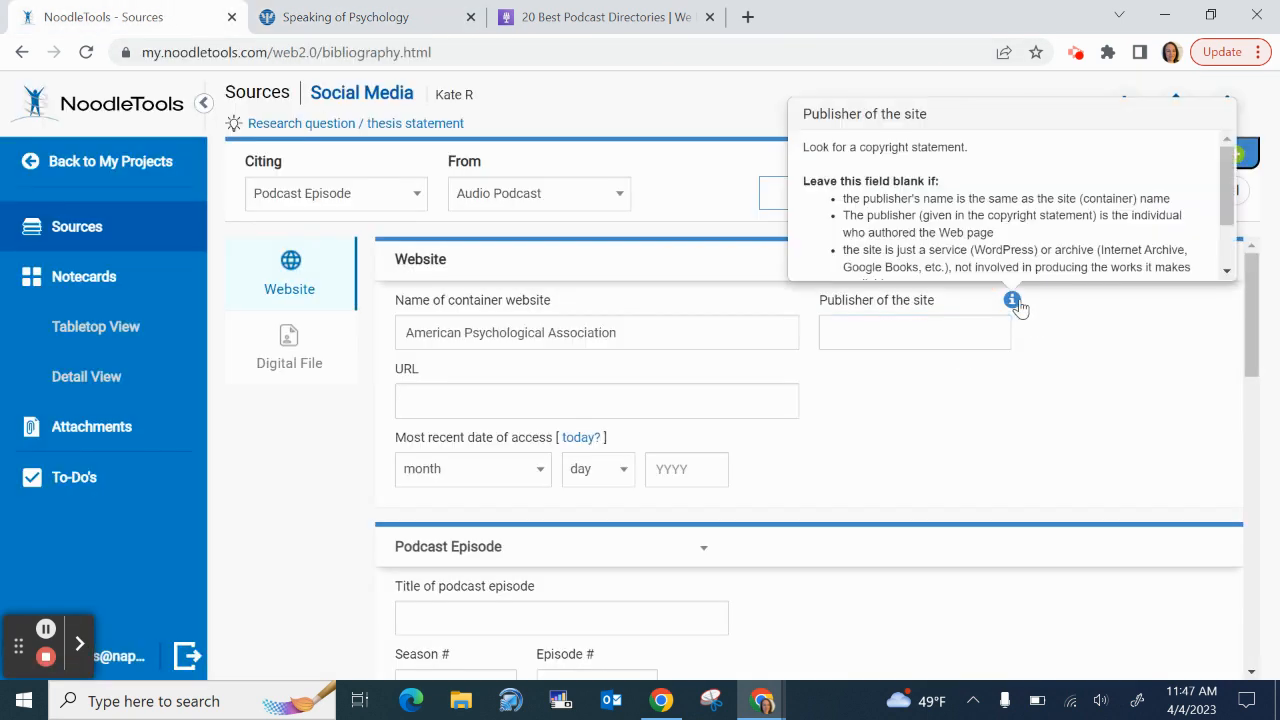
click(912, 332)
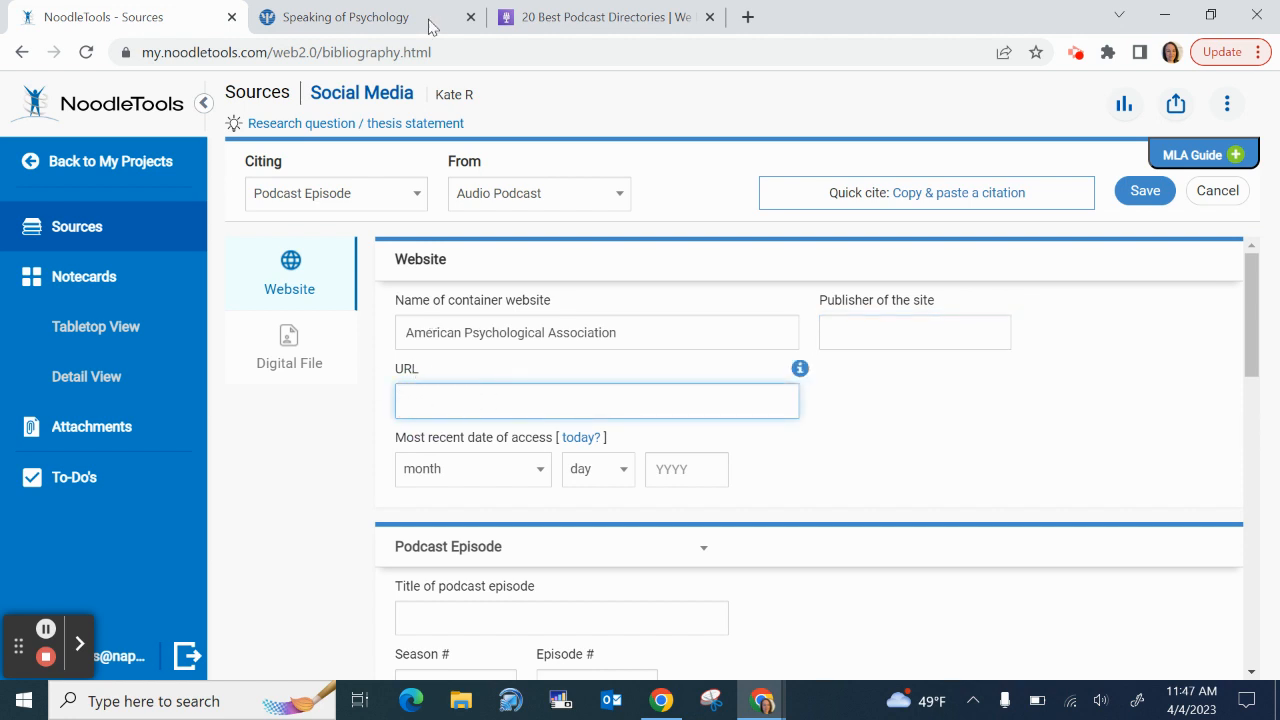
click(344, 16)
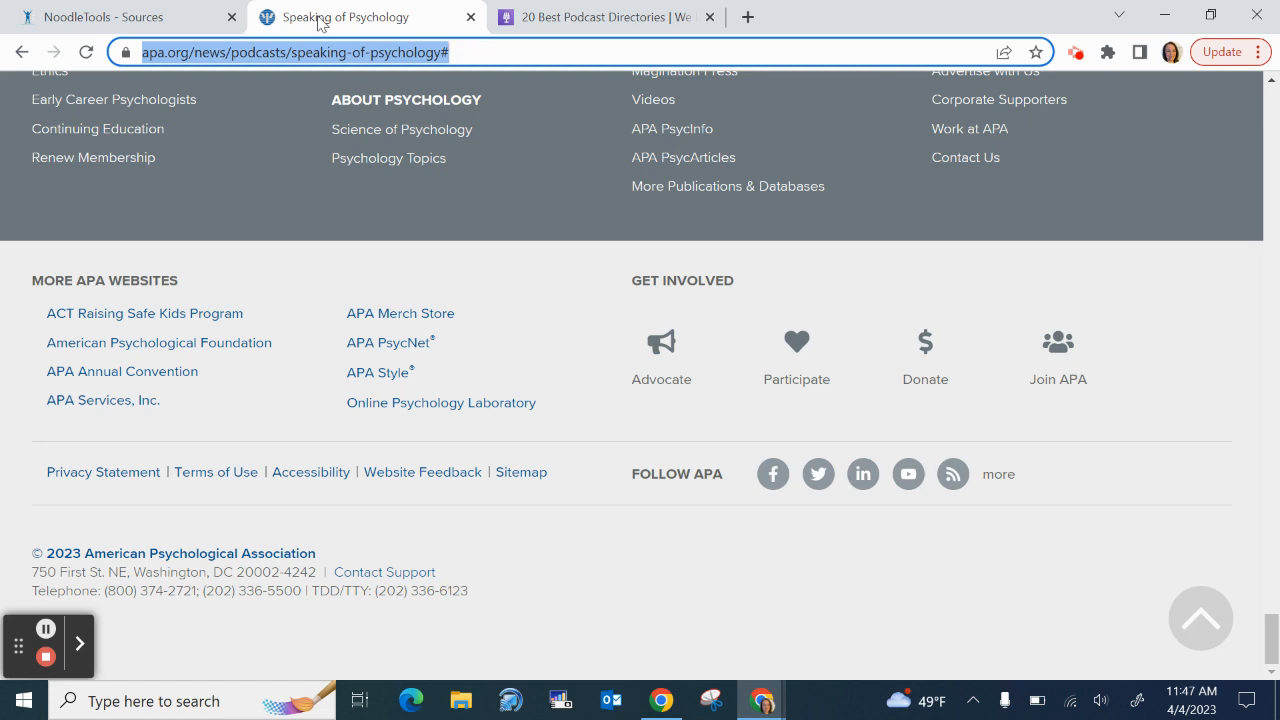
click(120, 16)
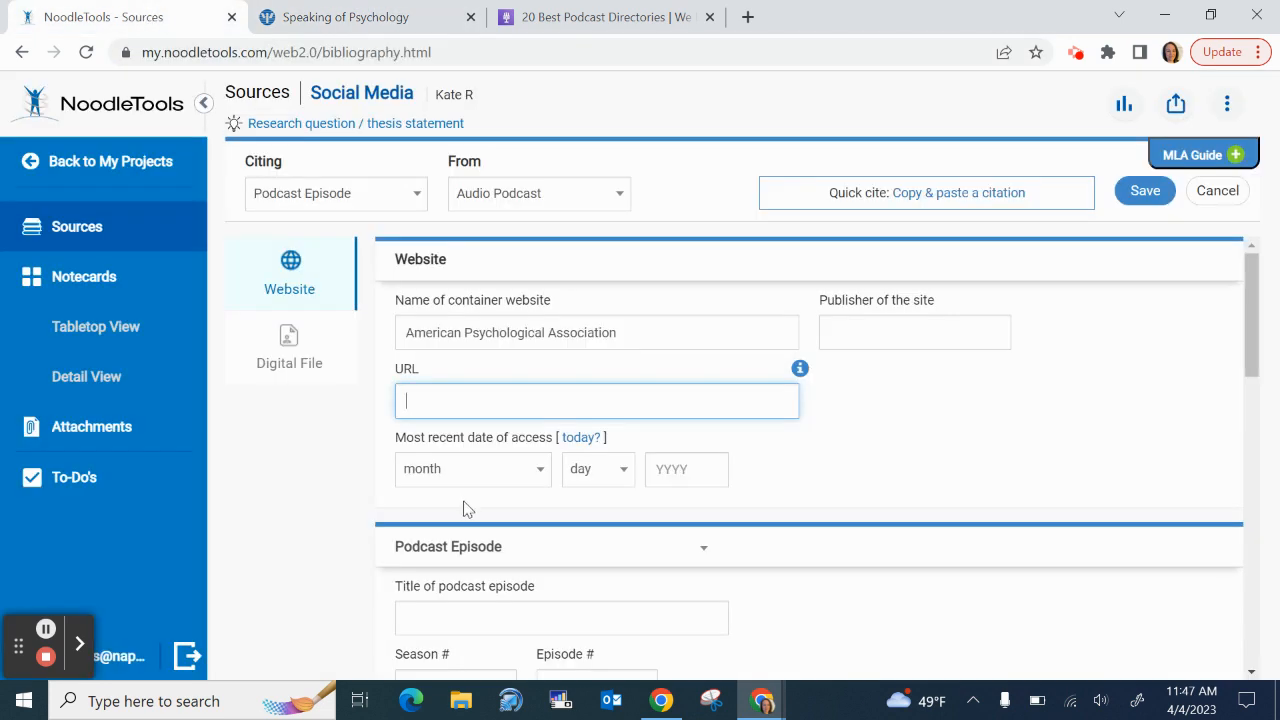
text(https://www.apa.org/news/podcasts/speaking-of-psychology#)
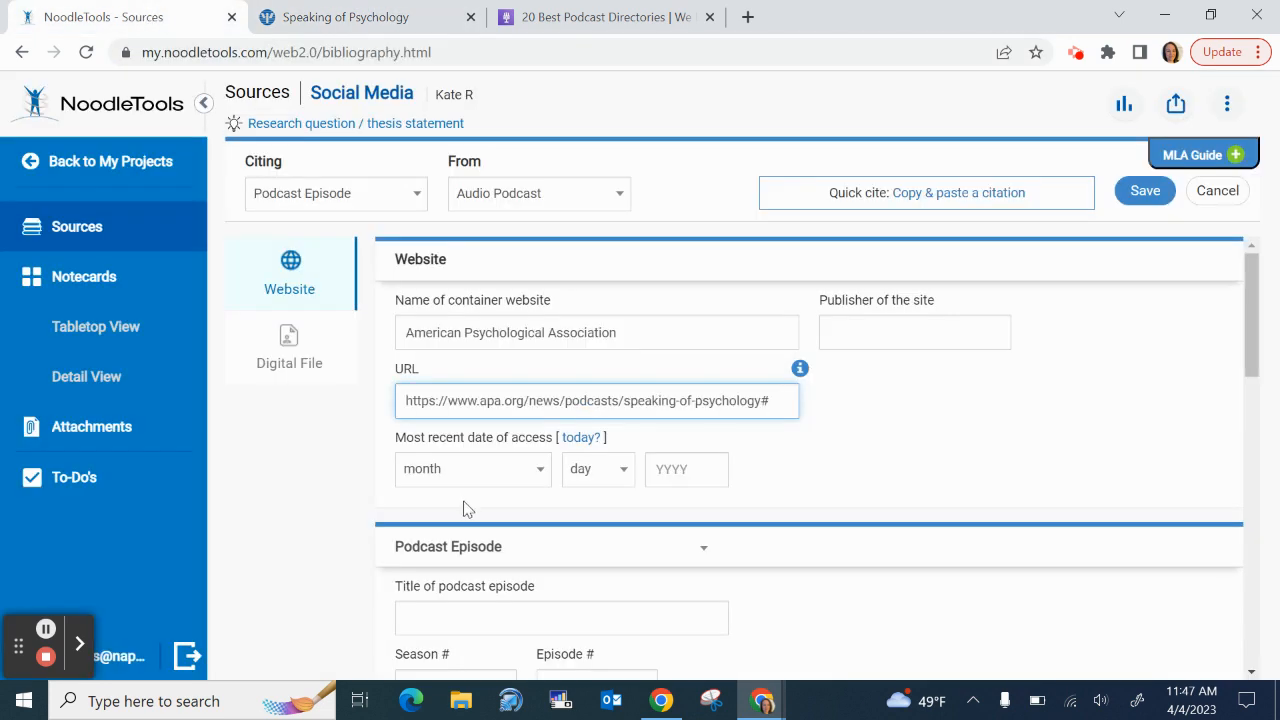
mouse_move(476, 452)
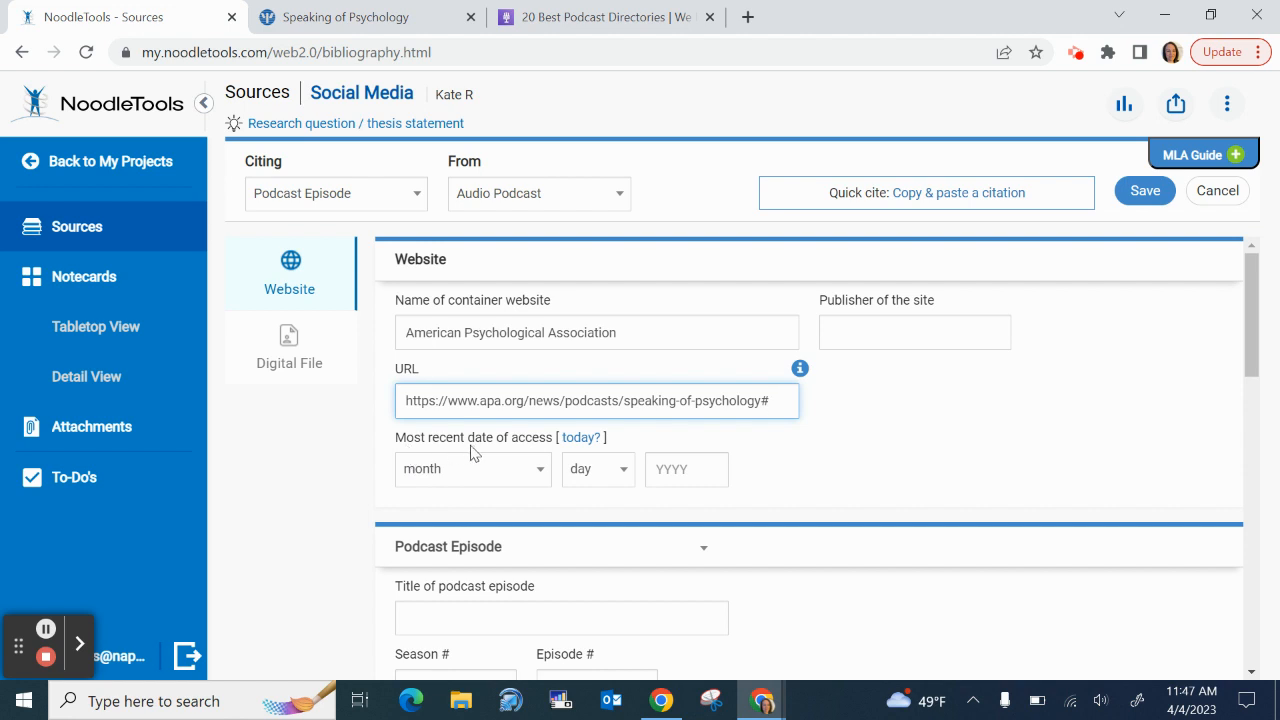
mouse_move(532, 458)
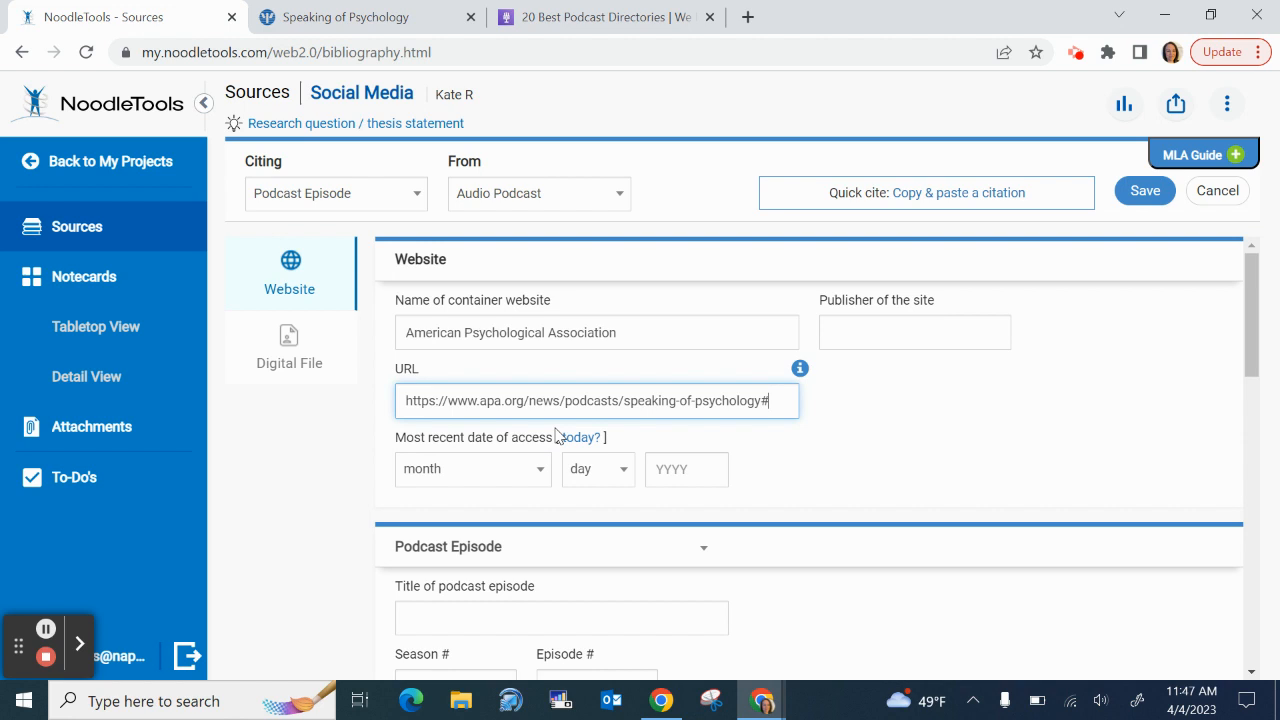
click(580, 436)
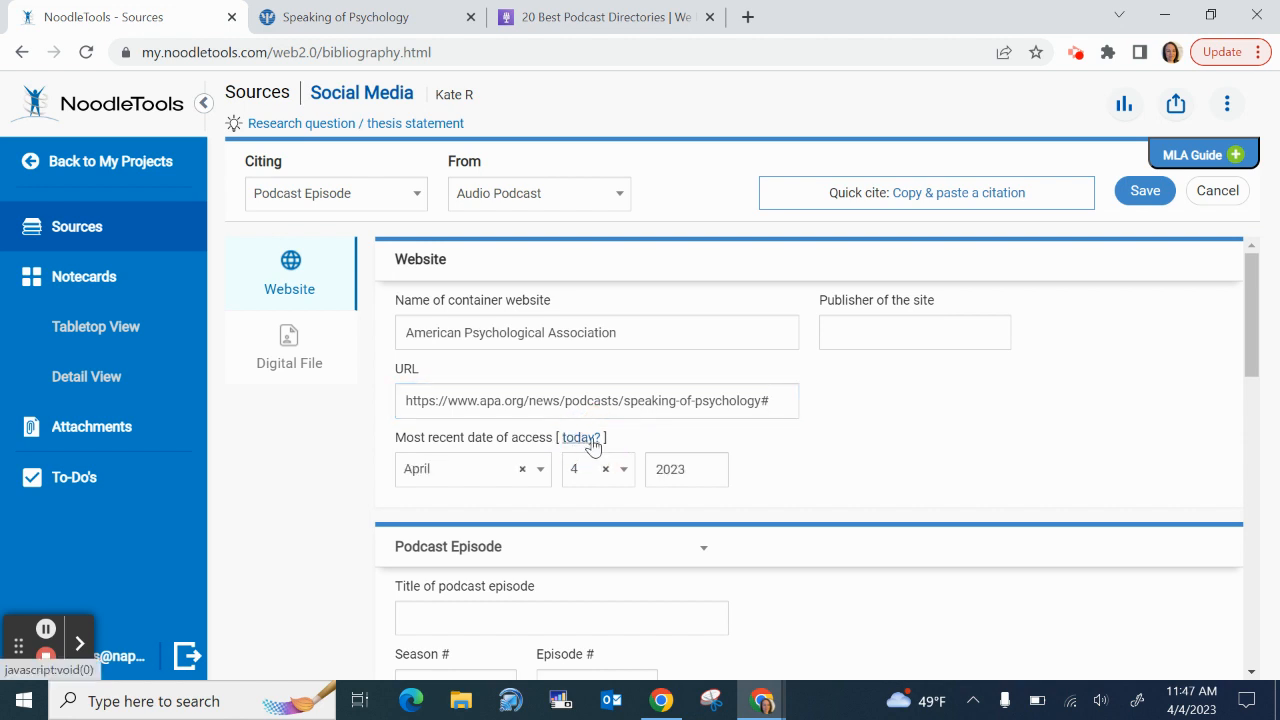
mouse_move(872, 482)
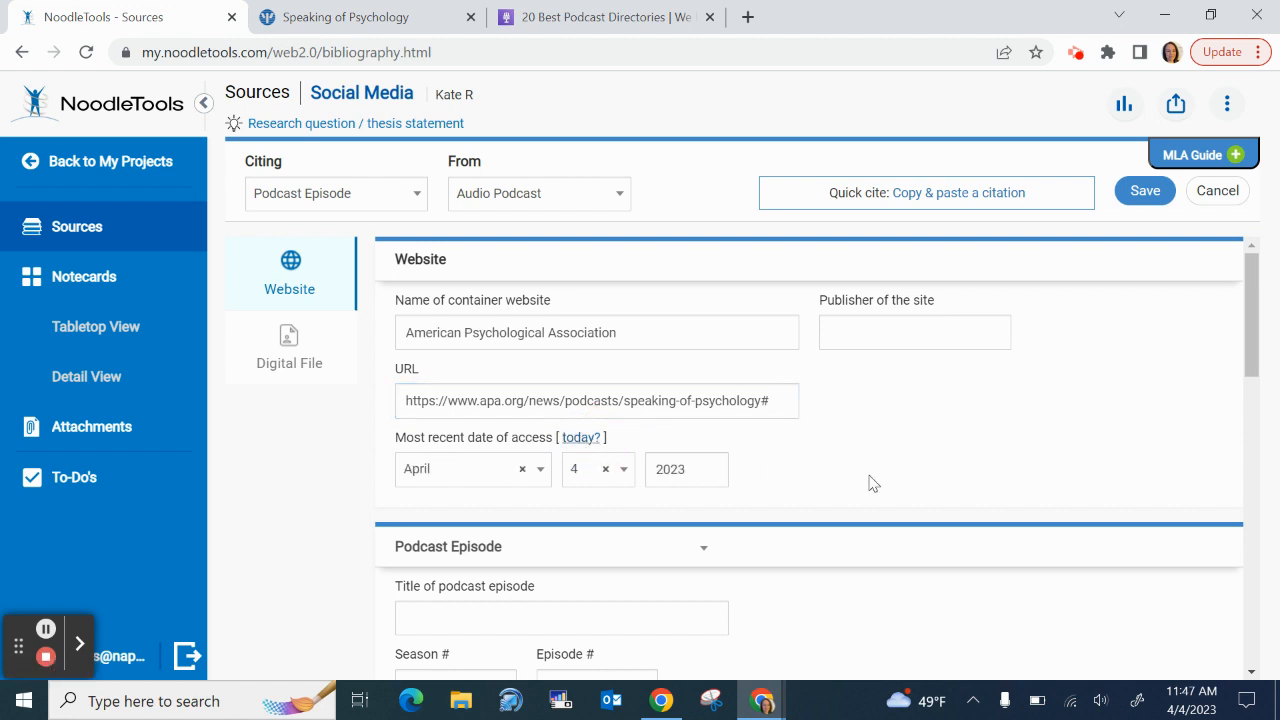
scroll(down, 3)
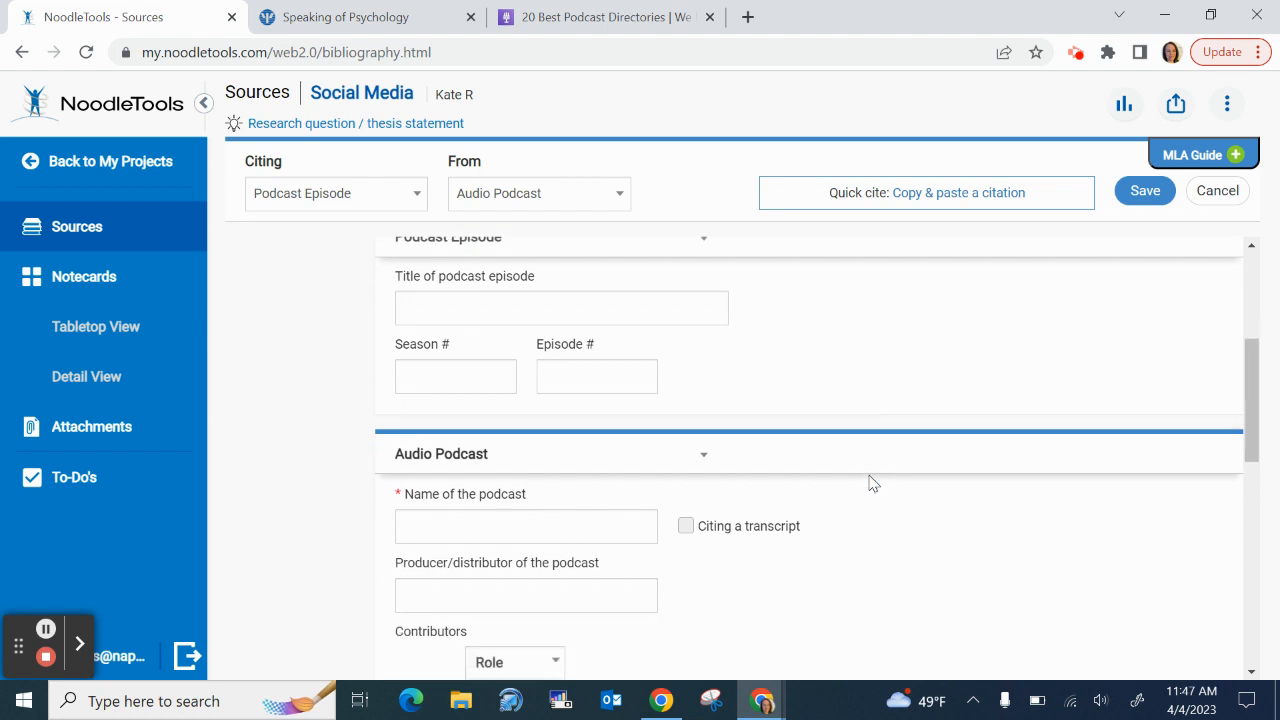
mouse_move(530, 294)
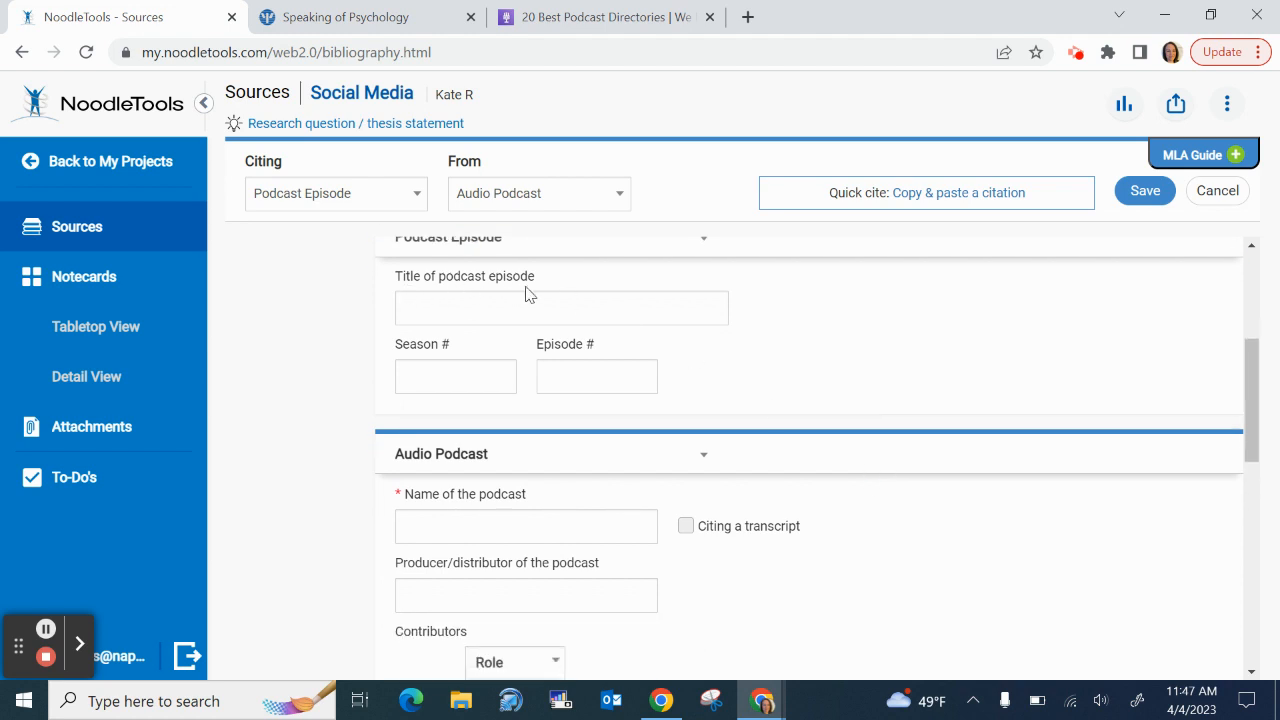
click(344, 16)
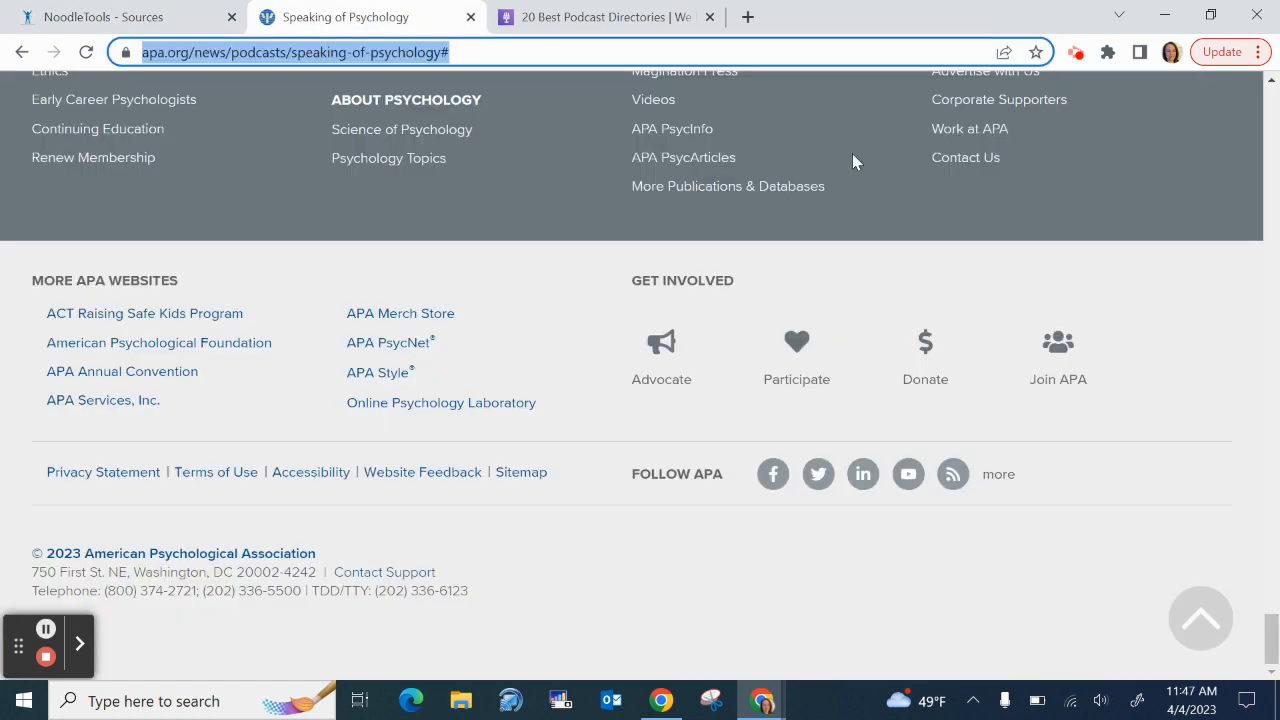
Select the full episode 231 title on the APA page and return to the citation form
scroll(up, 3)
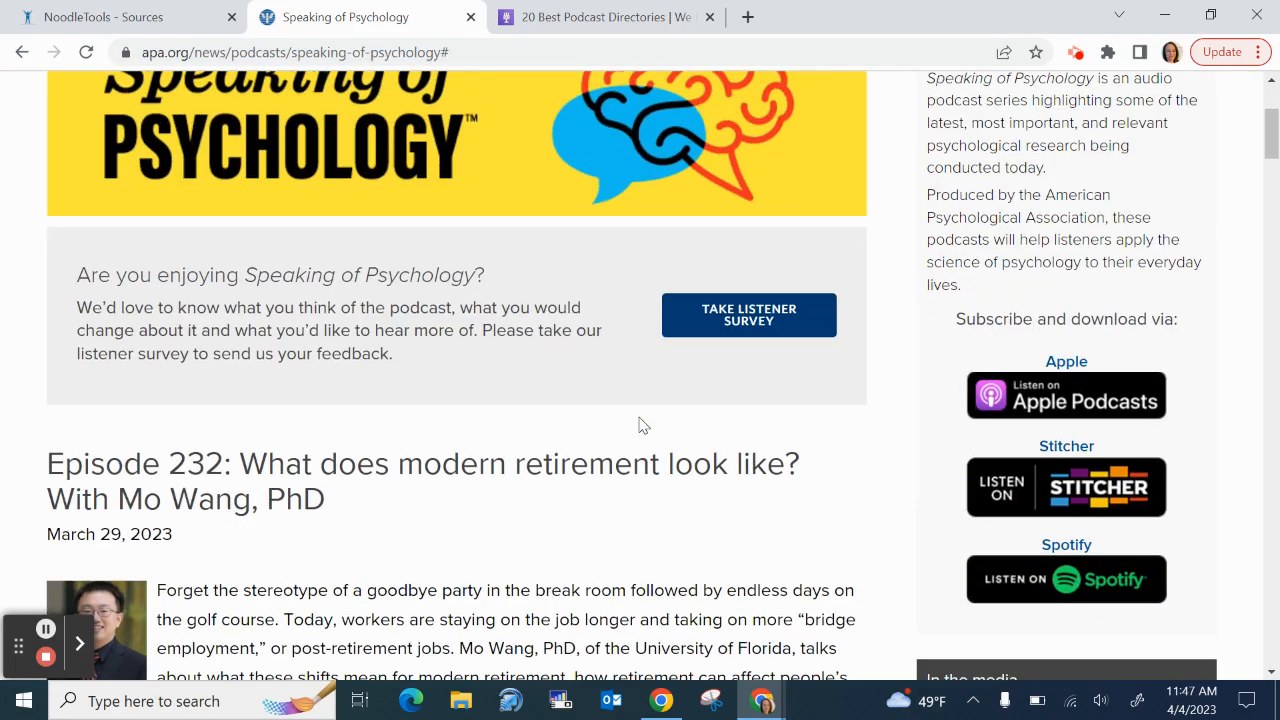
scroll(down, 3)
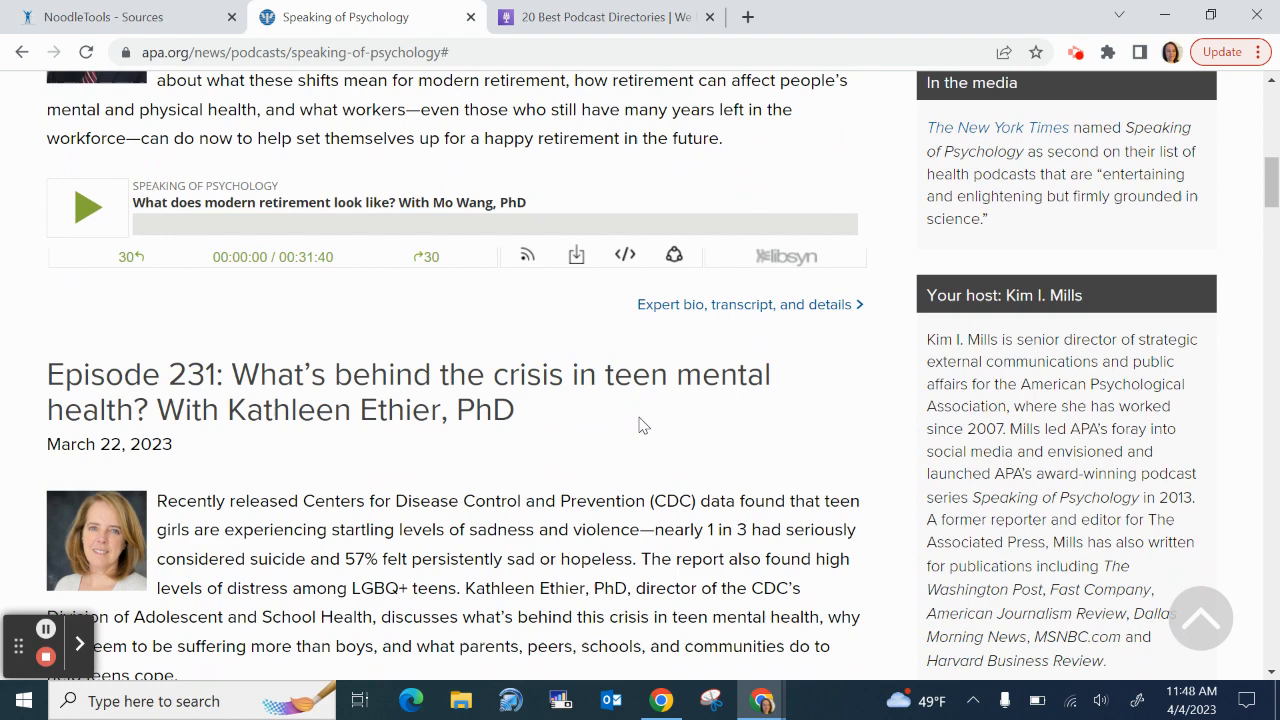
scroll(down, 3)
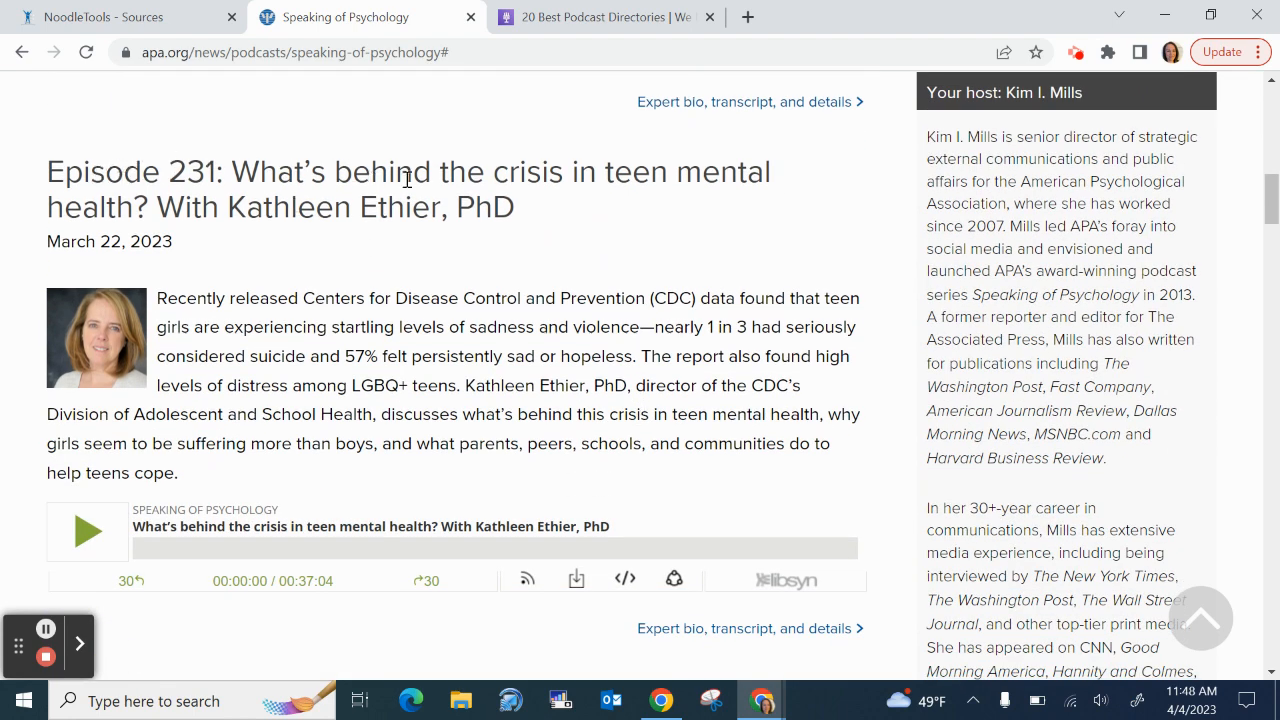
mouse_move(156, 212)
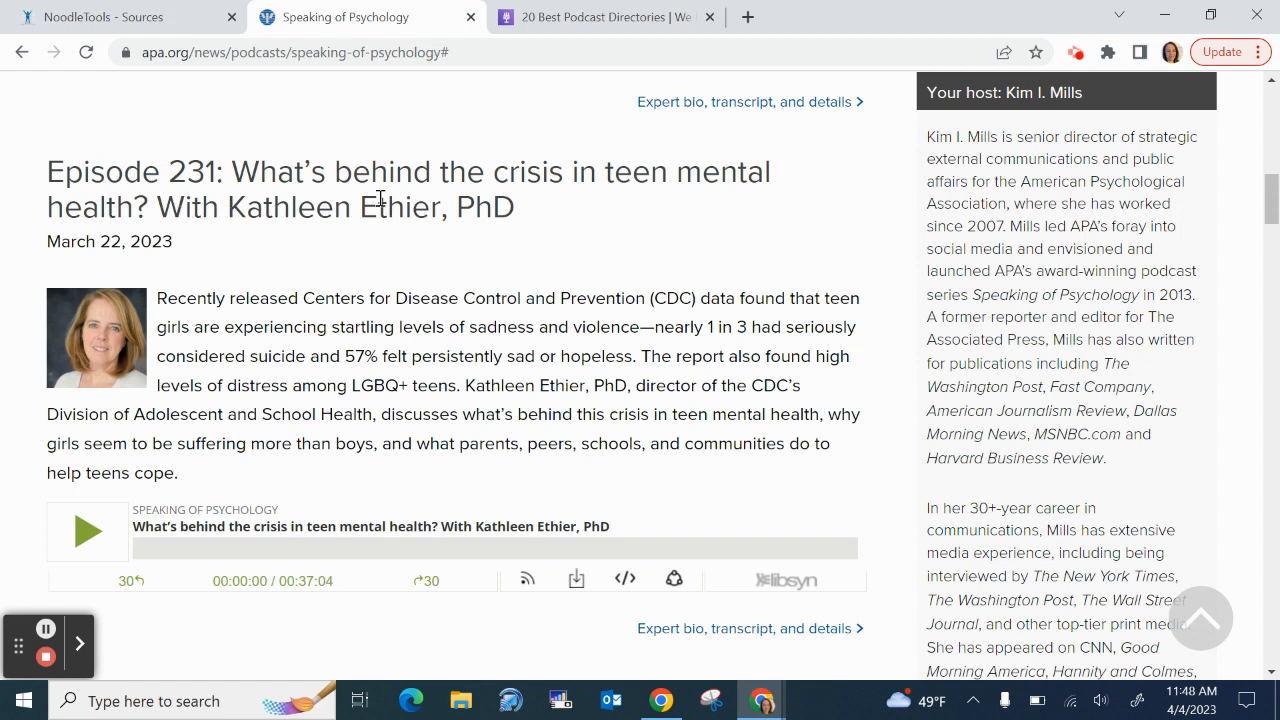
mouse_move(196, 188)
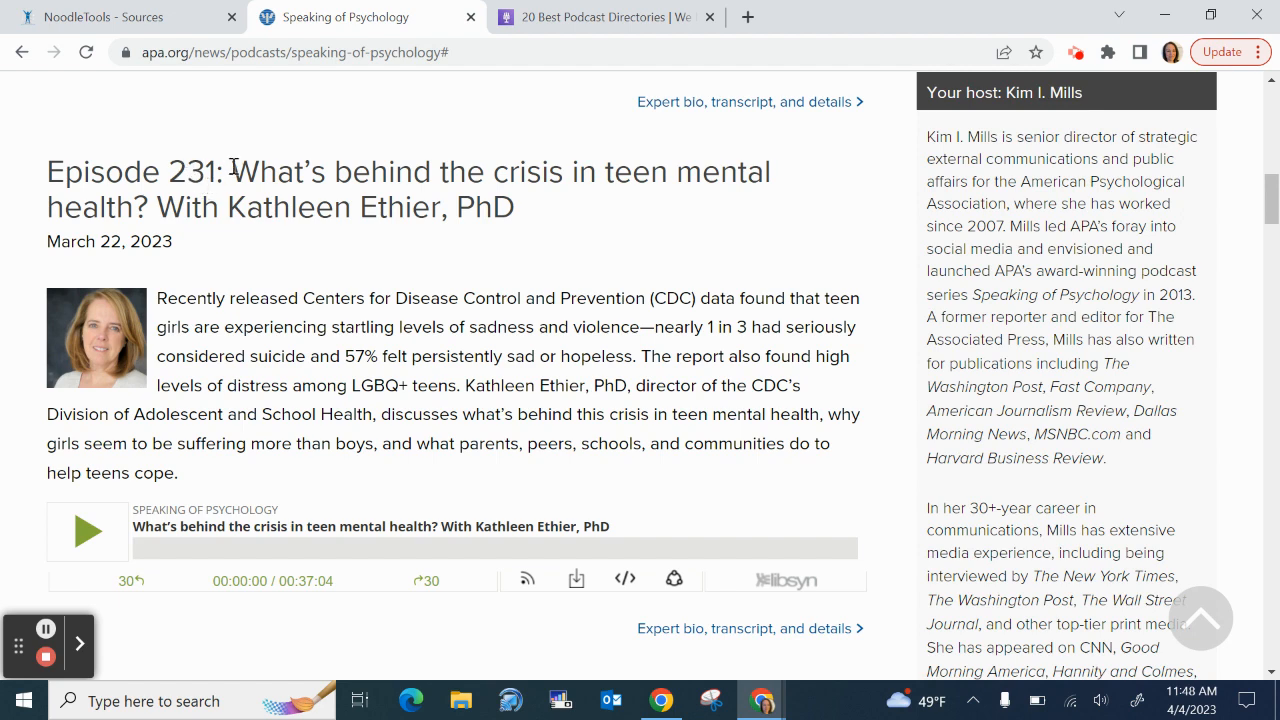
drag(232, 172, 516, 172)
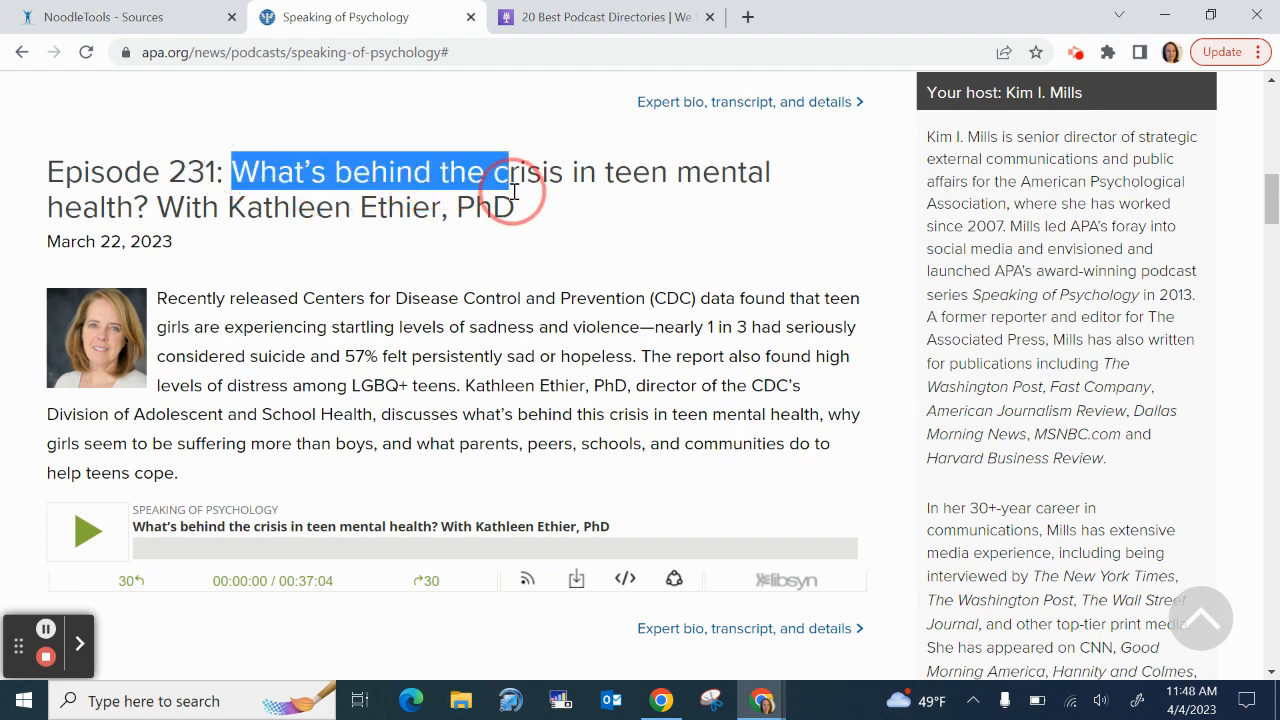
drag(510, 172, 514, 206)
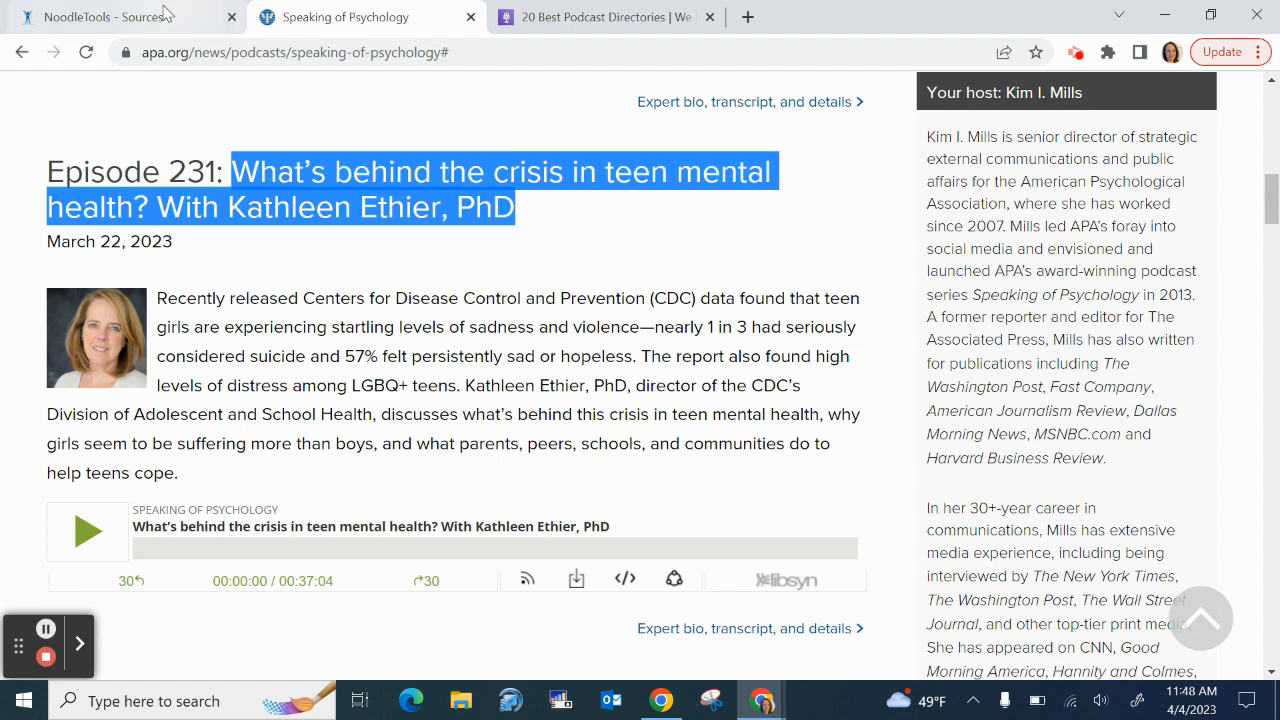
click(120, 16)
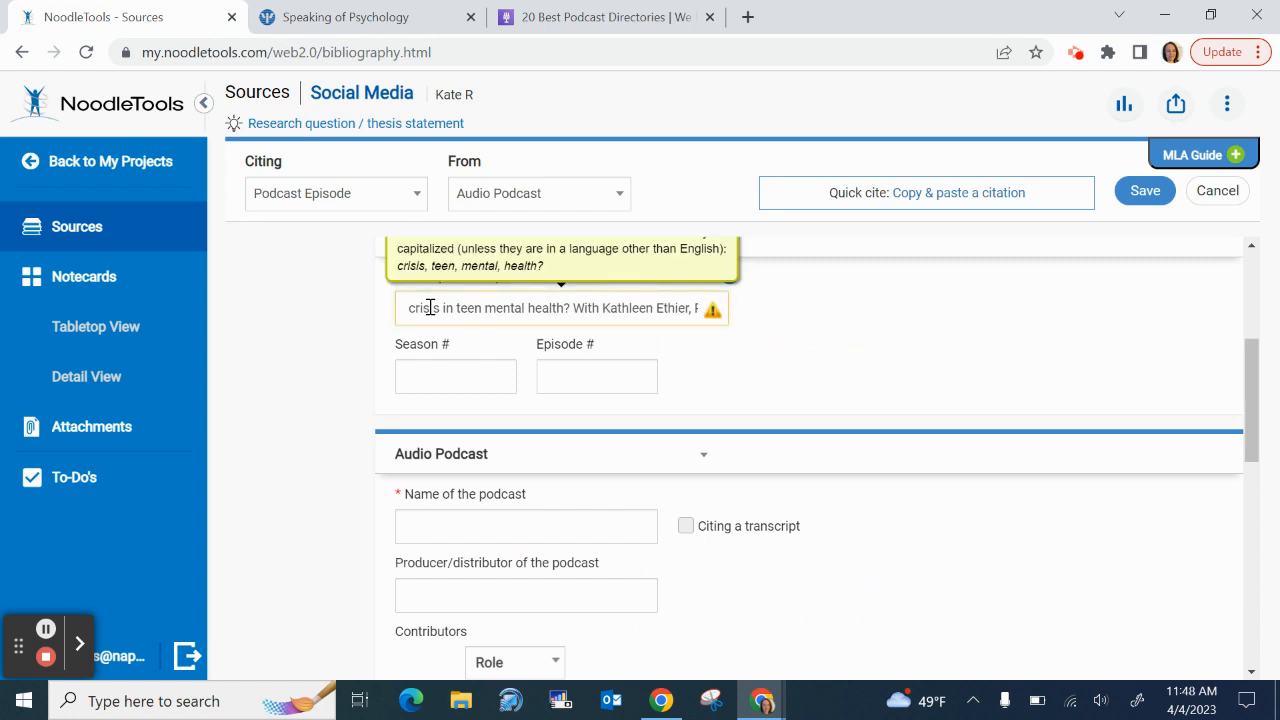
mouse_move(742, 376)
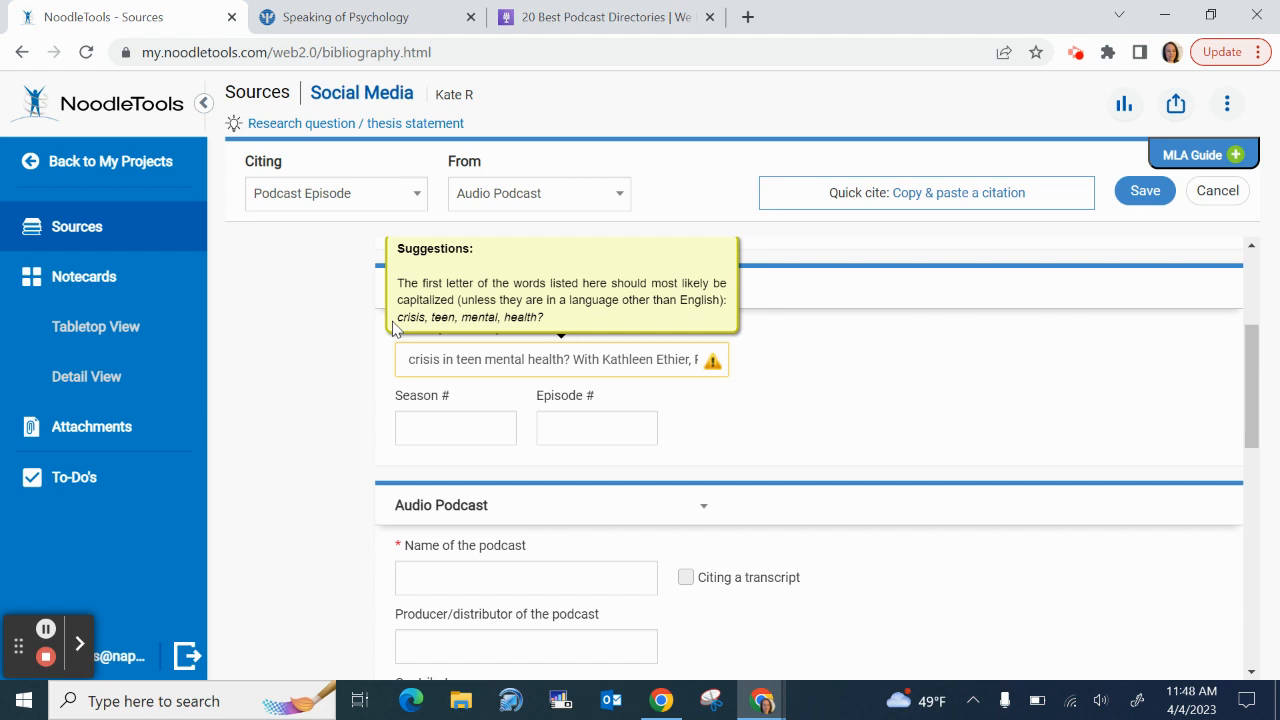
mouse_move(432, 324)
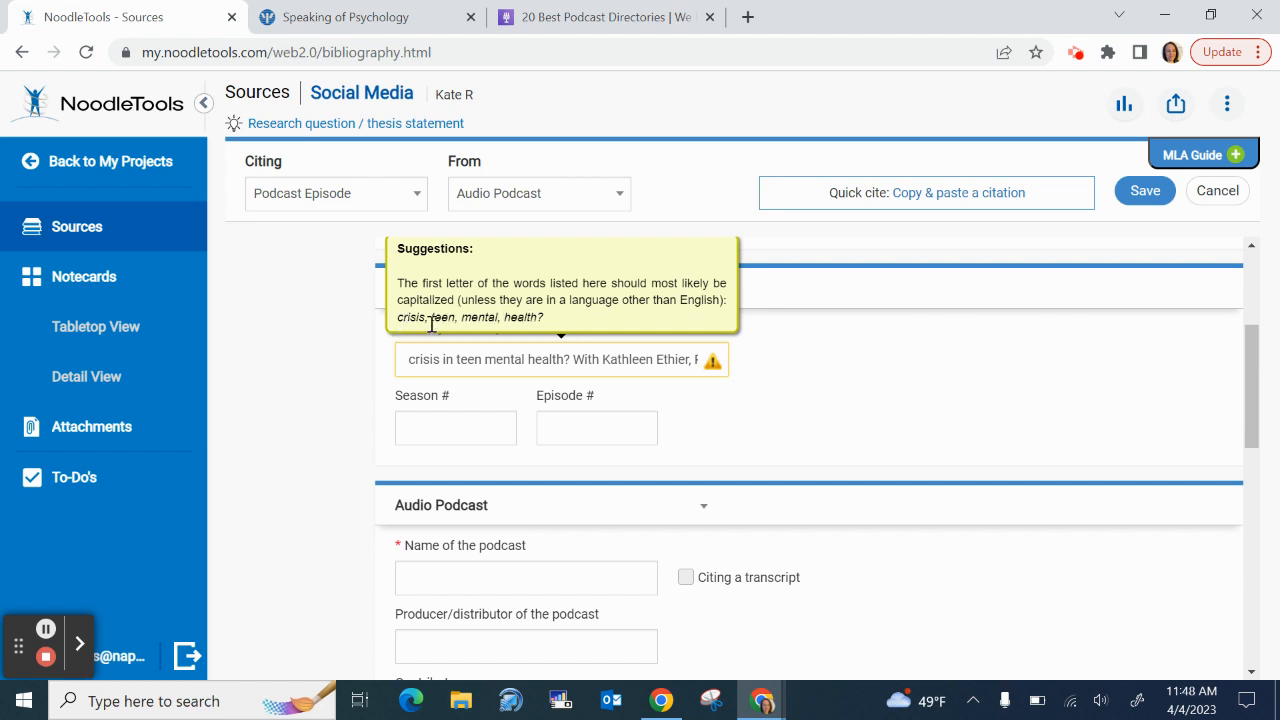
mouse_move(504, 358)
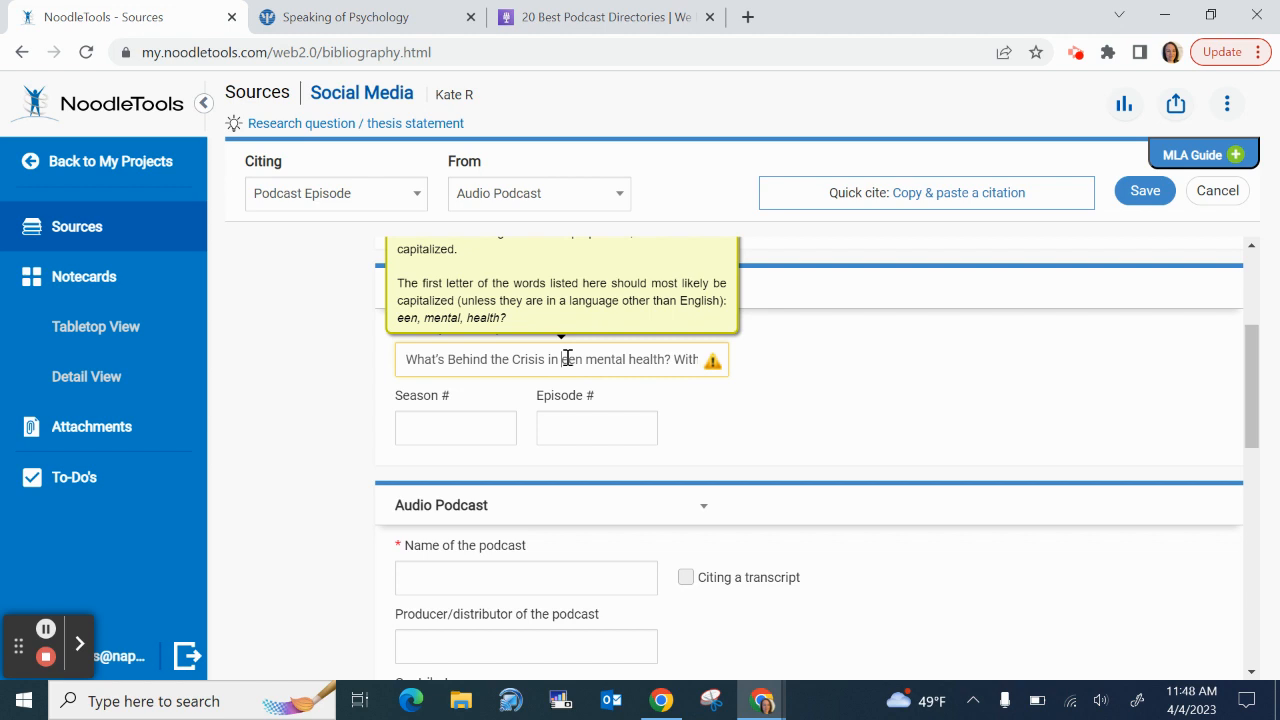
Fix the episode title's capitalization (Crisis, Teen, Mental, Health), then move to Season #
text(Teen)
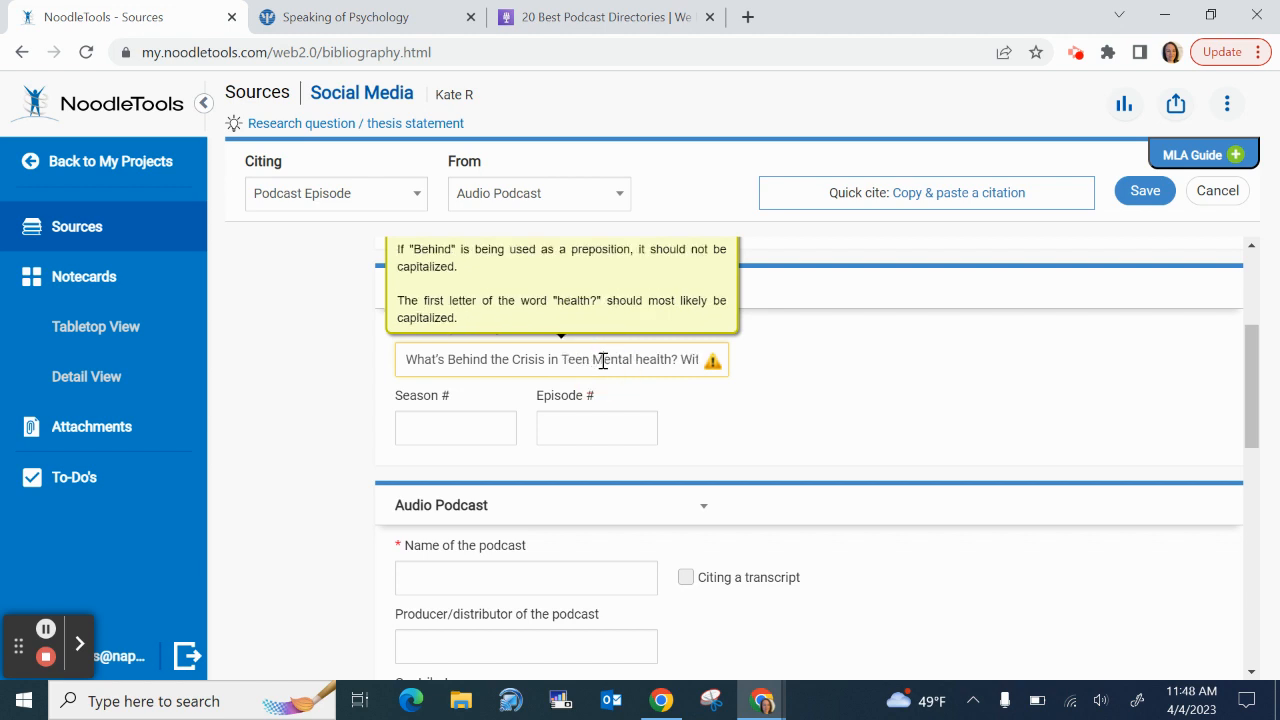
mouse_move(642, 360)
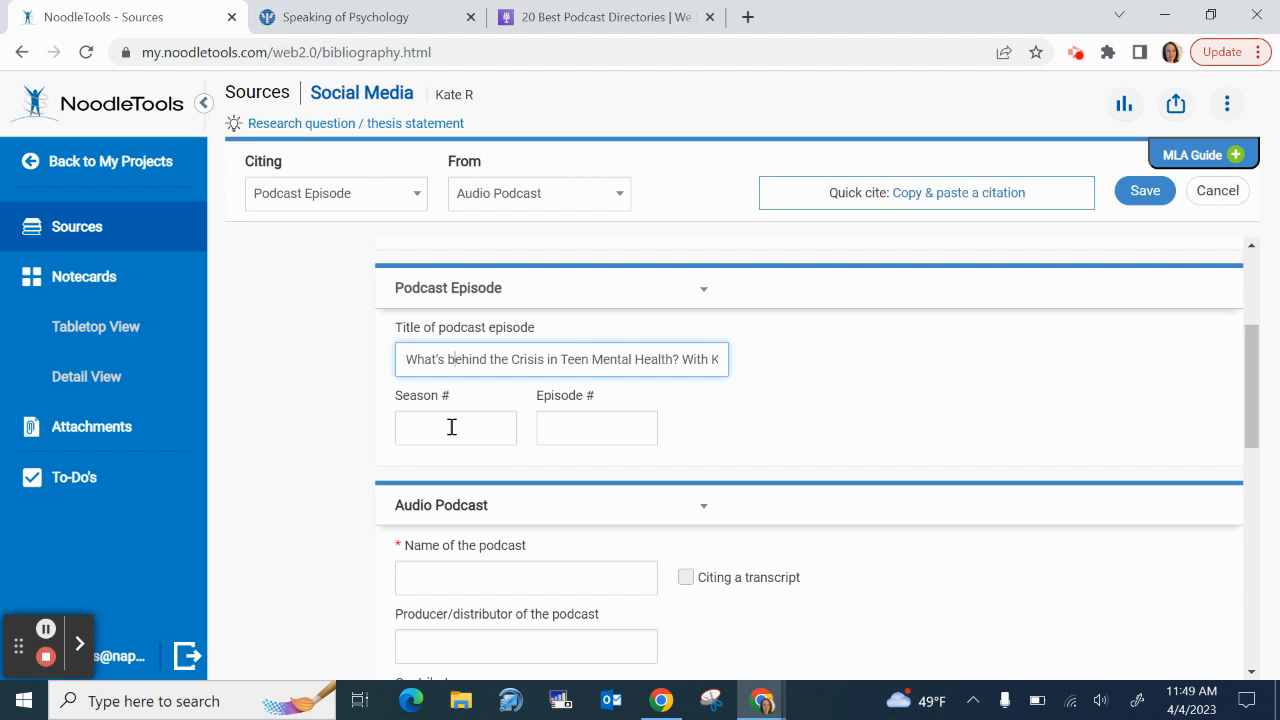
click(456, 428)
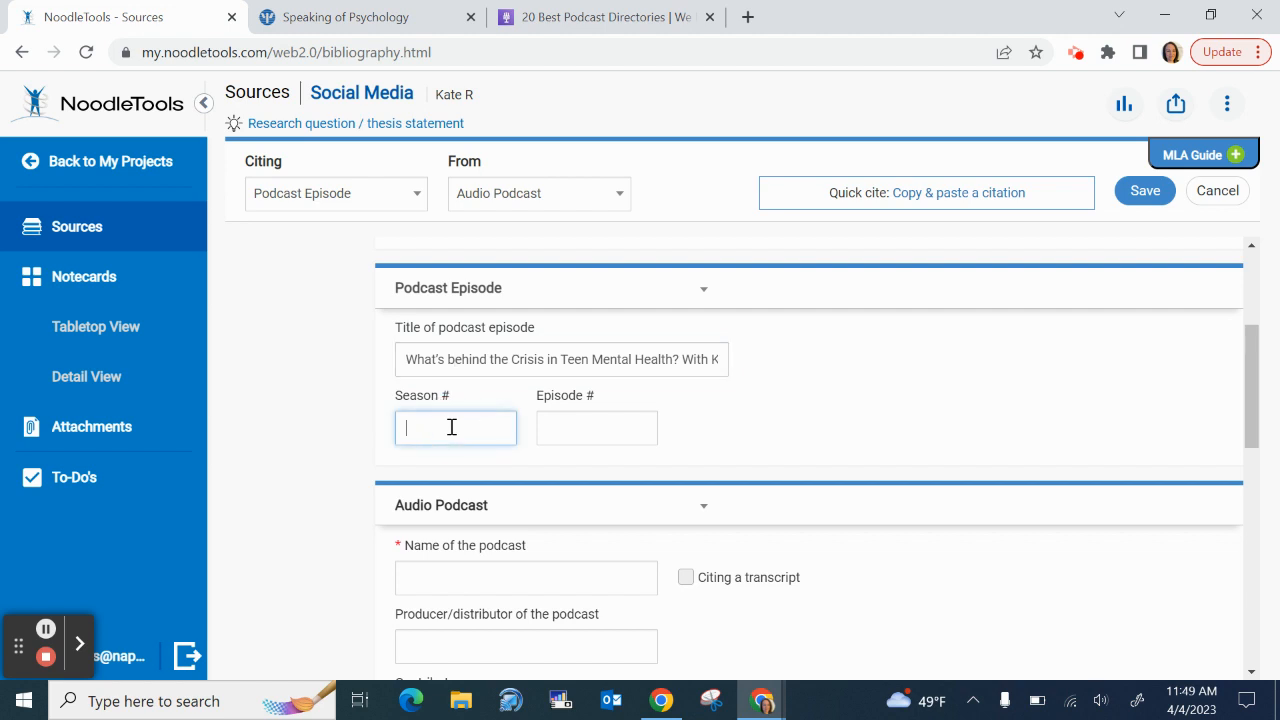
Locate episode number 231 on the APA podcast page for the Episode # field
click(596, 428)
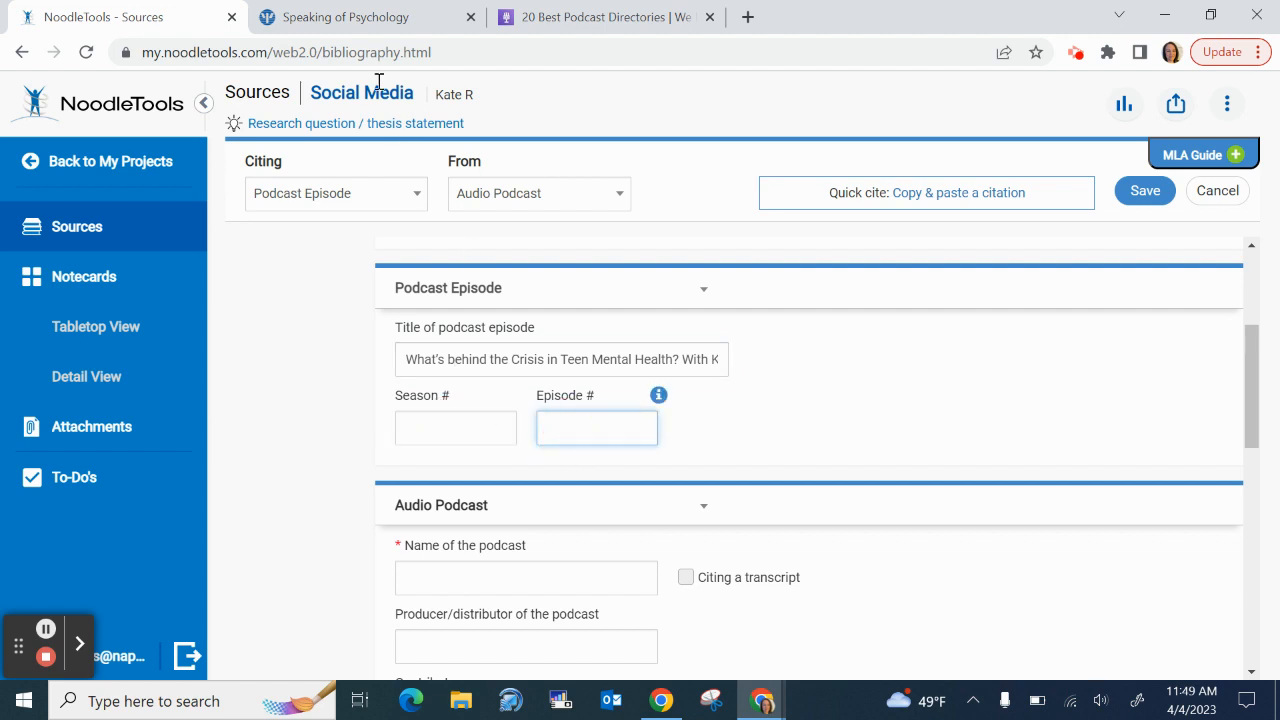
click(368, 16)
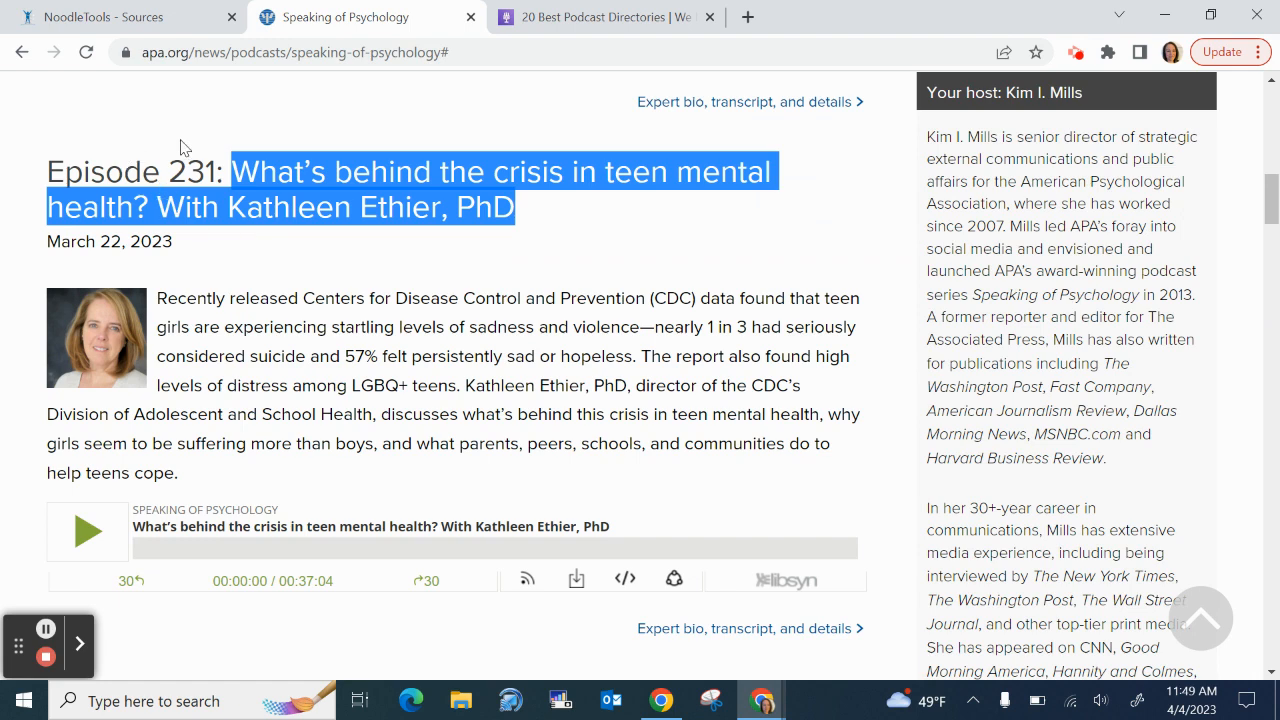
scroll(down, 3)
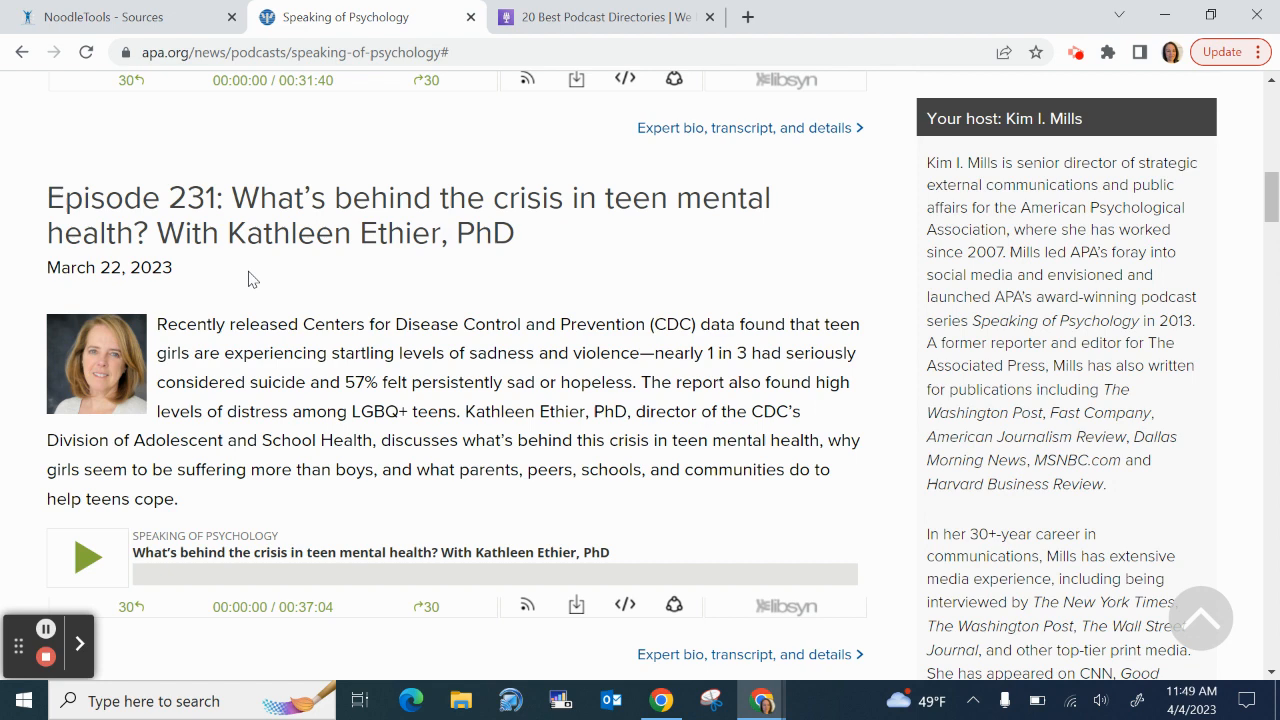
mouse_move(174, 192)
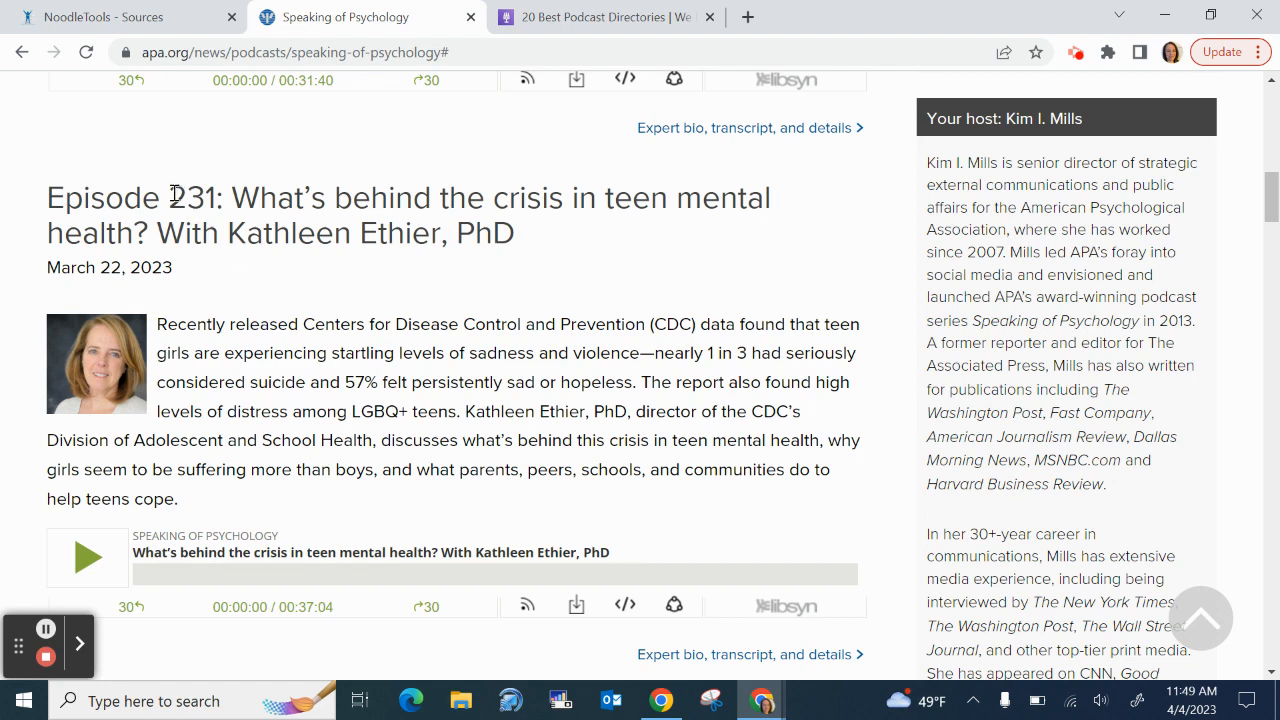
double_click(192, 198)
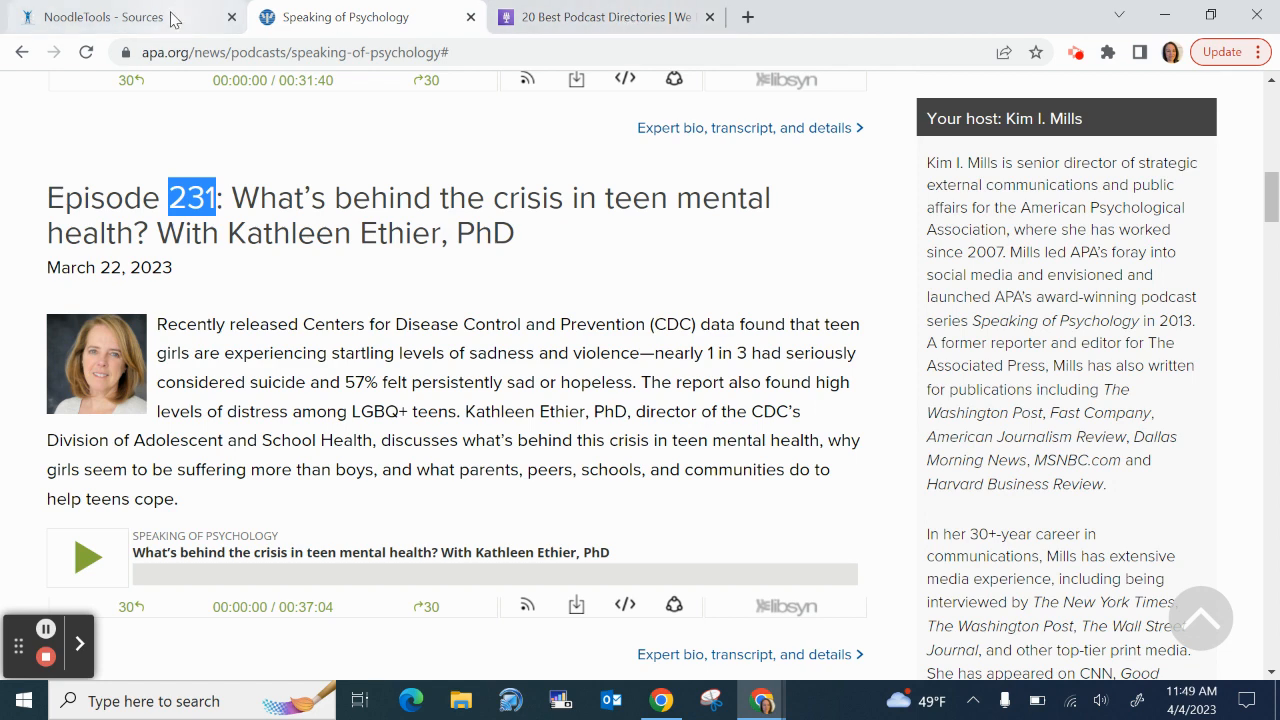
click(120, 16)
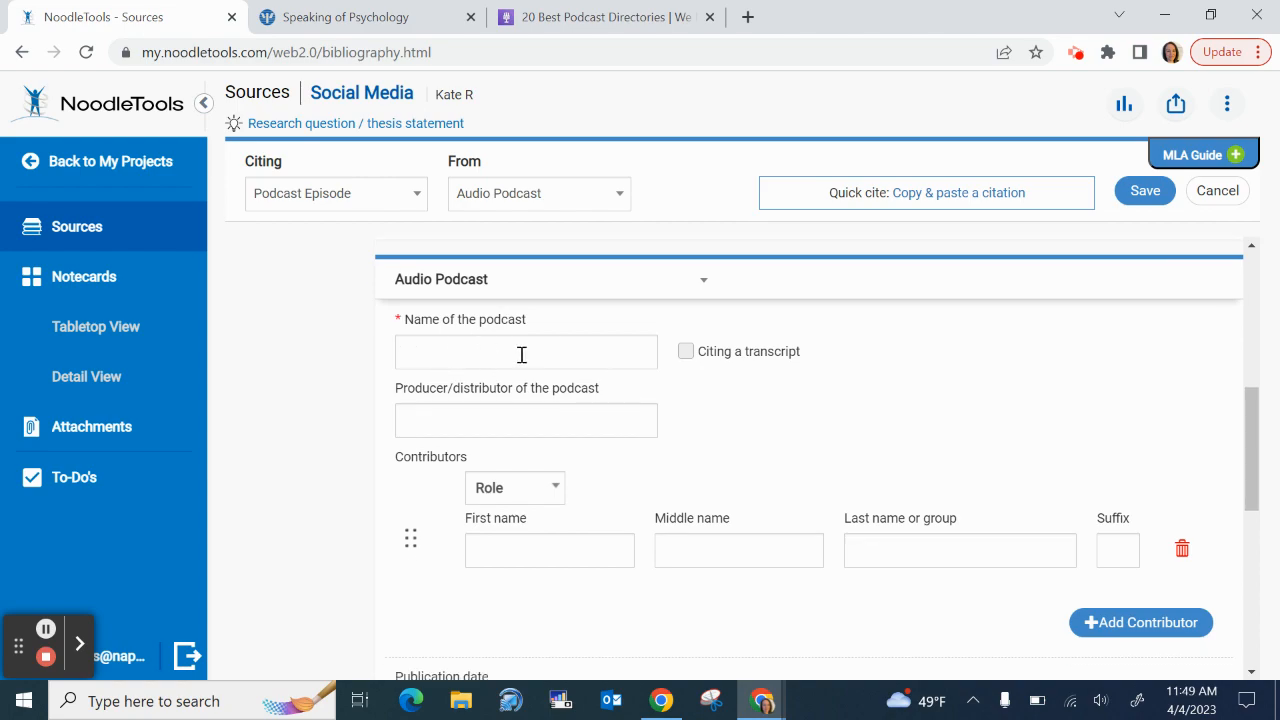
Enter 'Speaking of Psychology' as the podcast name, taken from the APA page
click(344, 16)
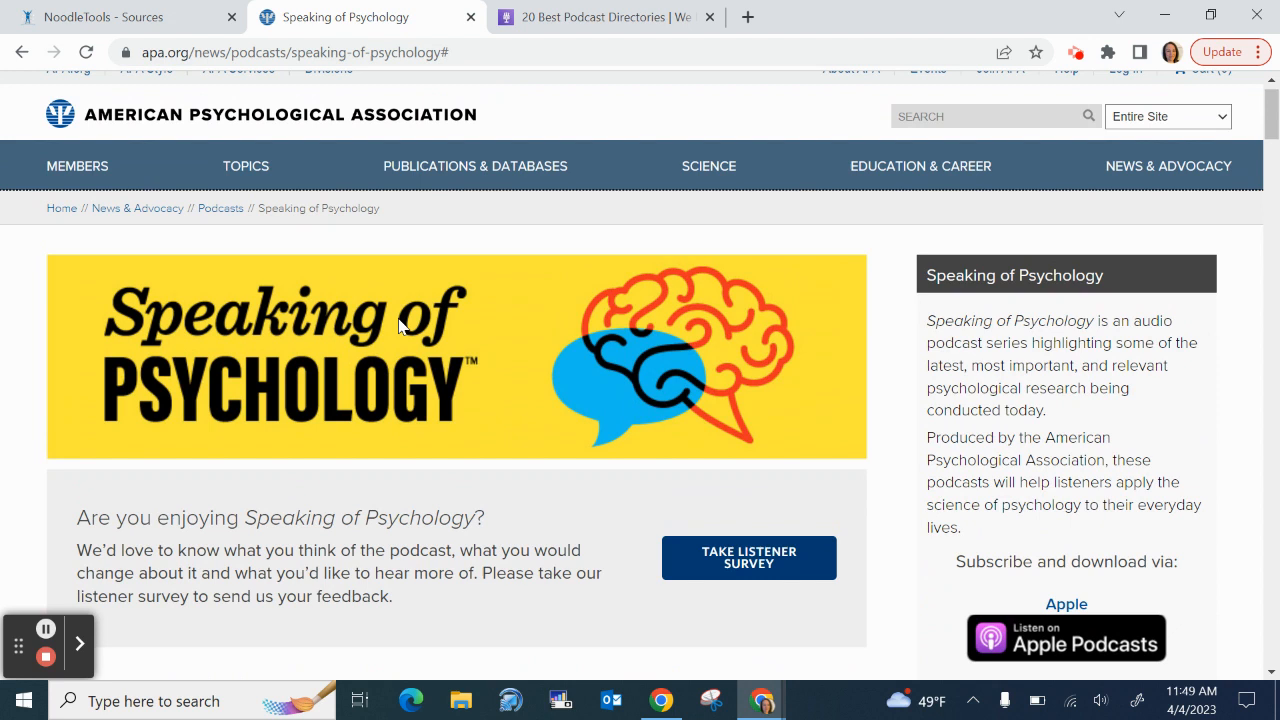
mouse_move(314, 488)
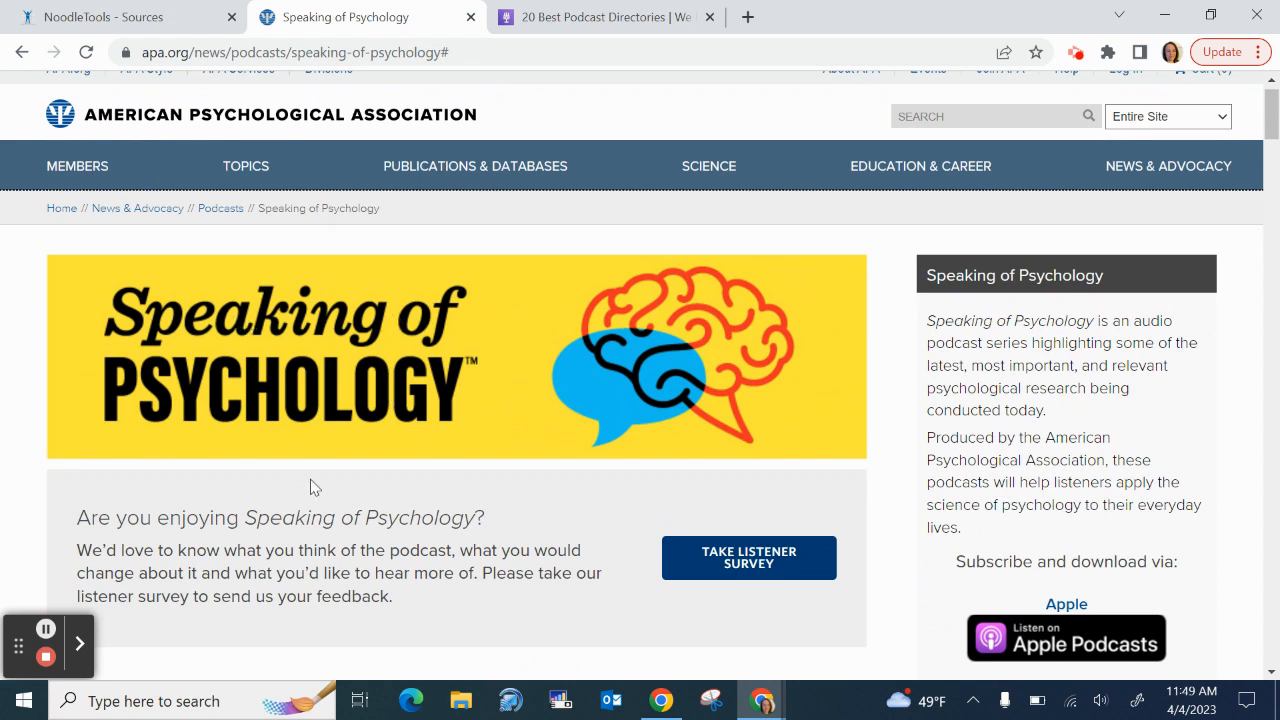
double_click(350, 516)
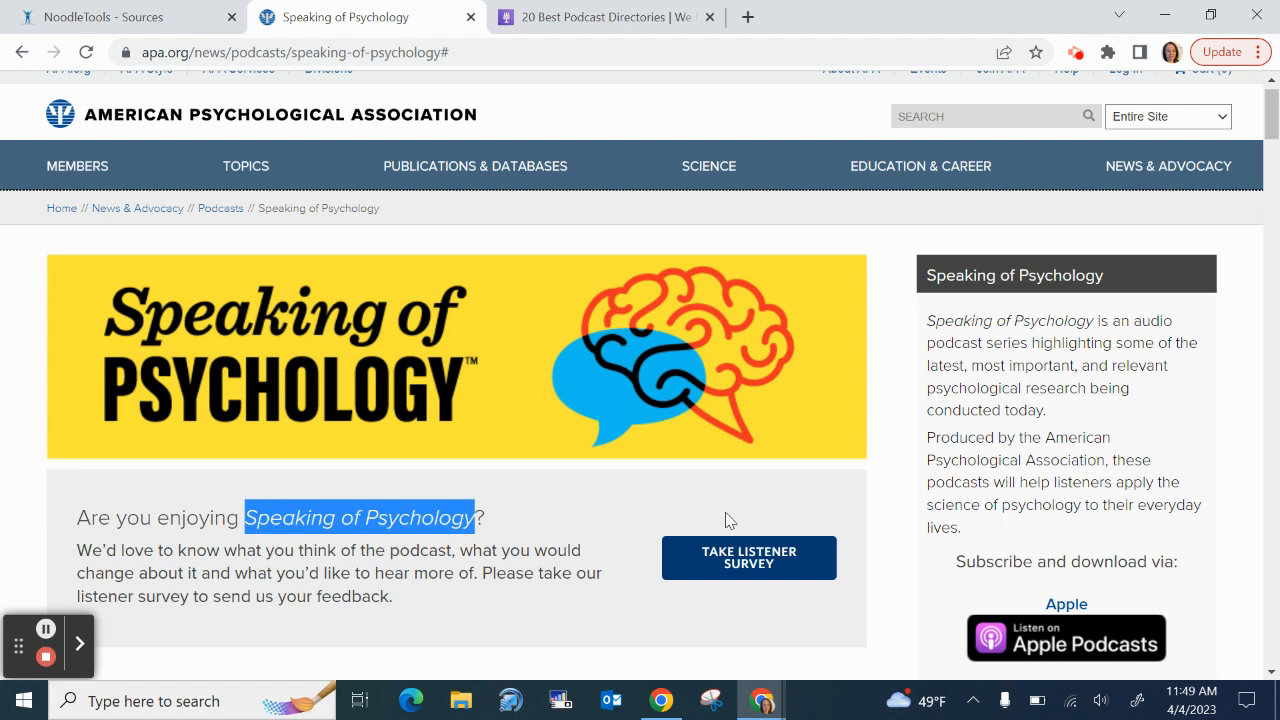
click(120, 16)
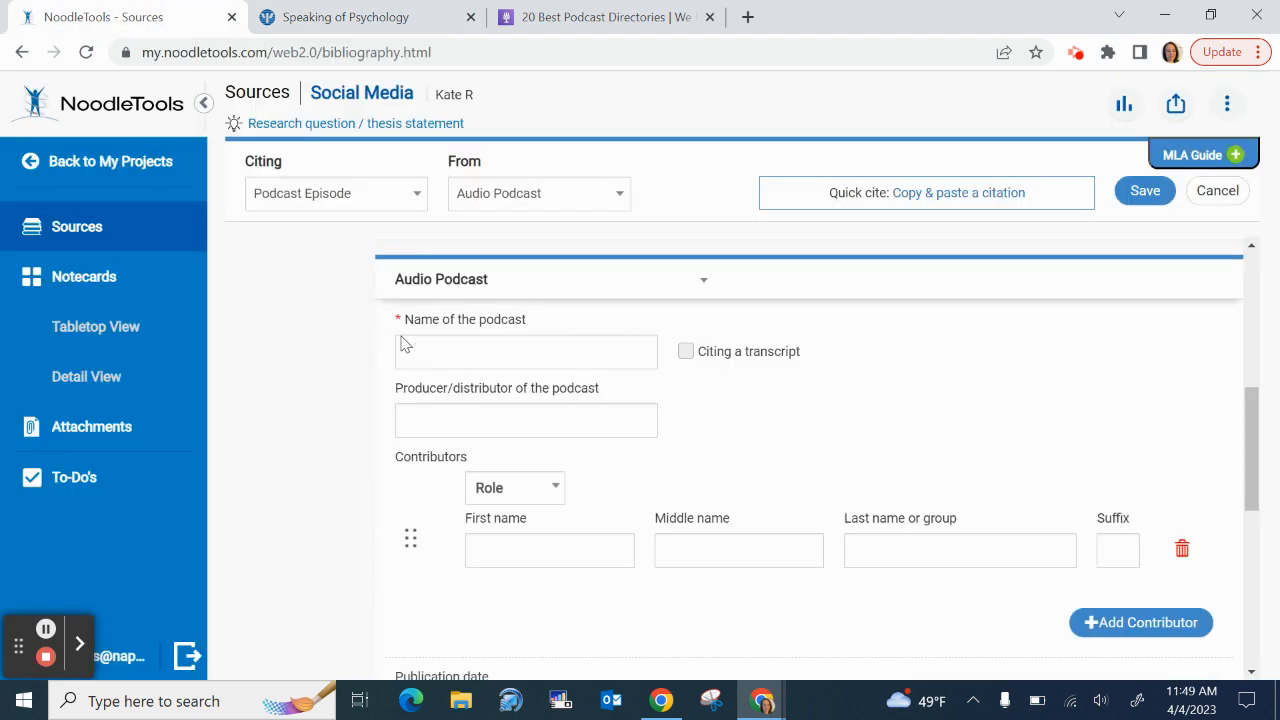
text(Speaking of Psychology)
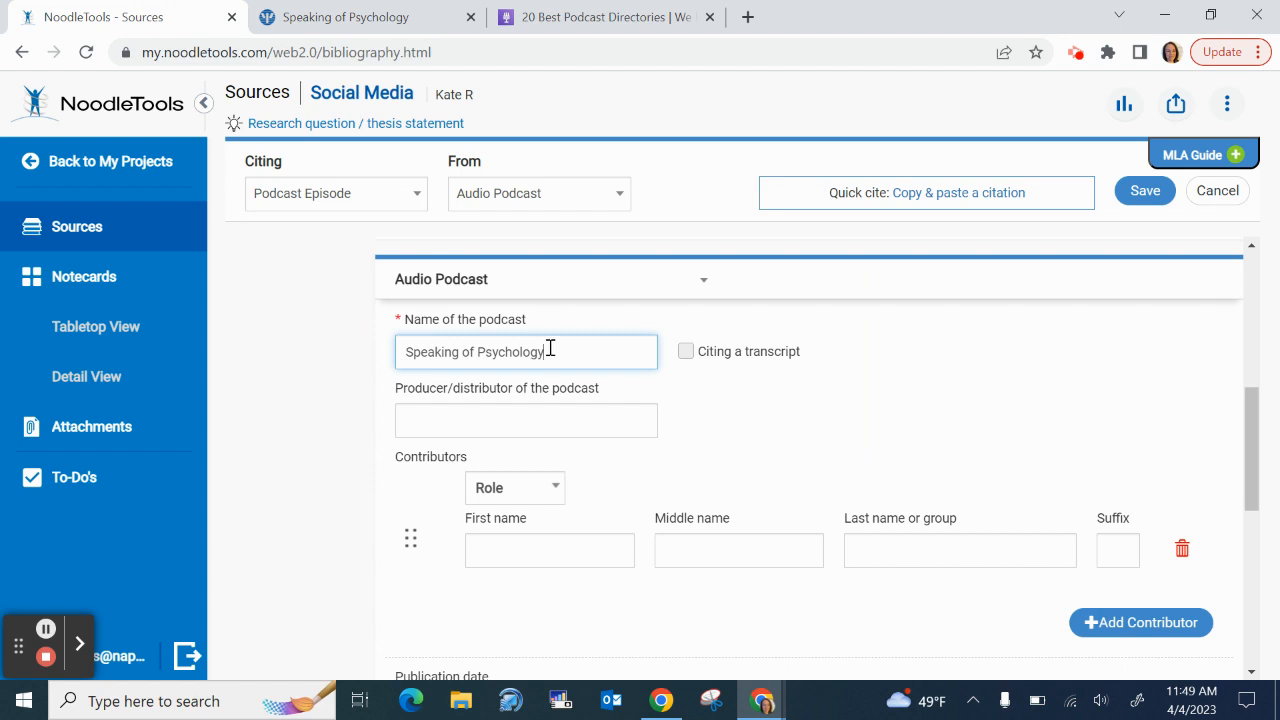
mouse_move(540, 352)
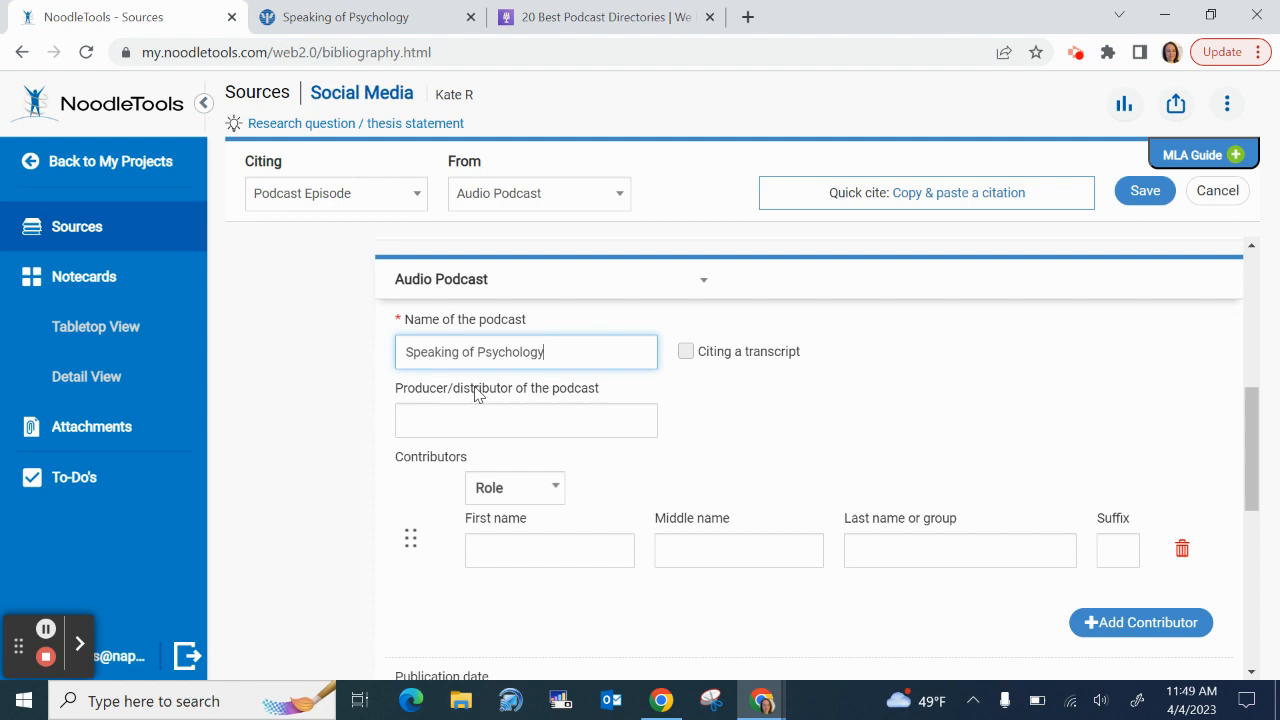
Enter 'American Psychological Association' as the podcast's producer/distributor, taken from the APA page
click(368, 16)
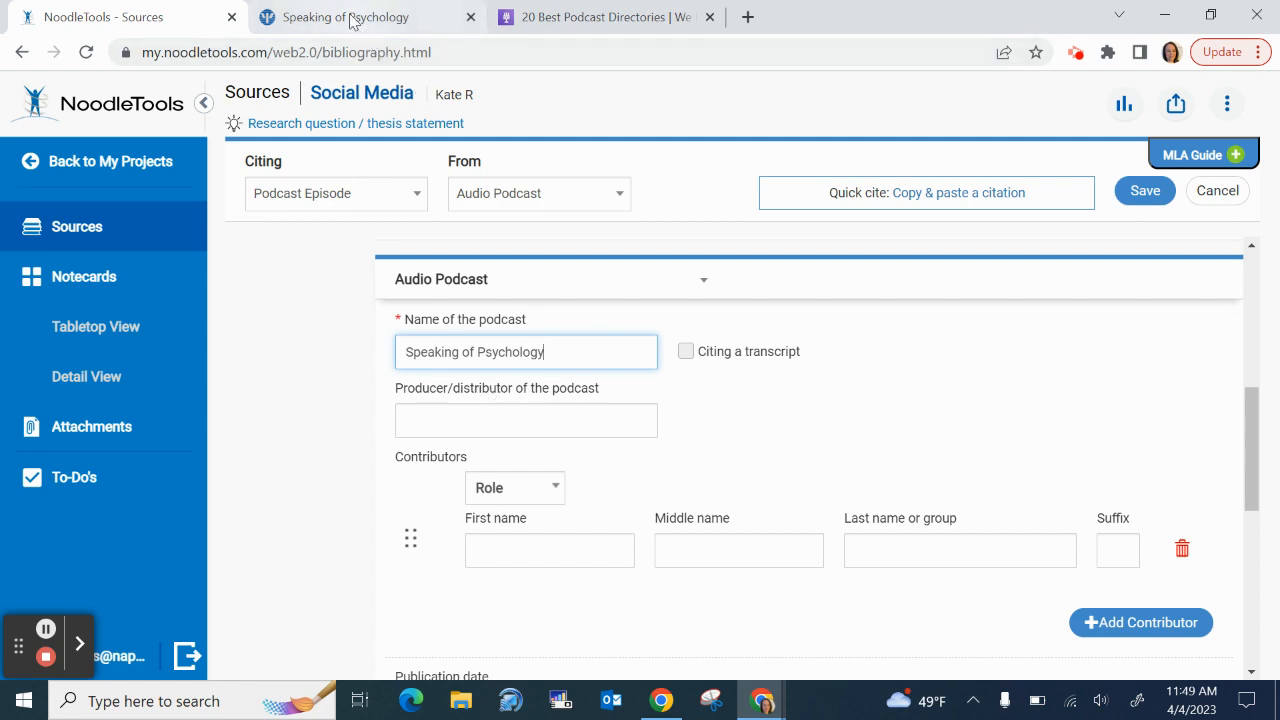
click(344, 16)
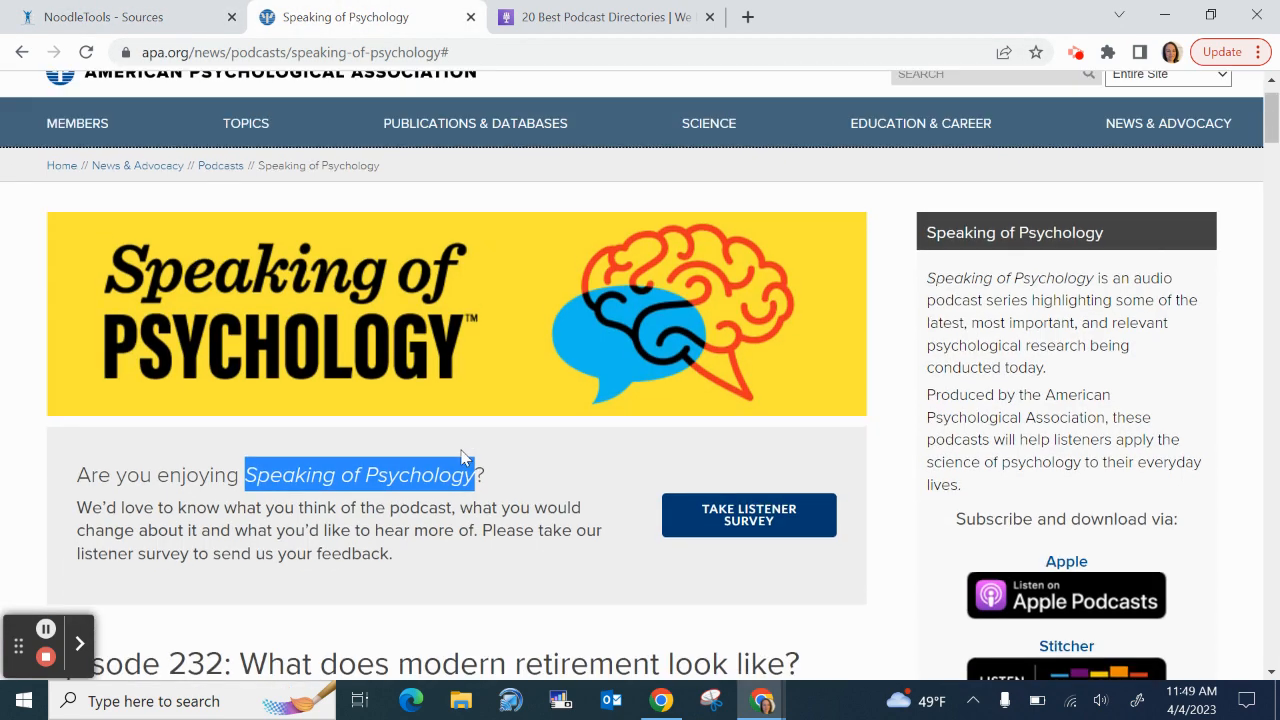
scroll(down, 3)
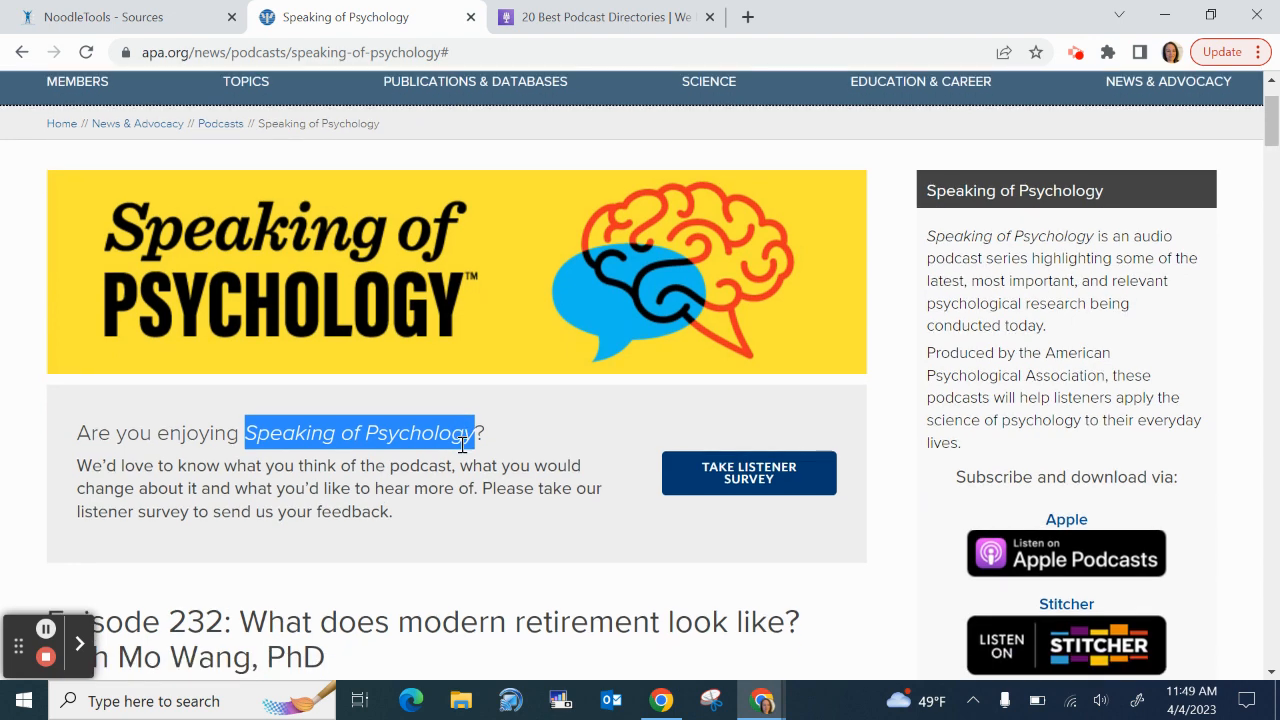
mouse_move(1080, 256)
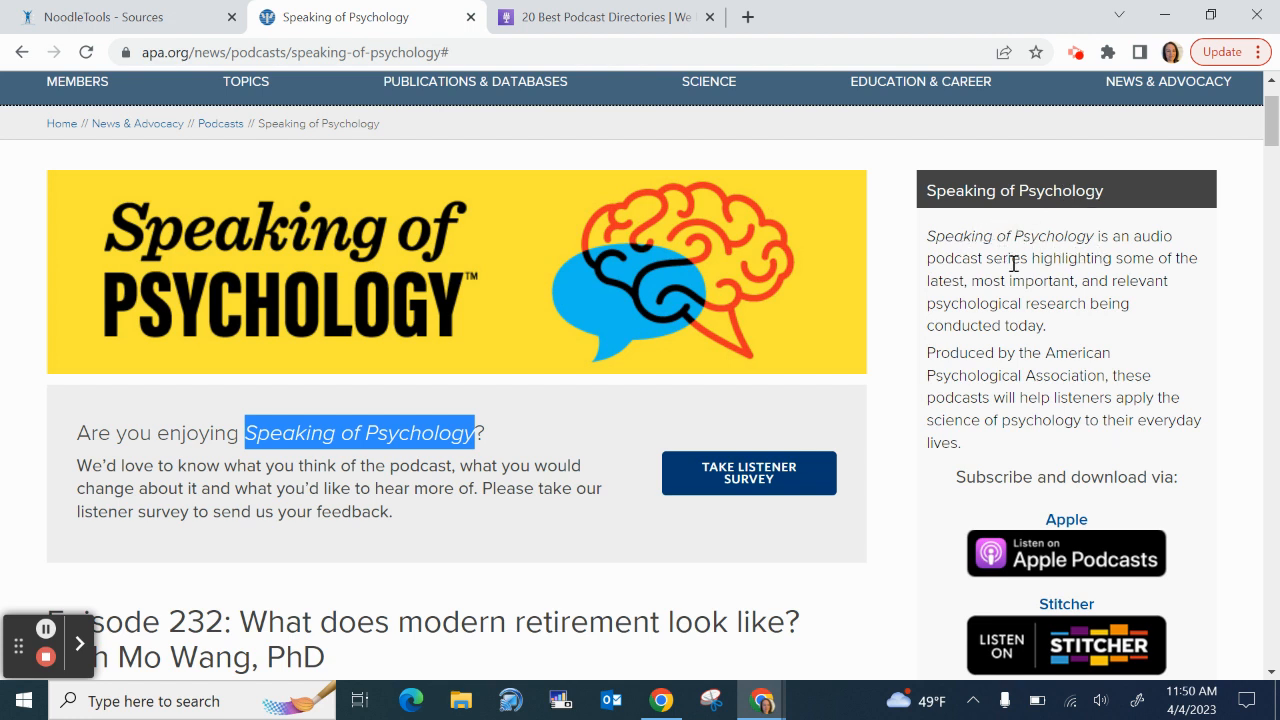
mouse_move(928, 348)
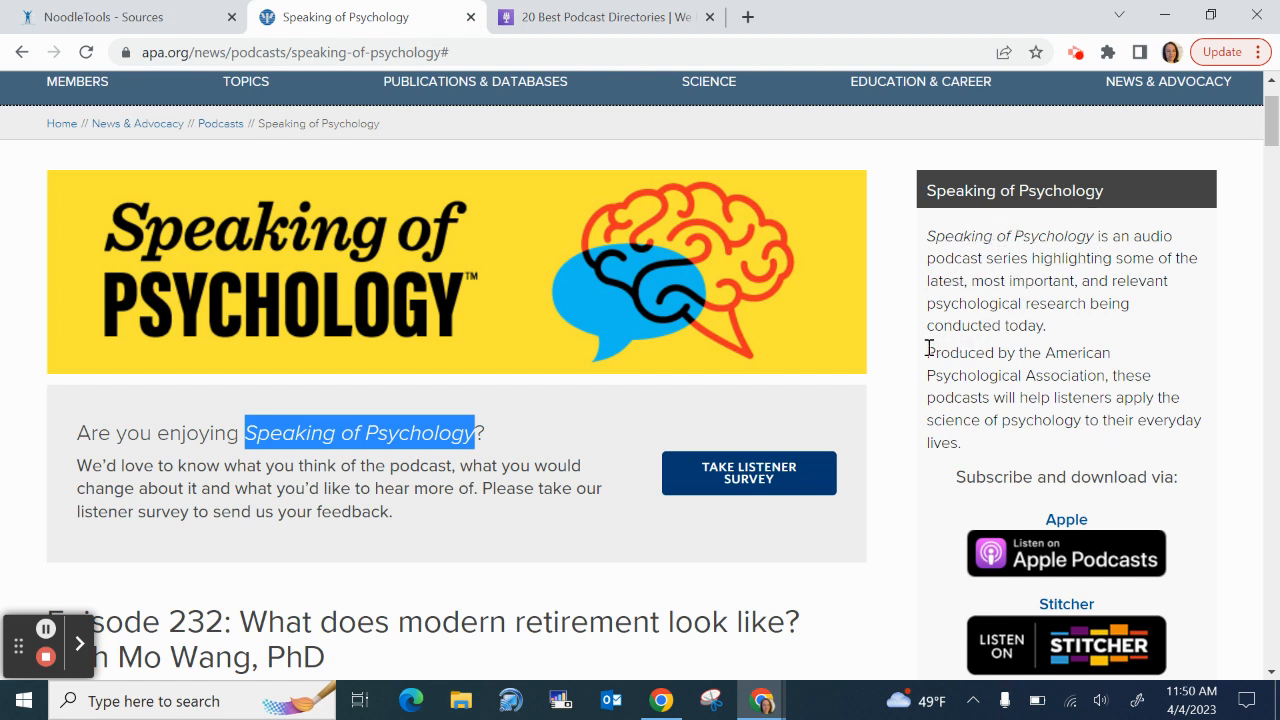
double_click(1016, 376)
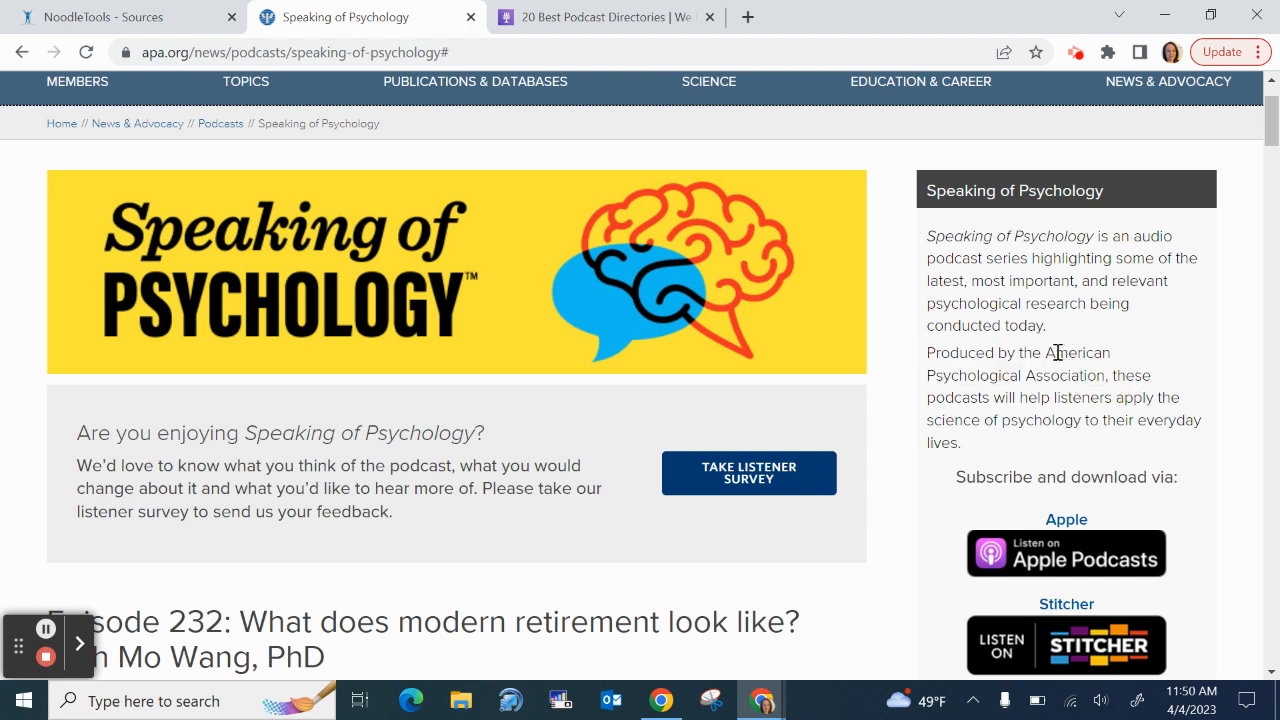
drag(1048, 352, 1100, 376)
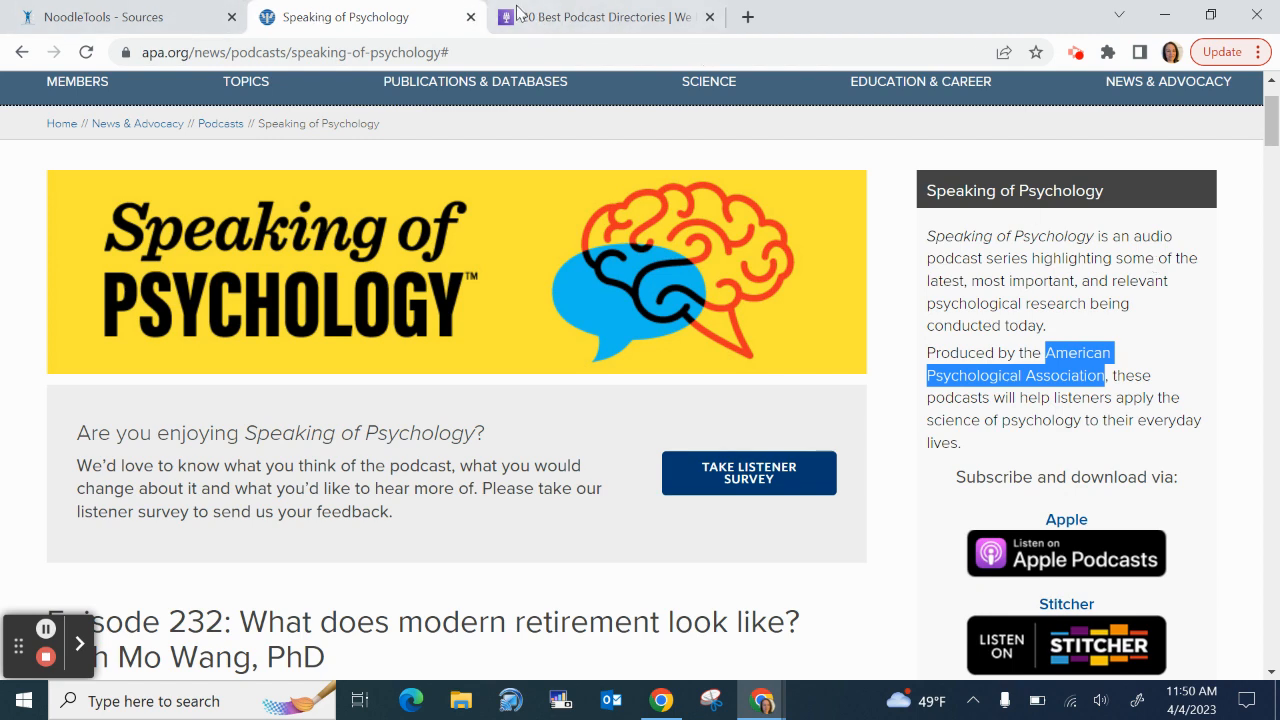
click(120, 16)
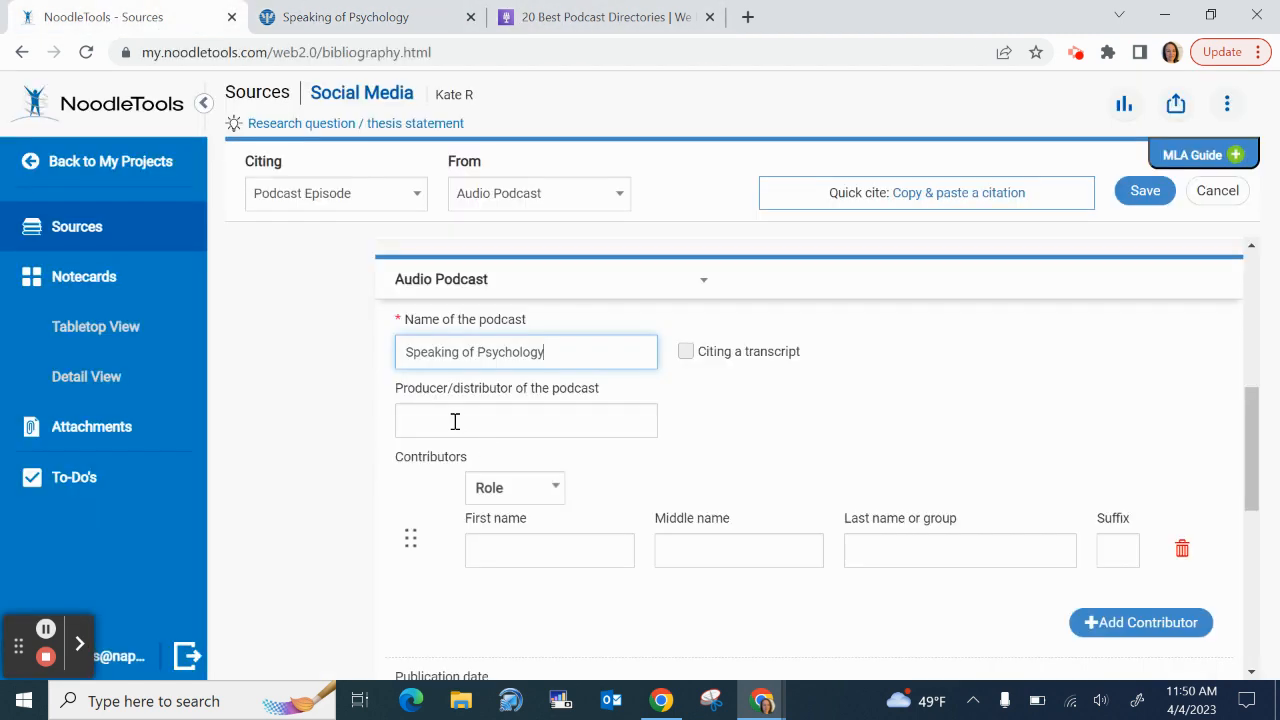
text(American Psychological Association)
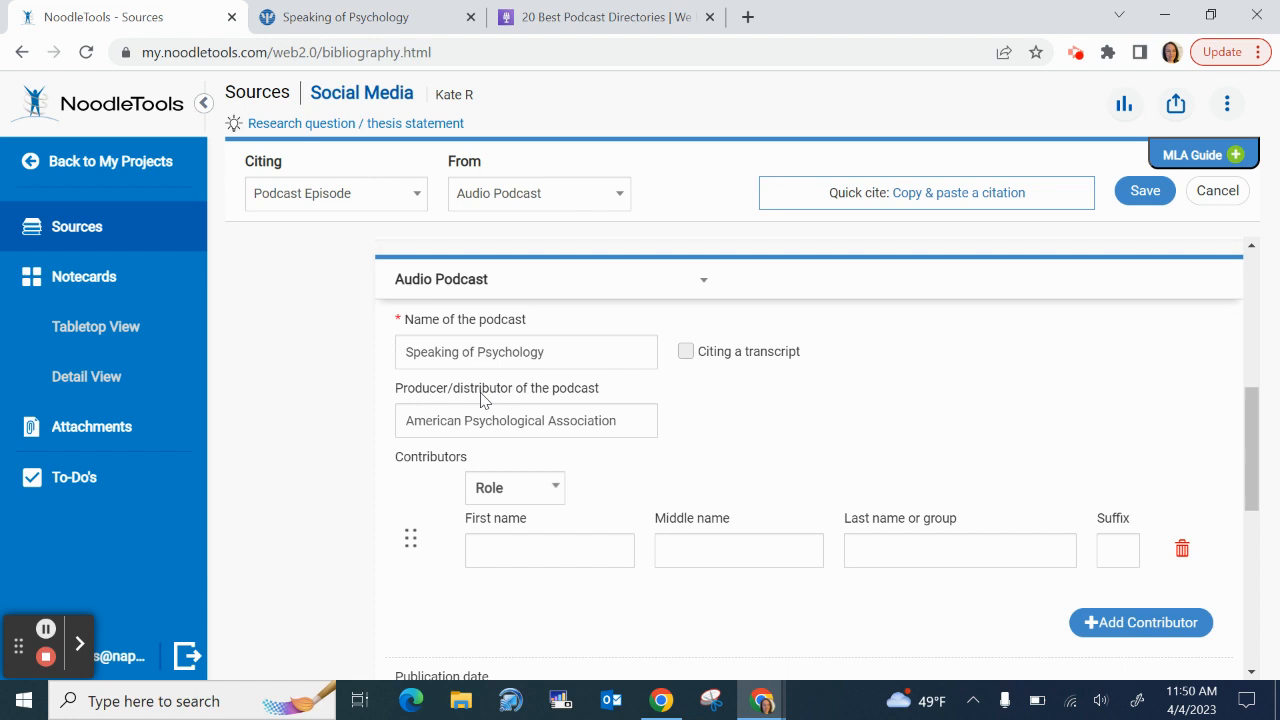
scroll(down, 3)
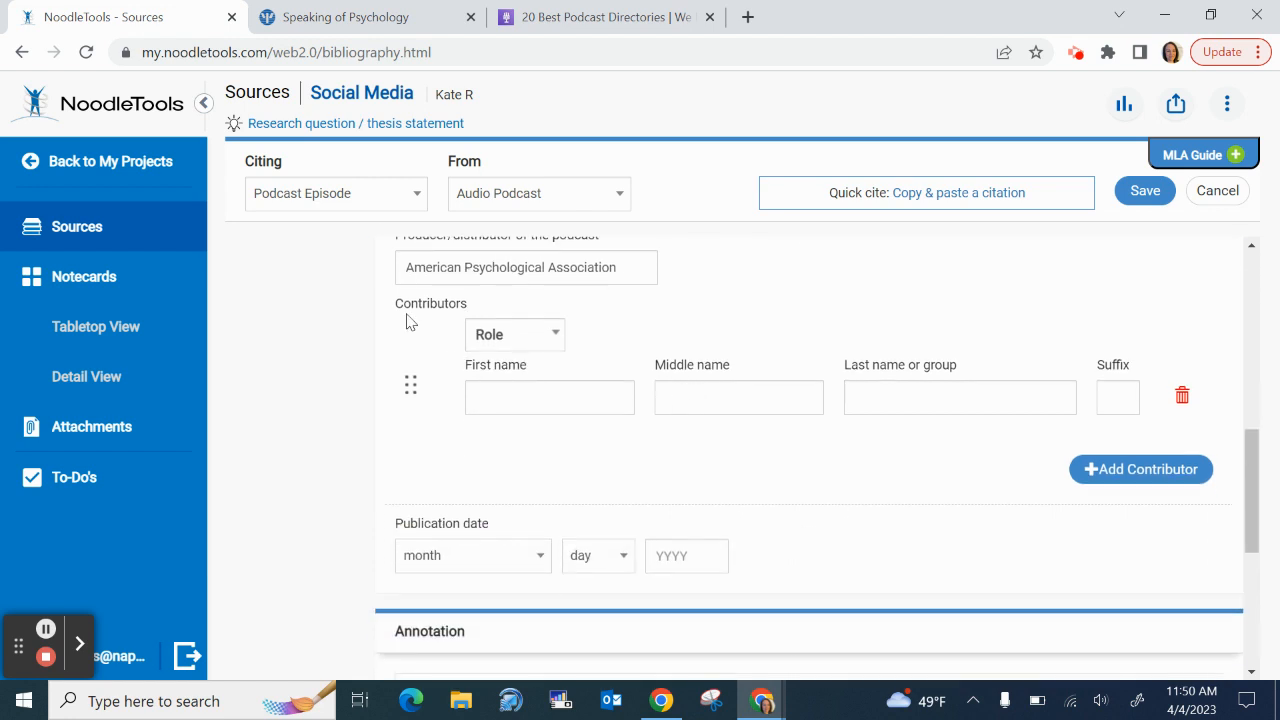
mouse_move(452, 312)
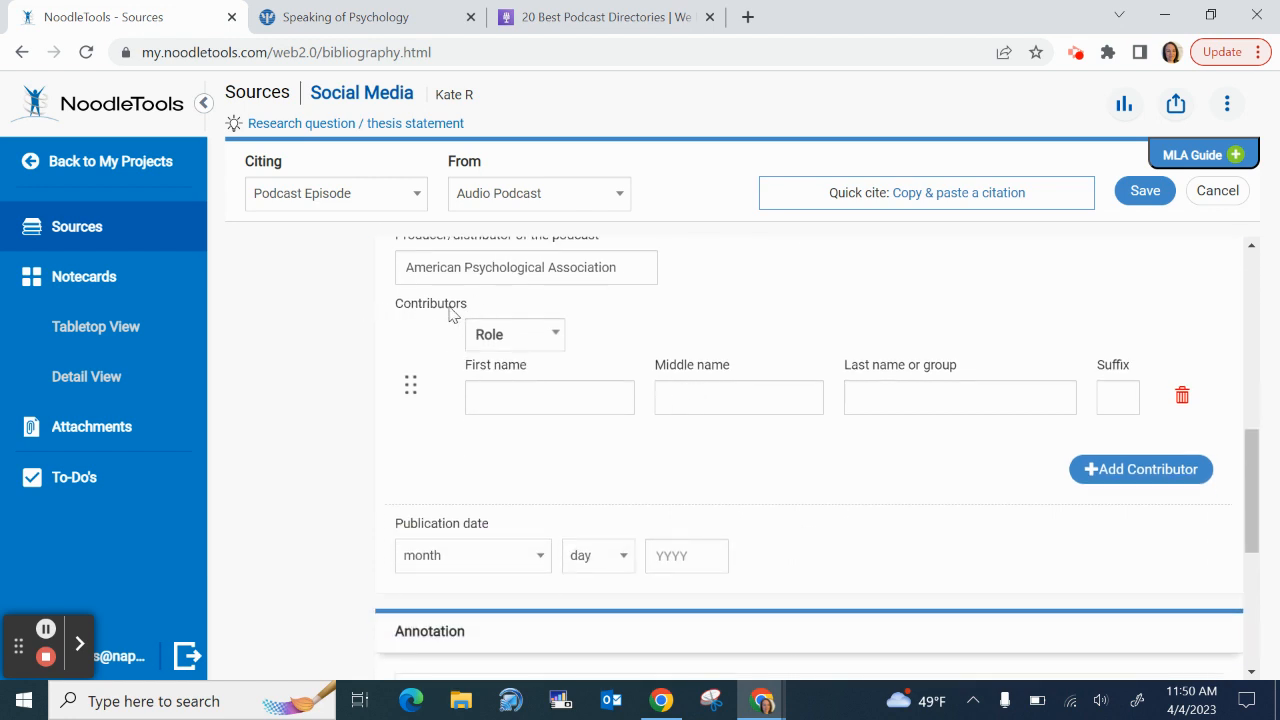
Add a contributor with role Host named Kim I. Mills, checked against the podcast page
click(514, 334)
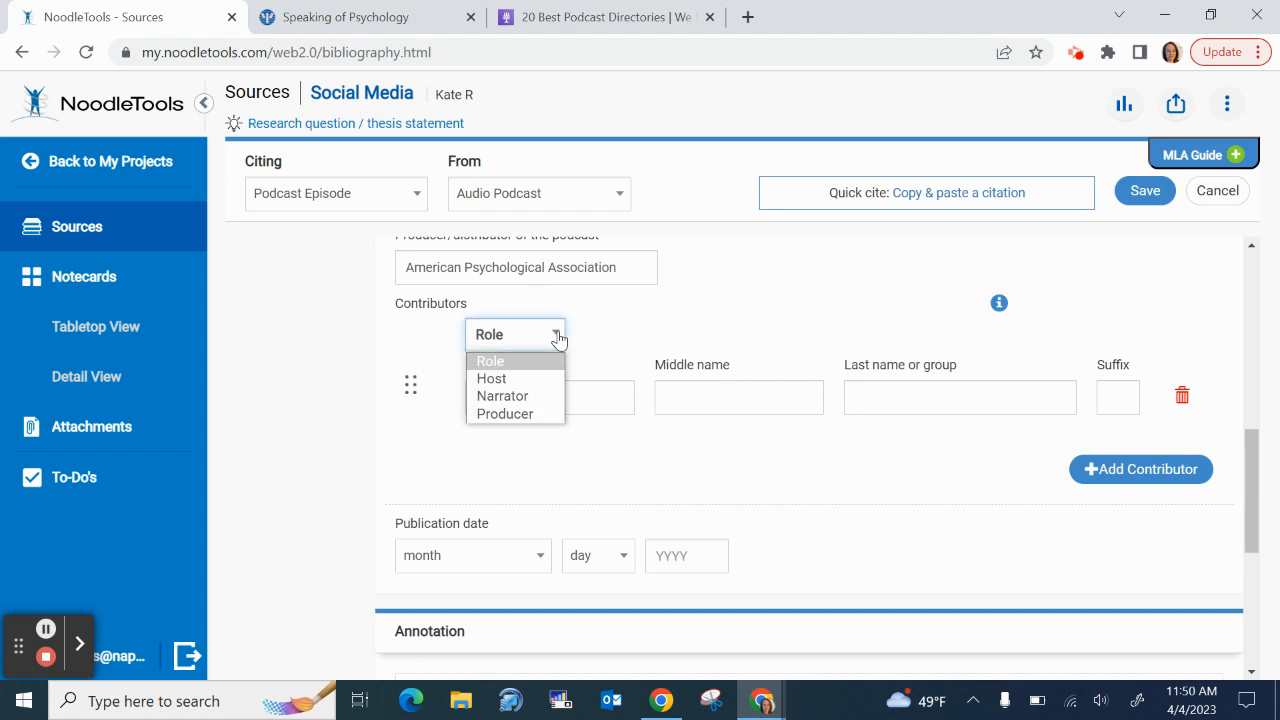
mouse_move(502, 396)
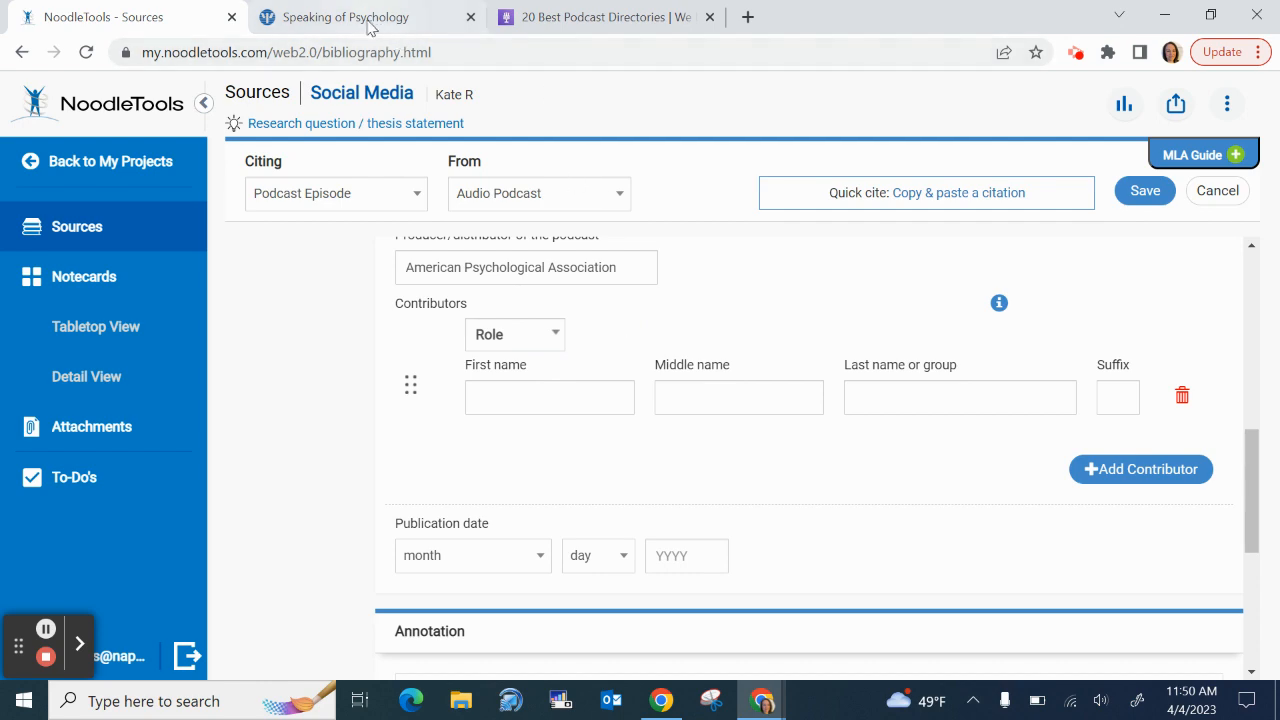
click(344, 16)
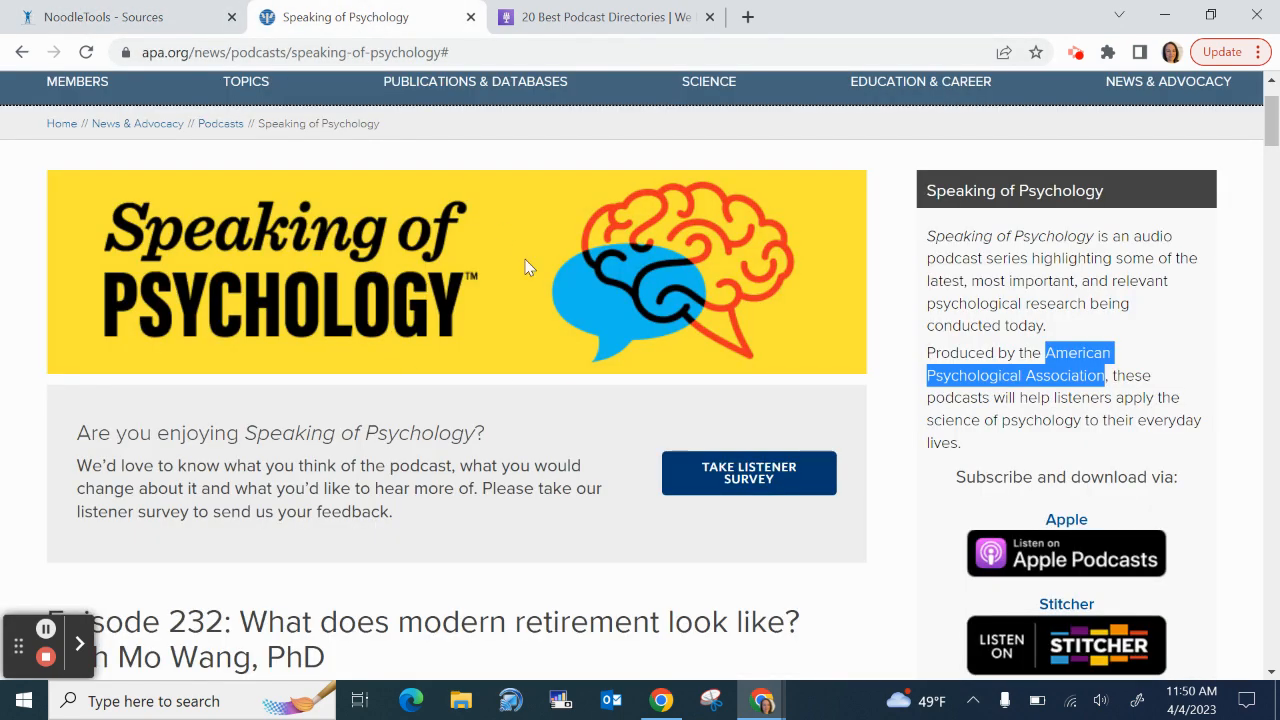
scroll(down, 3)
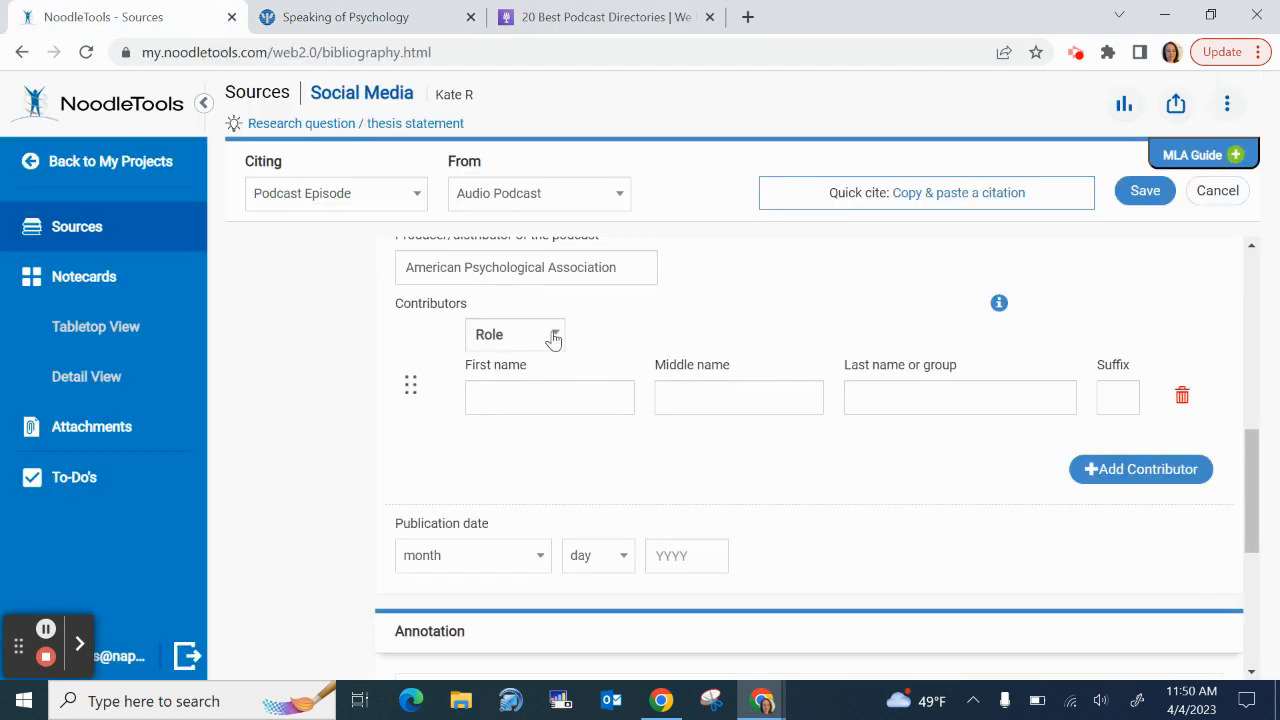
click(516, 334)
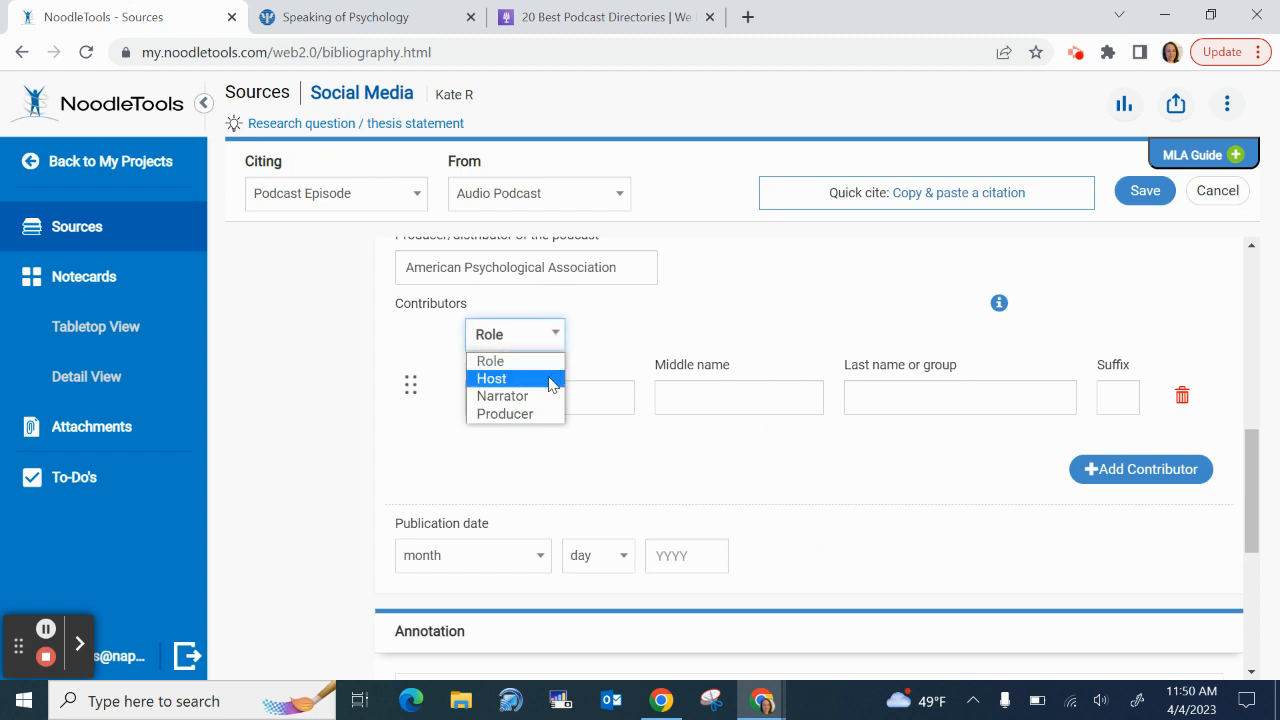
click(492, 378)
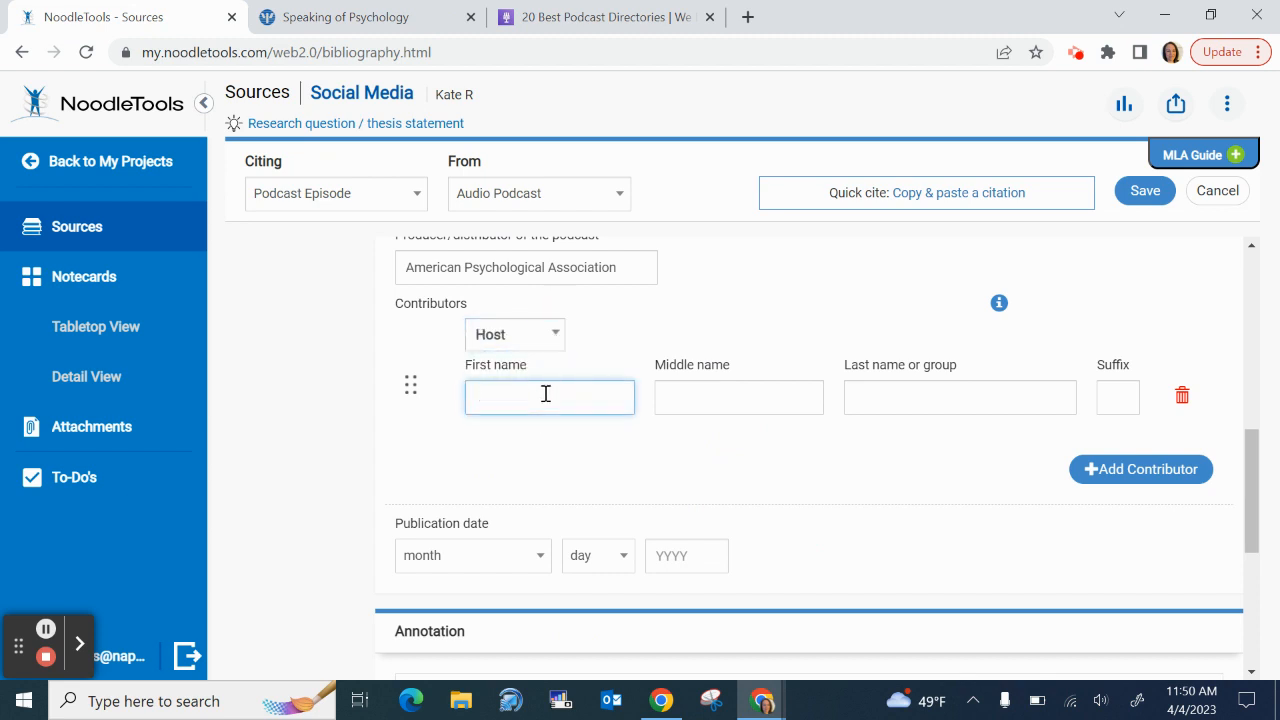
text(Kim)
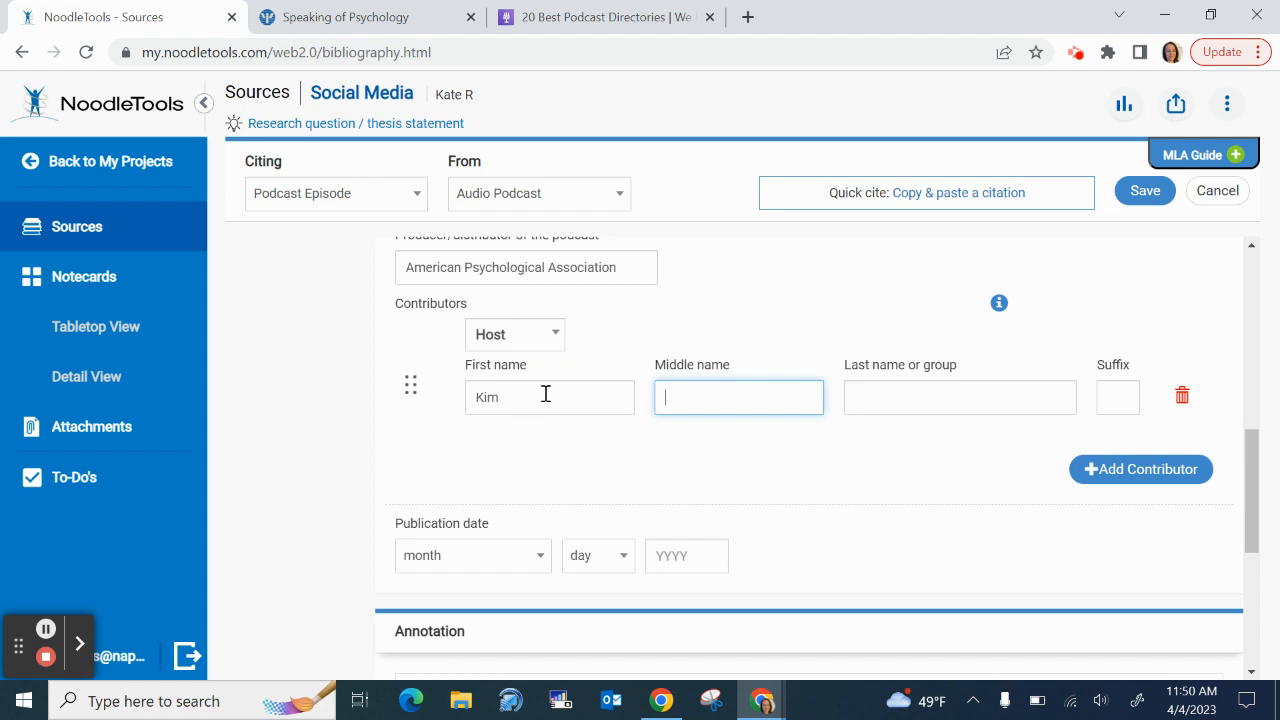
text(Mills)
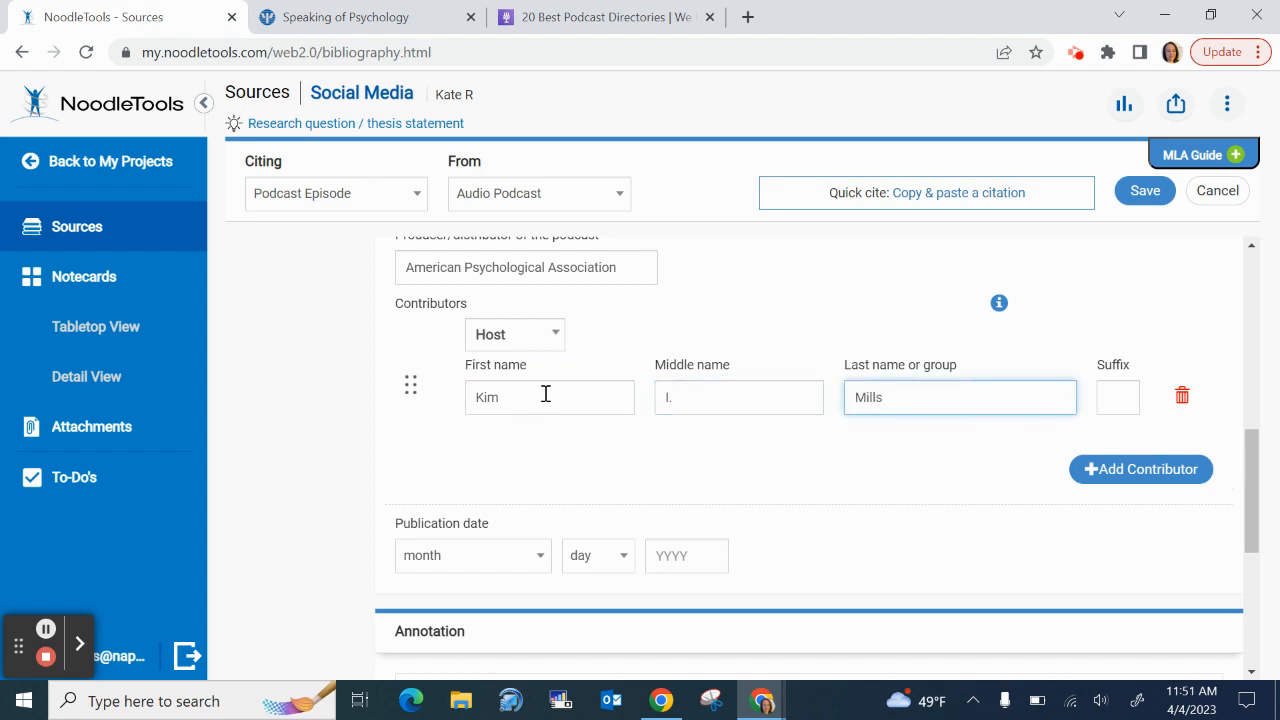
mouse_move(594, 472)
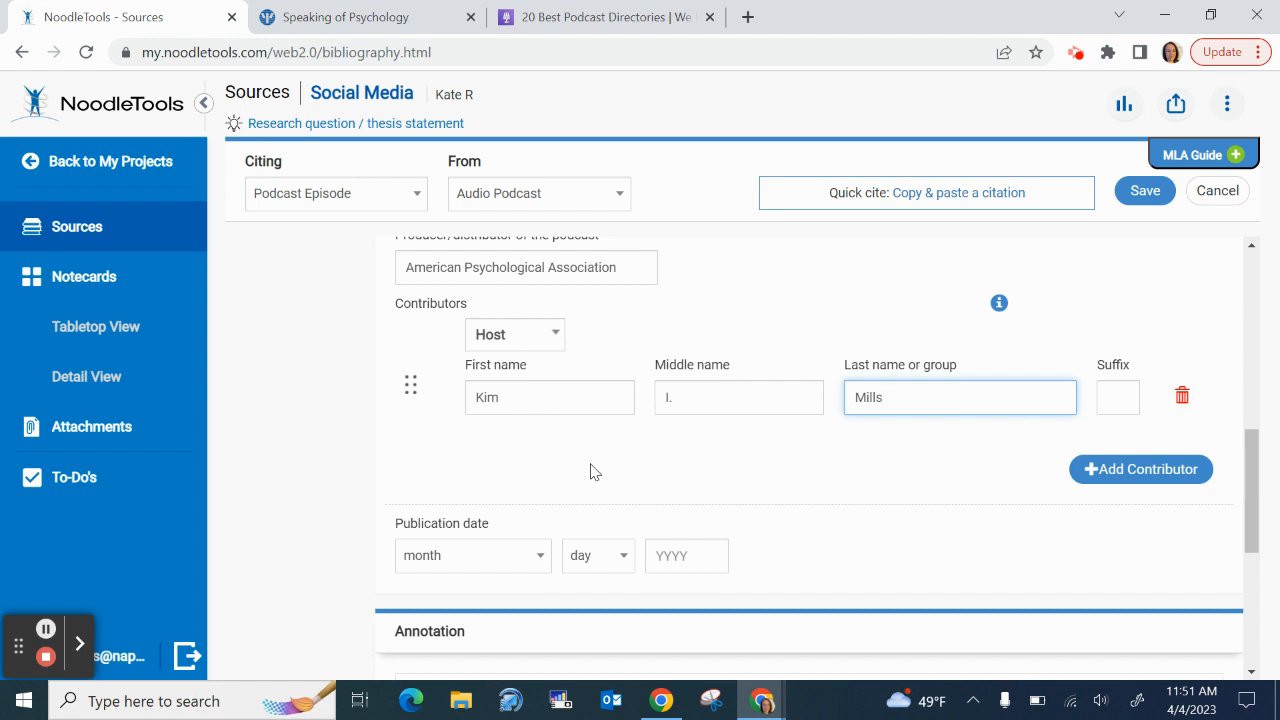
mouse_move(848, 528)
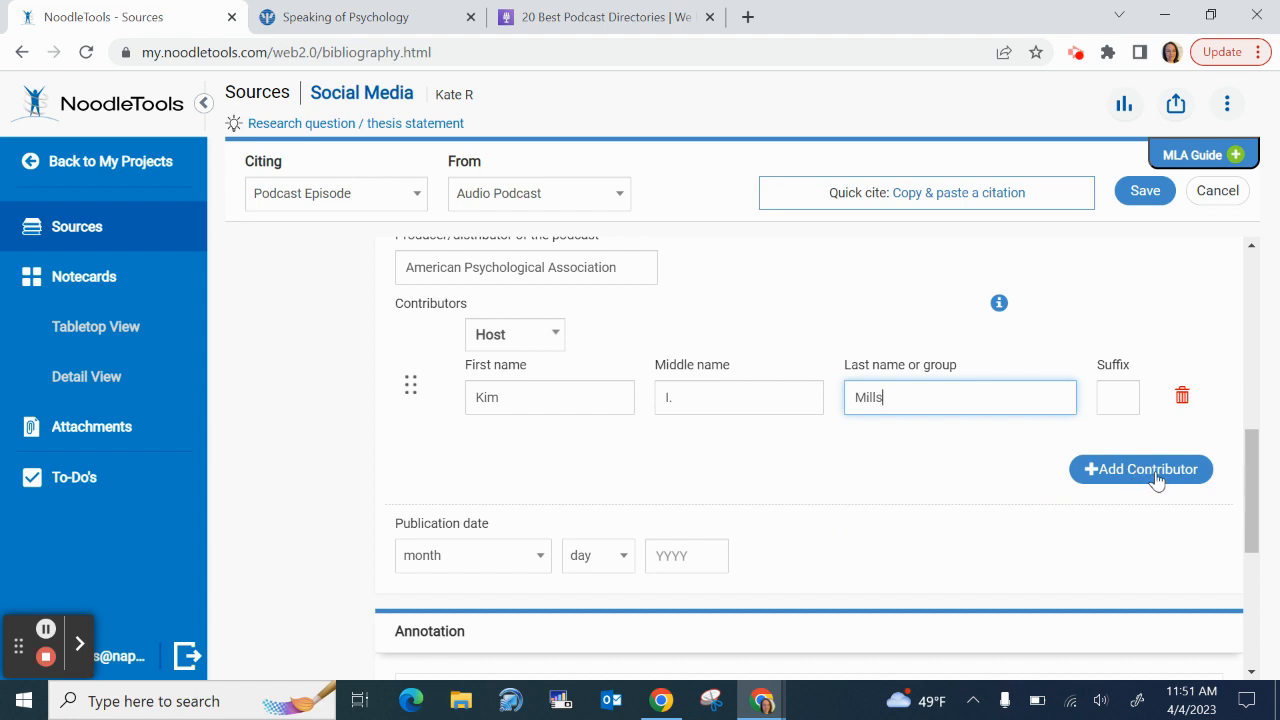
mouse_move(1184, 396)
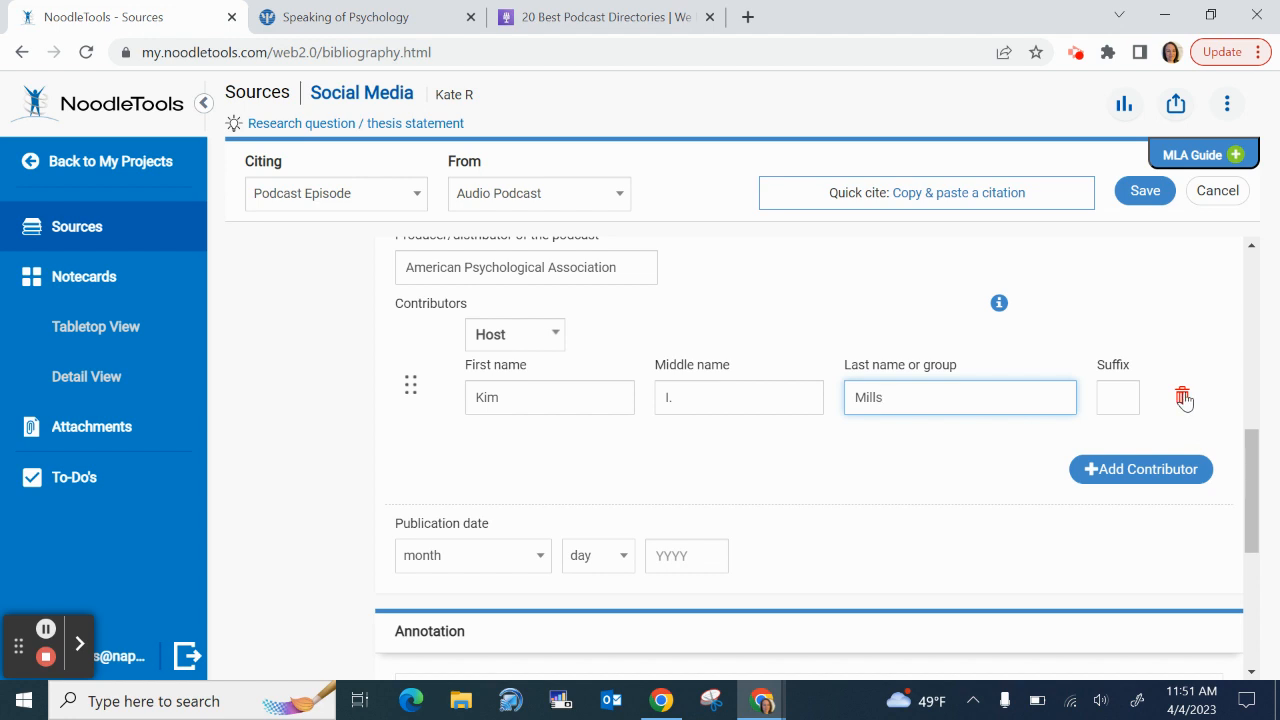
scroll(down, 3)
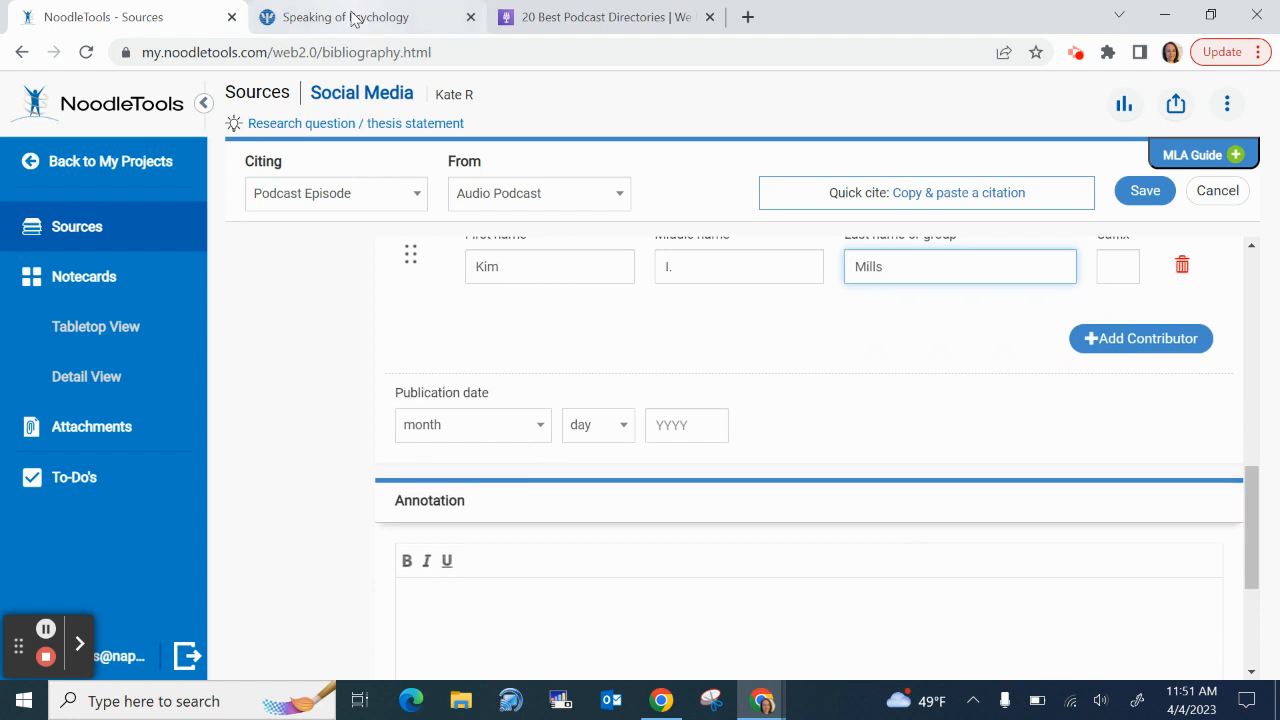
Set the publication date to March 22, 2023 after checking the podcast page
click(350, 16)
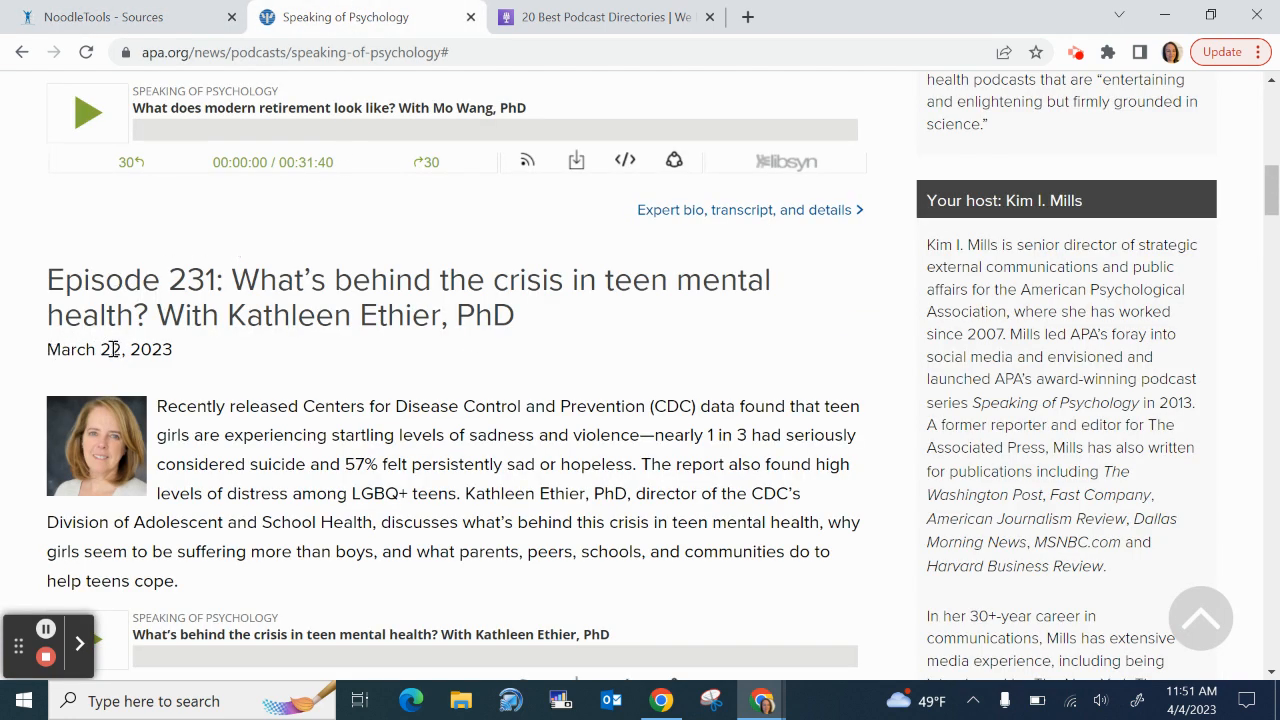
mouse_move(68, 368)
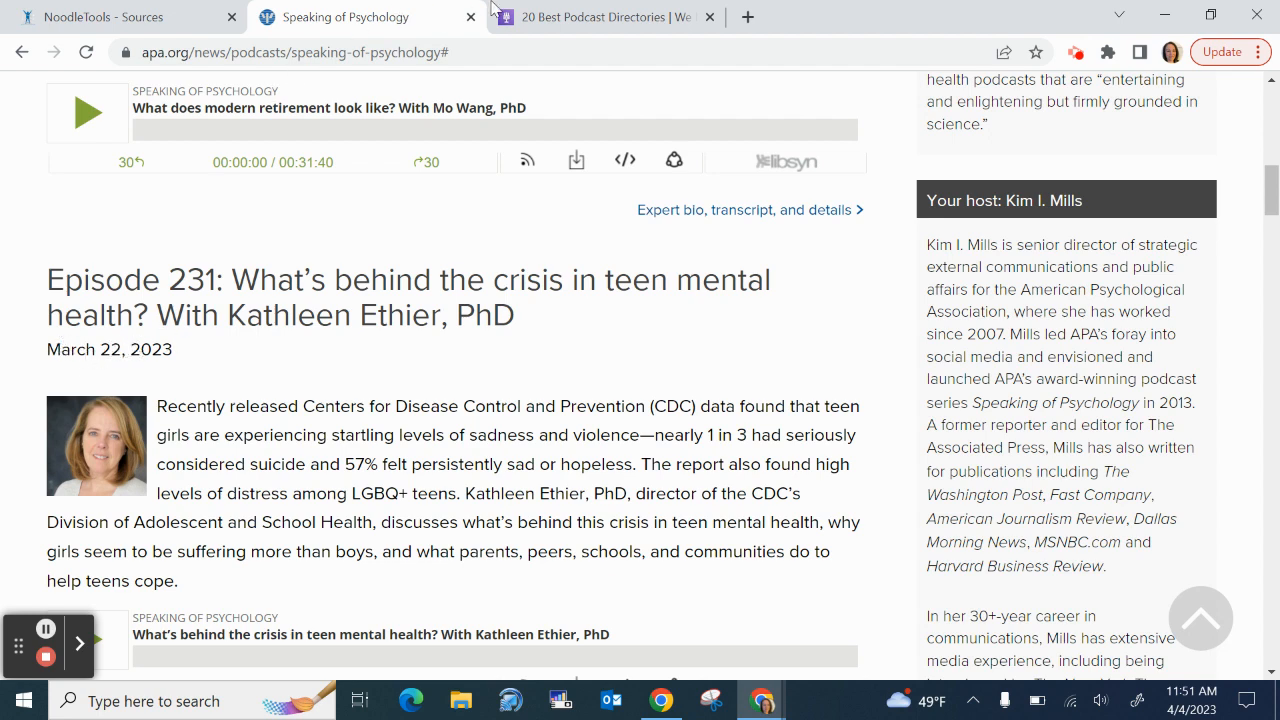
click(124, 16)
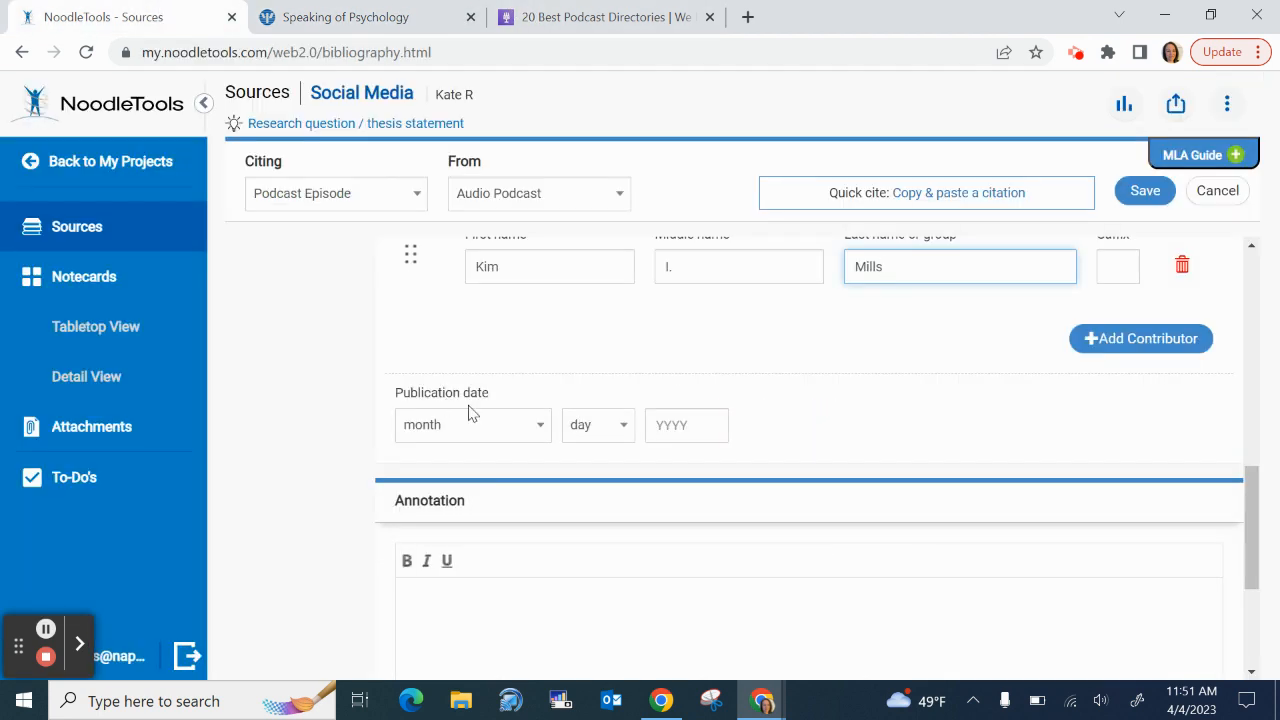
click(470, 424)
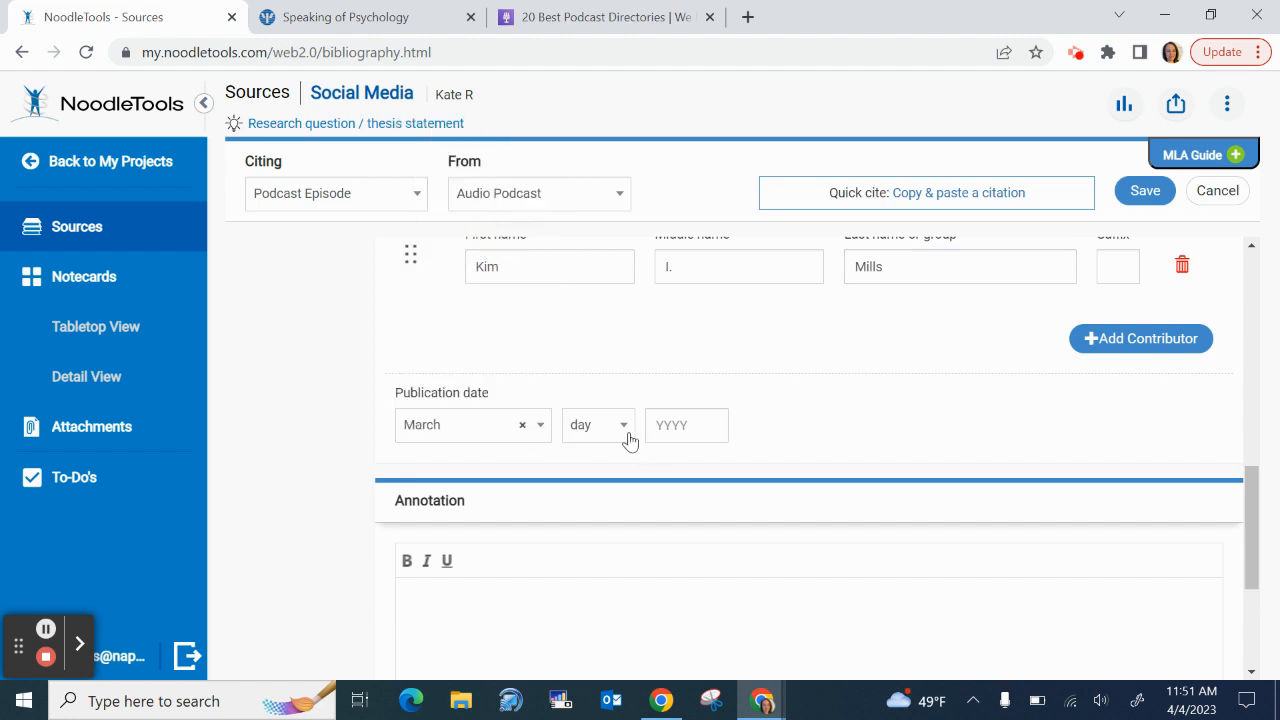
click(596, 424)
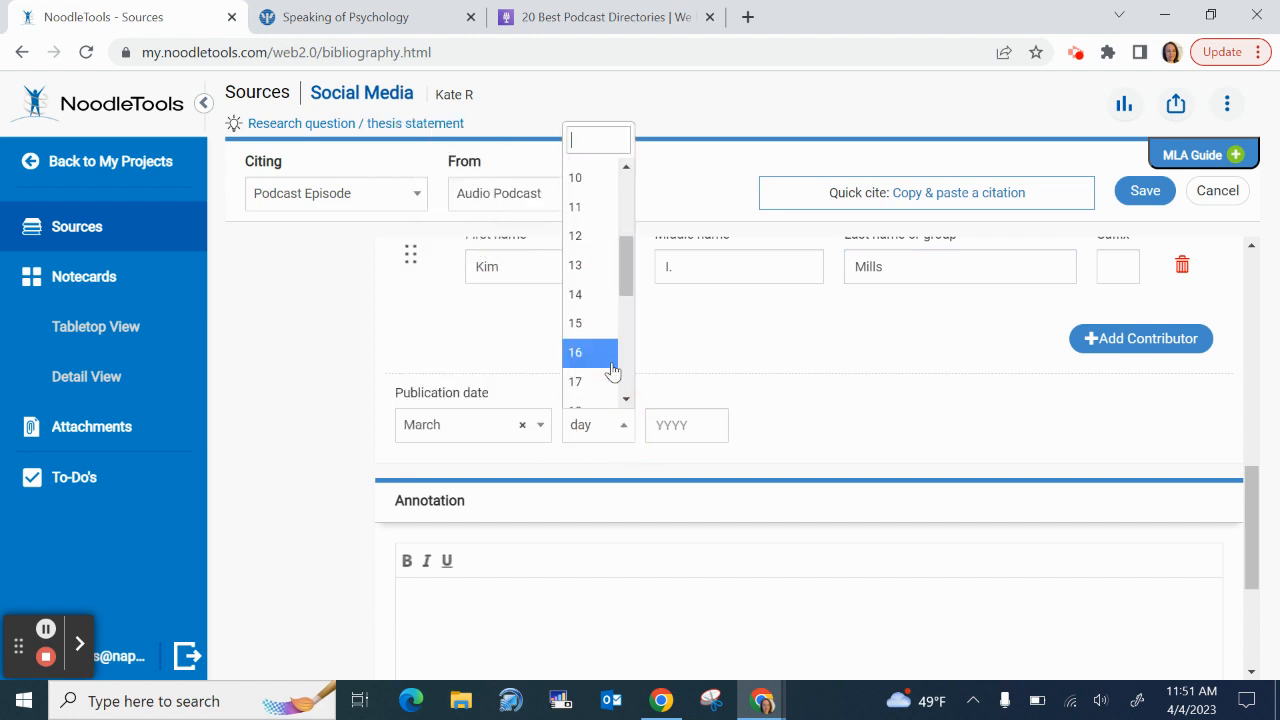
click(596, 352)
text(2)
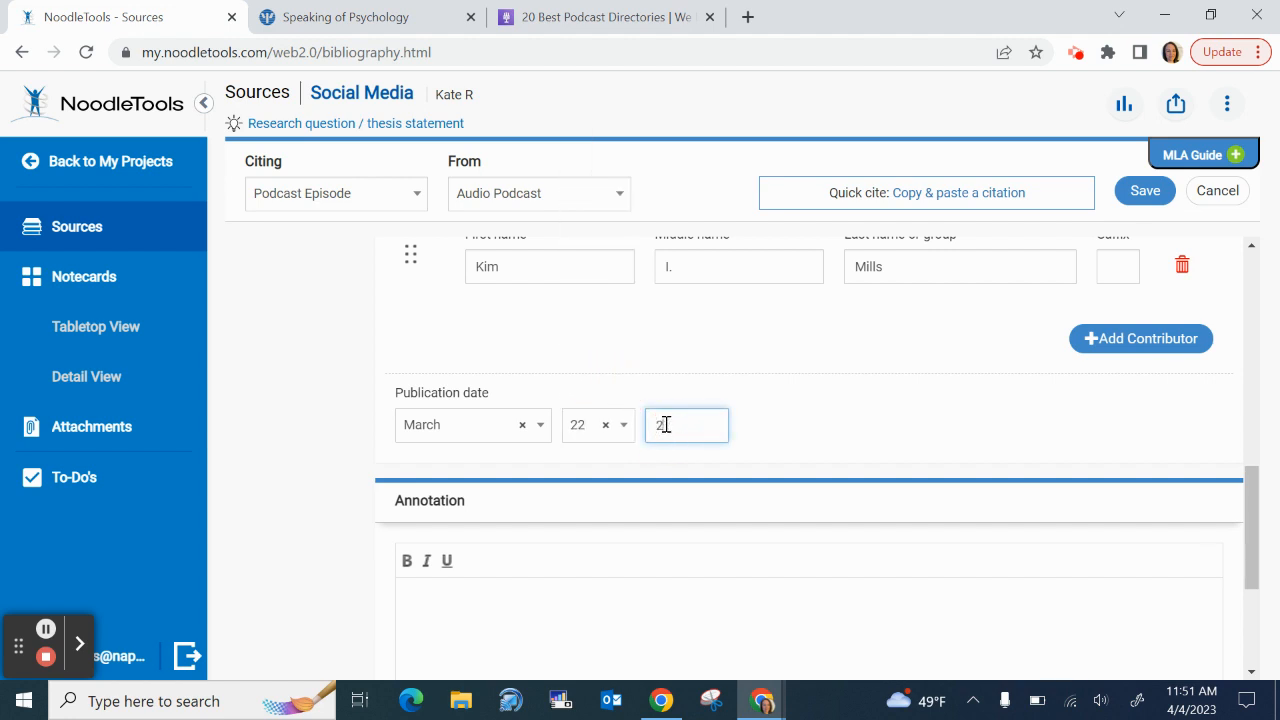
text(023)
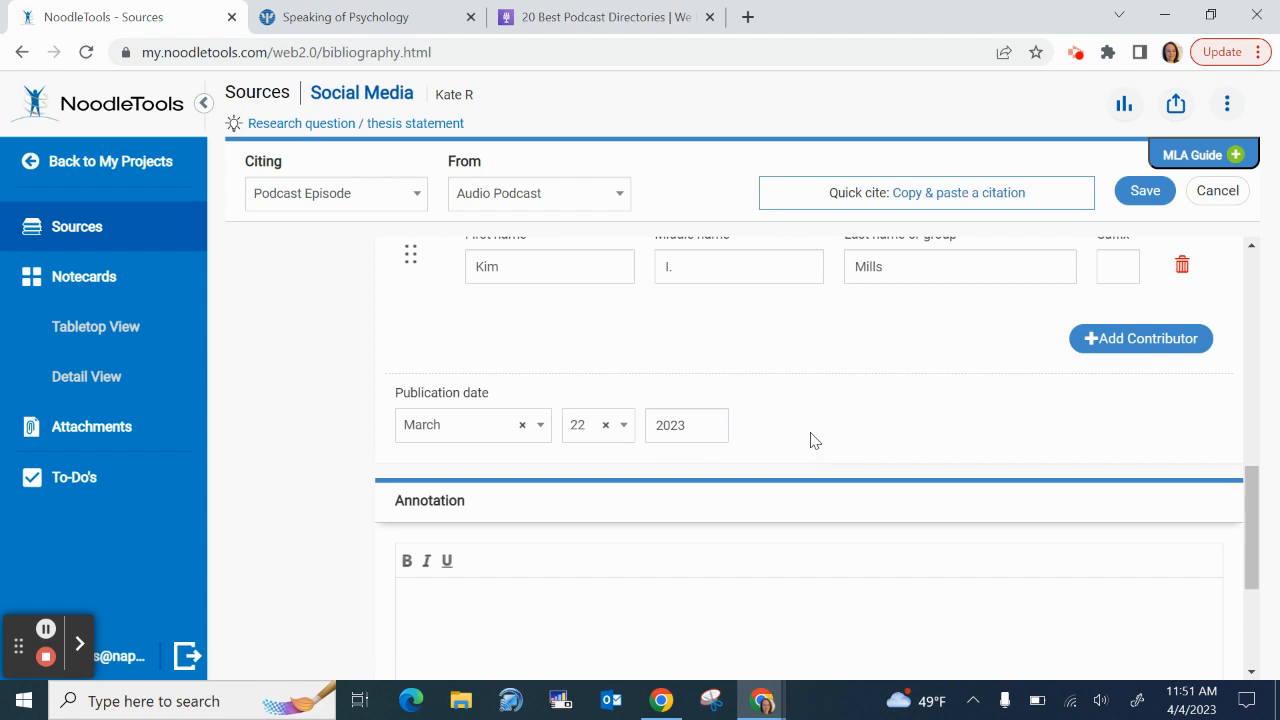
scroll(down, 3)
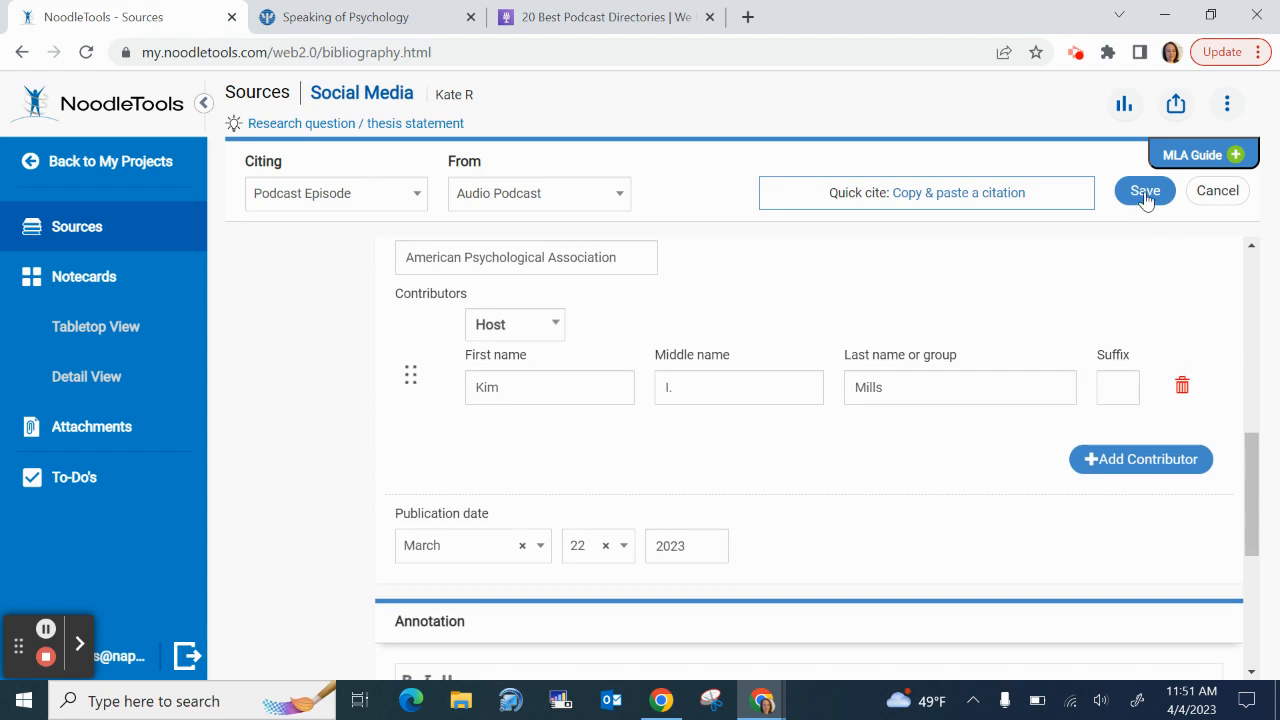
Save the citation so it appears in the Social Media project's source list
click(1144, 190)
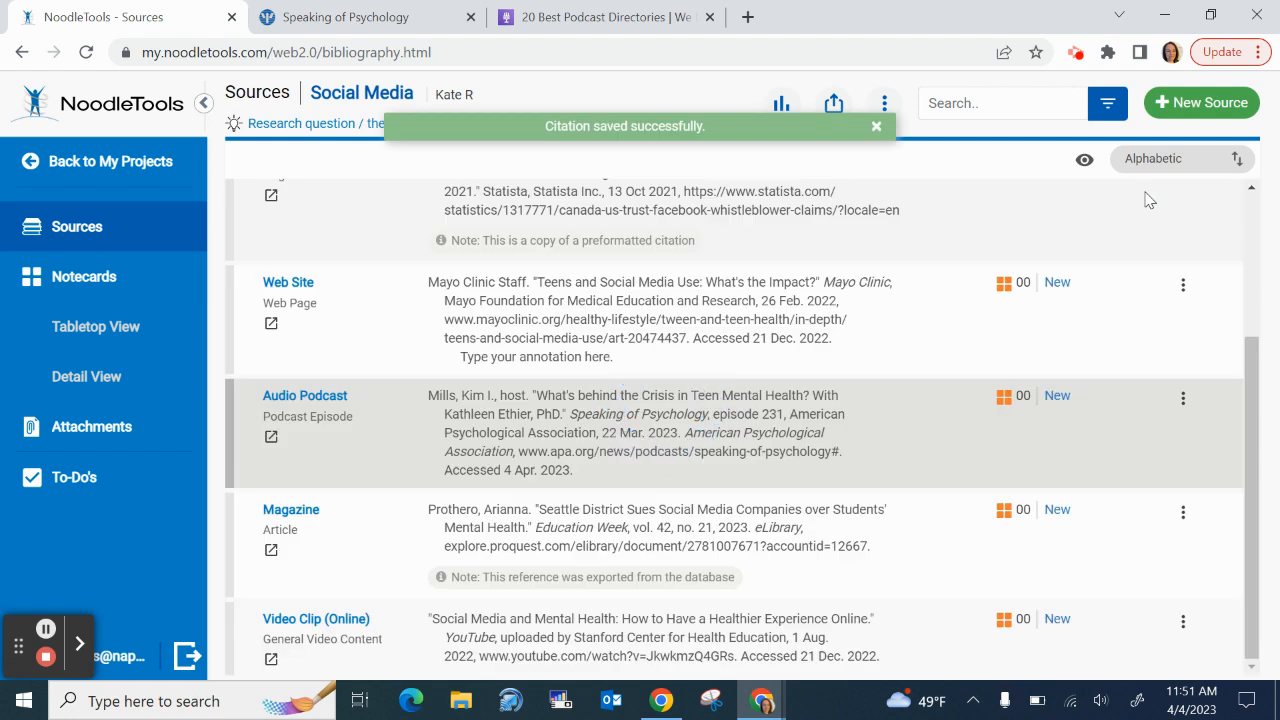